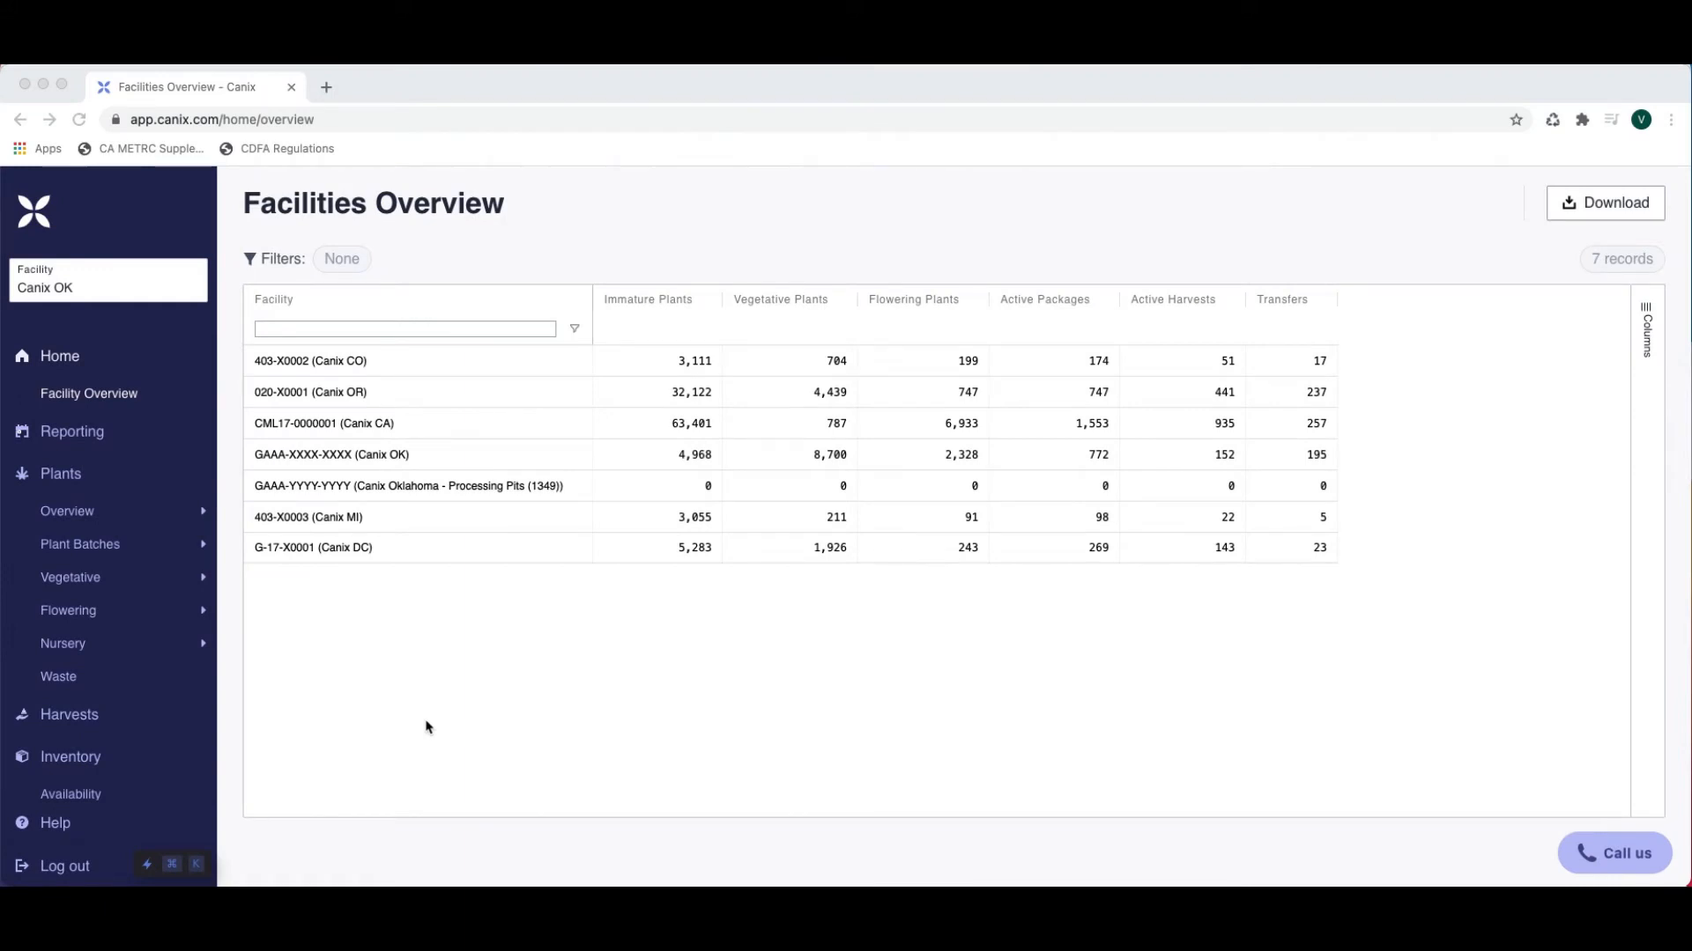
# Navigate via Admin > Facility Data to the Active Locations list
pyautogui.scroll(-3)
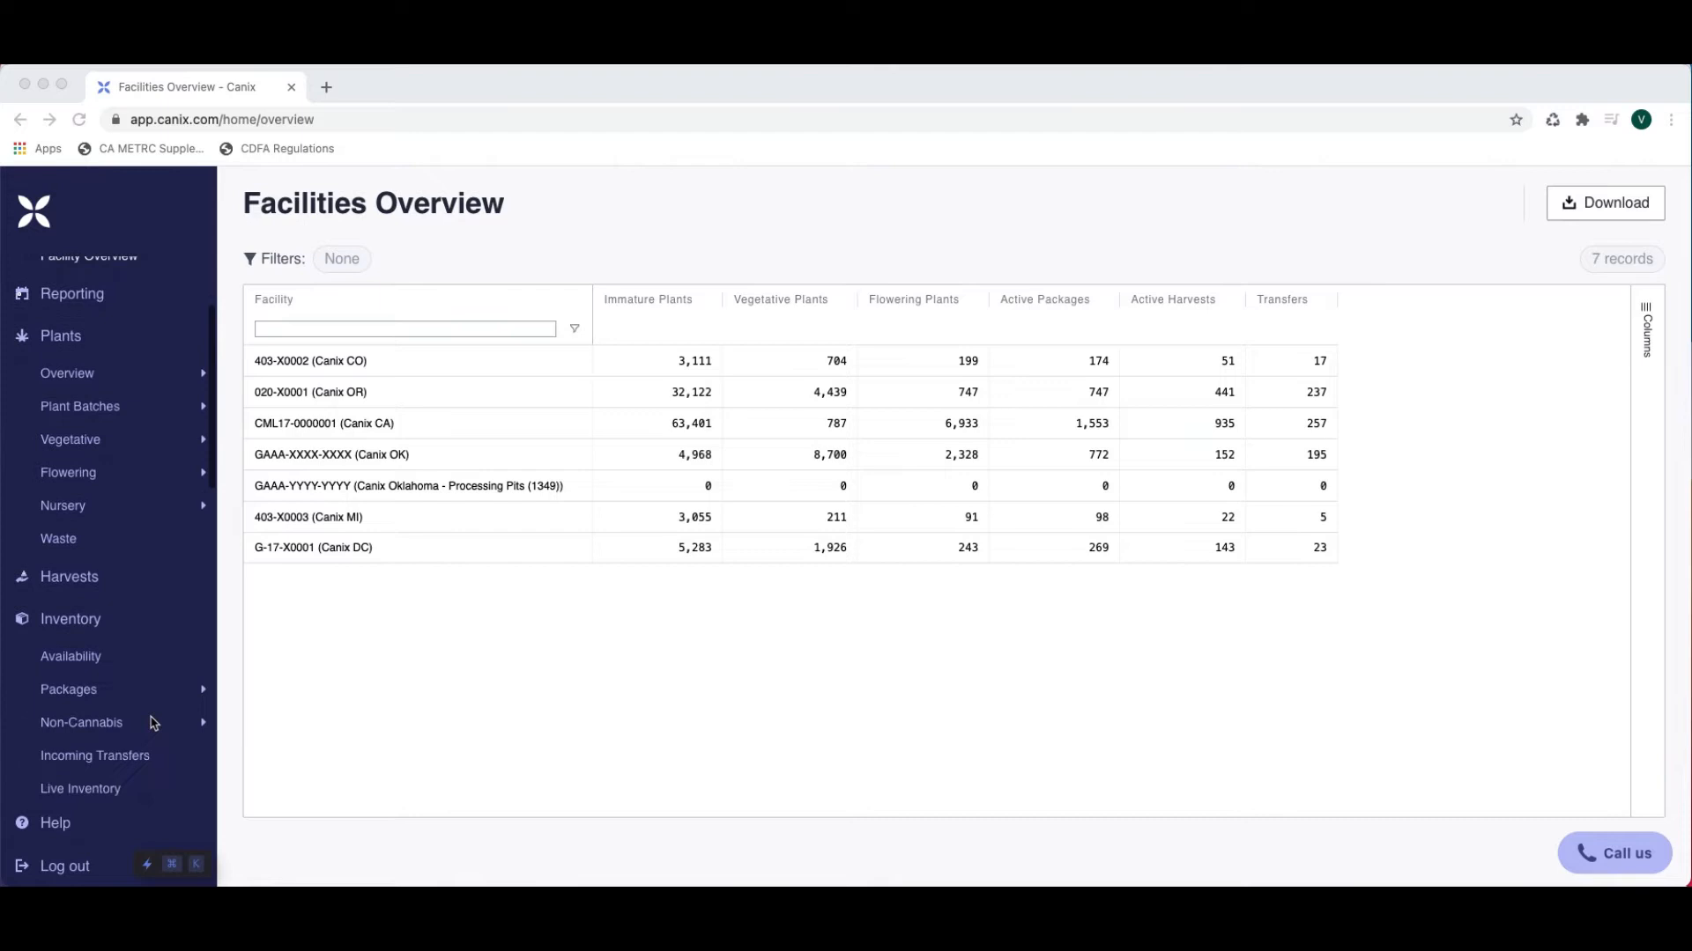
pyautogui.scroll(-3)
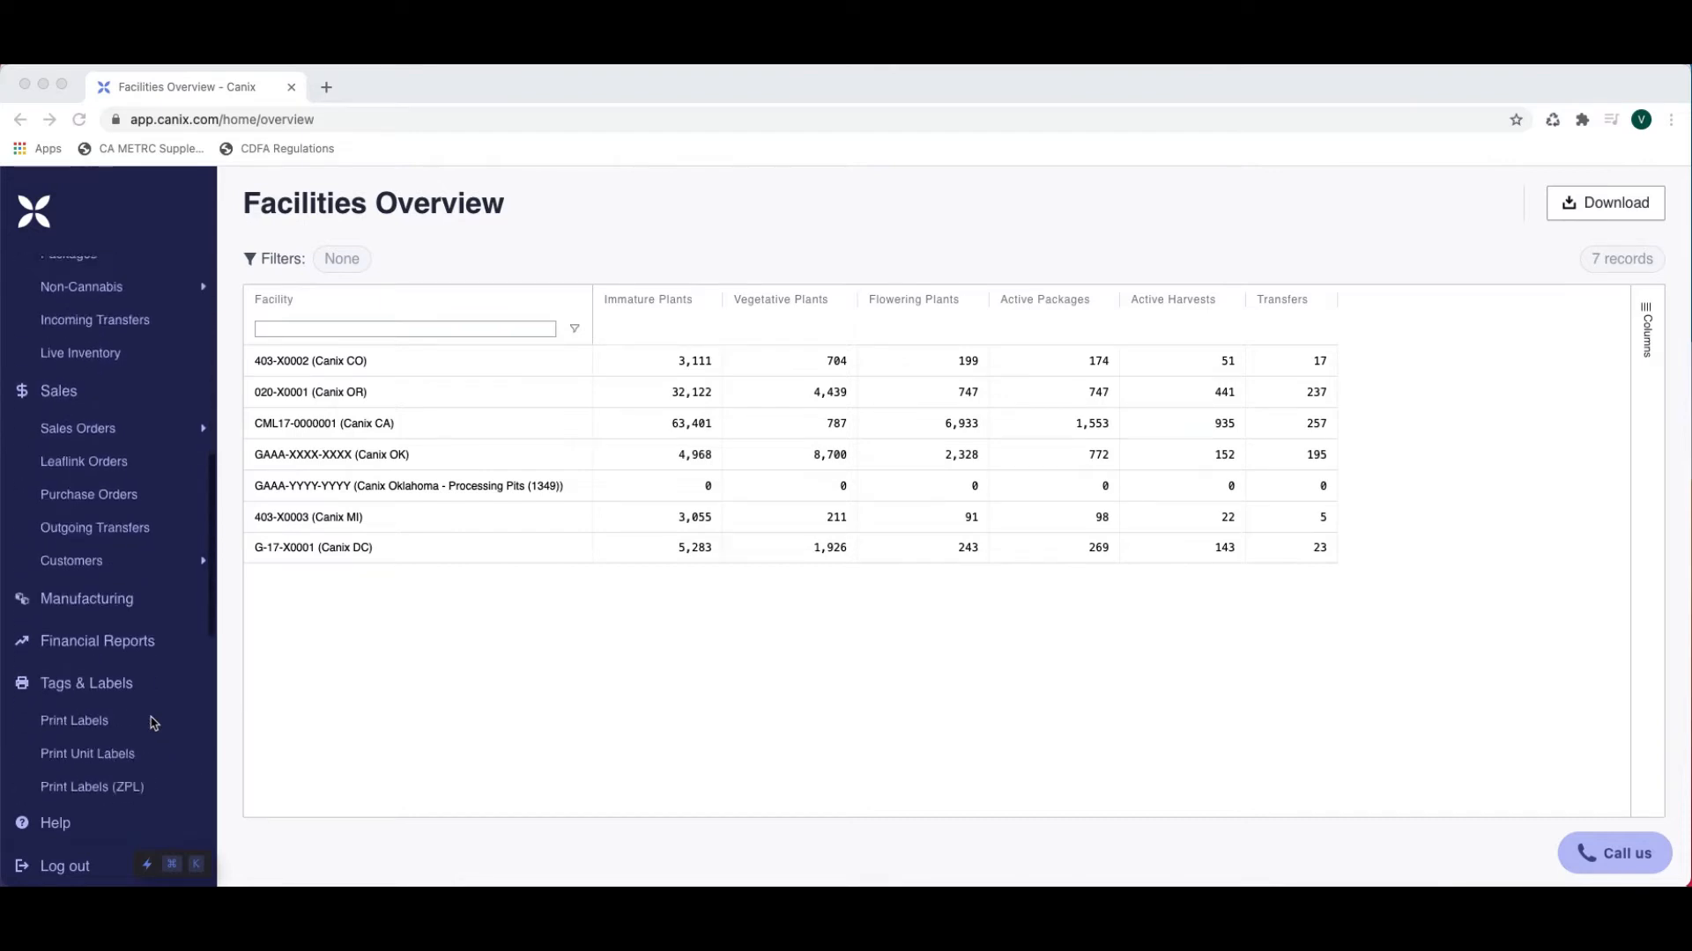
pyautogui.scroll(-3)
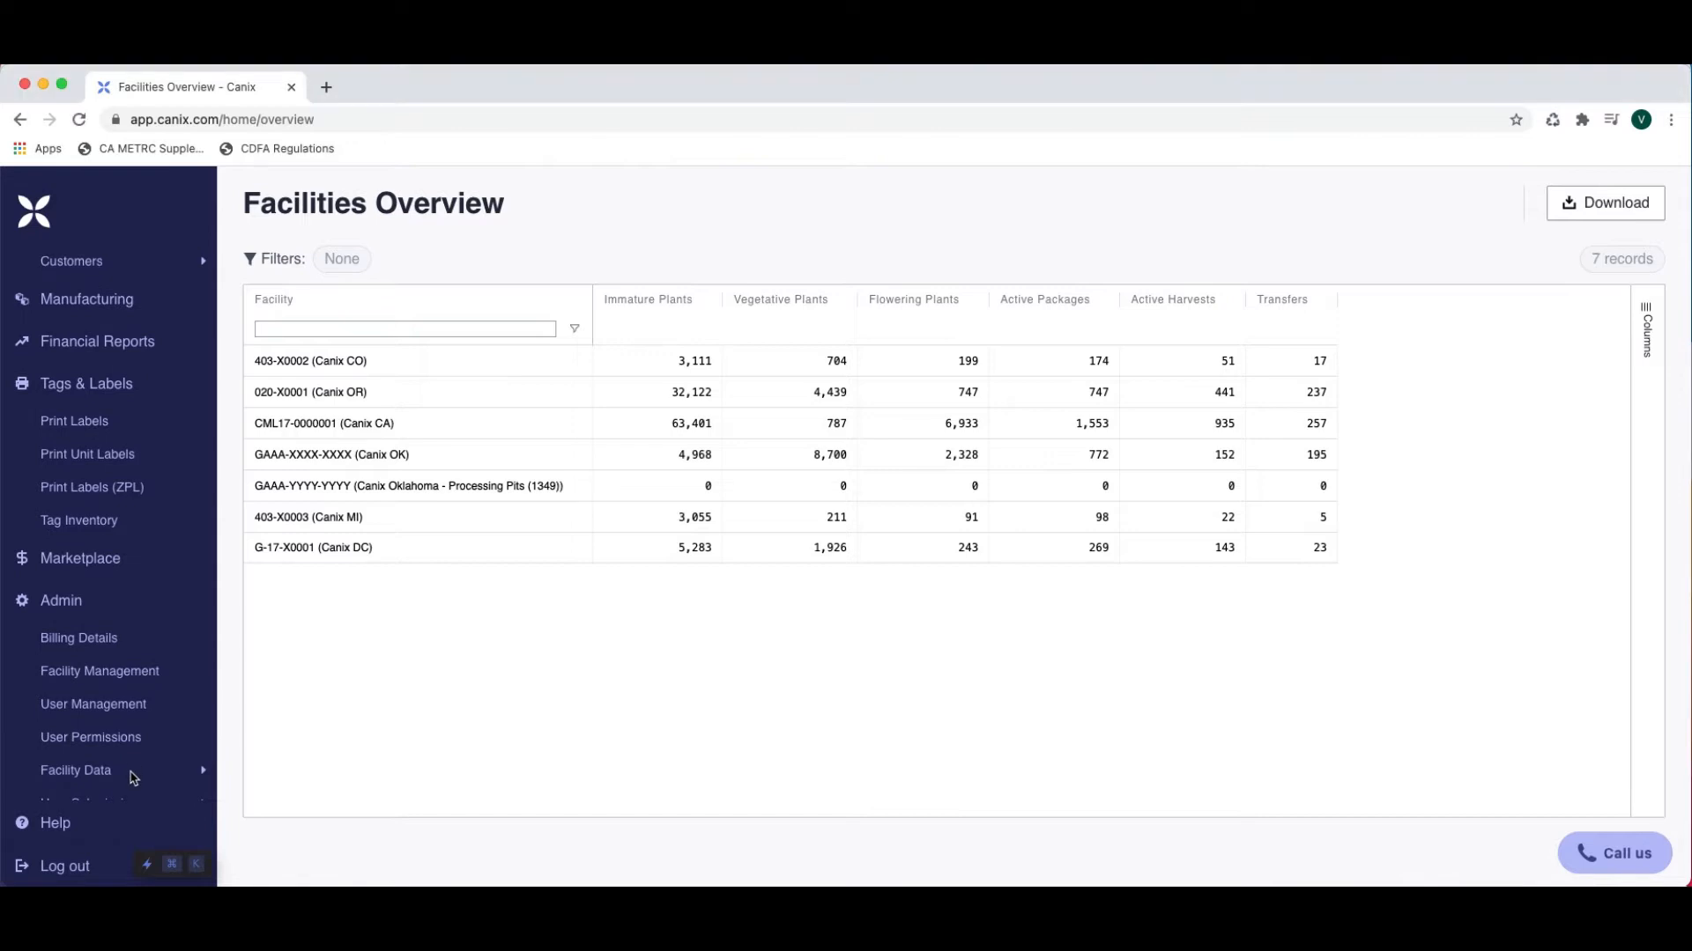
pyautogui.click(75, 770)
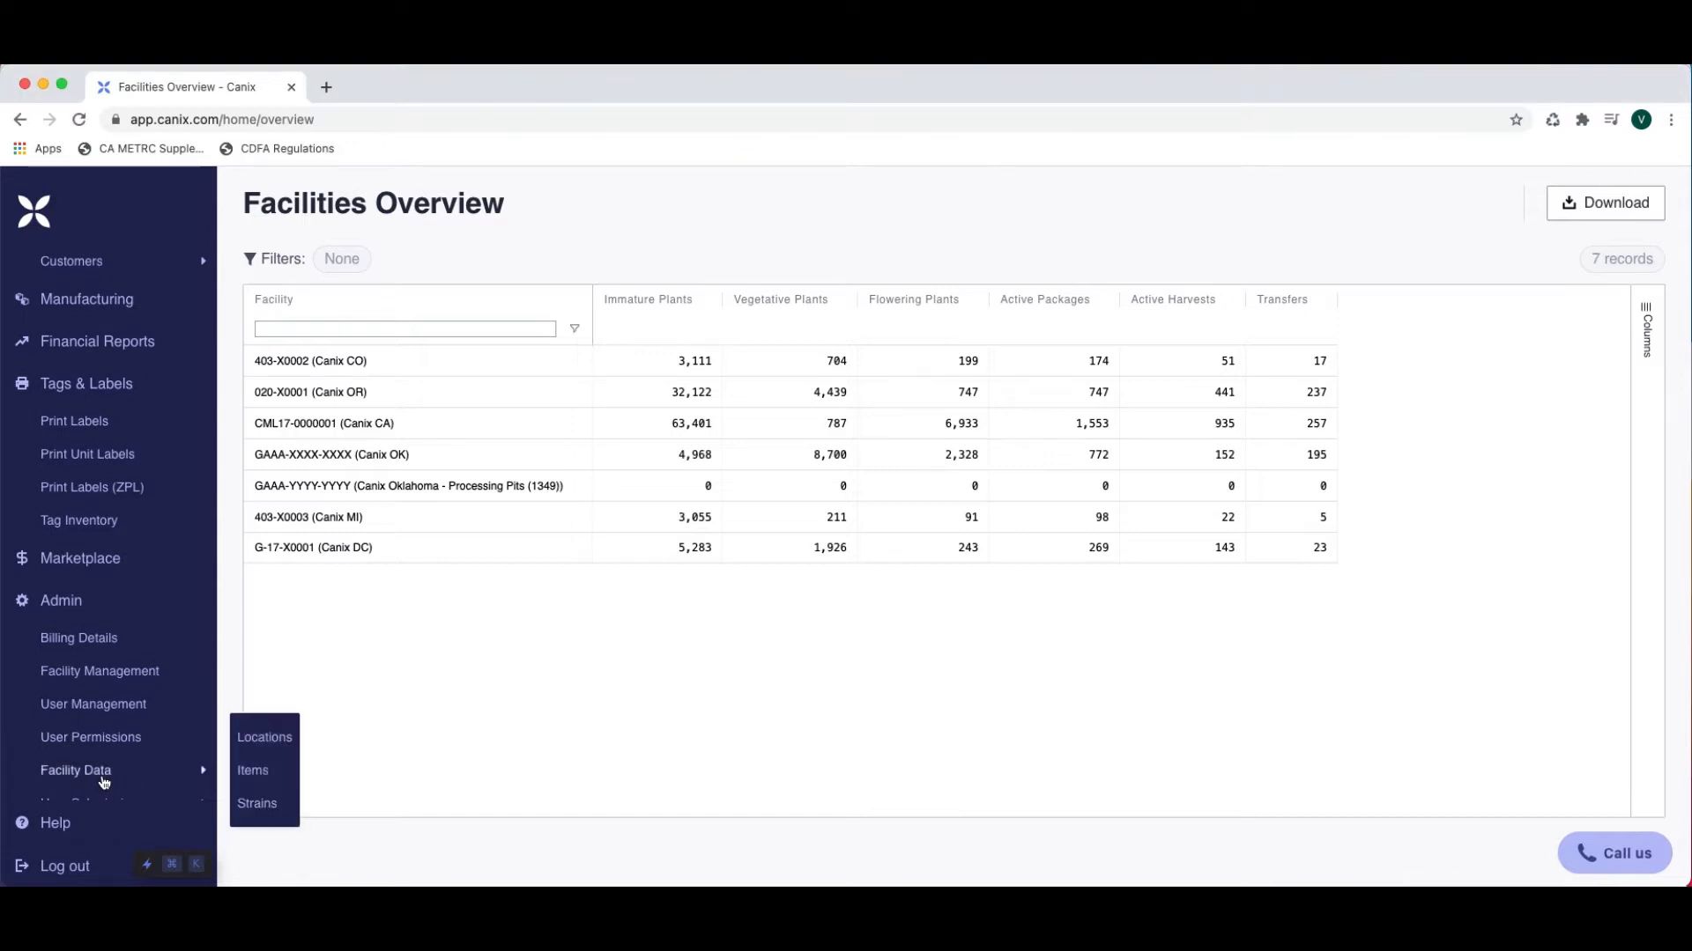
pyautogui.click(264, 737)
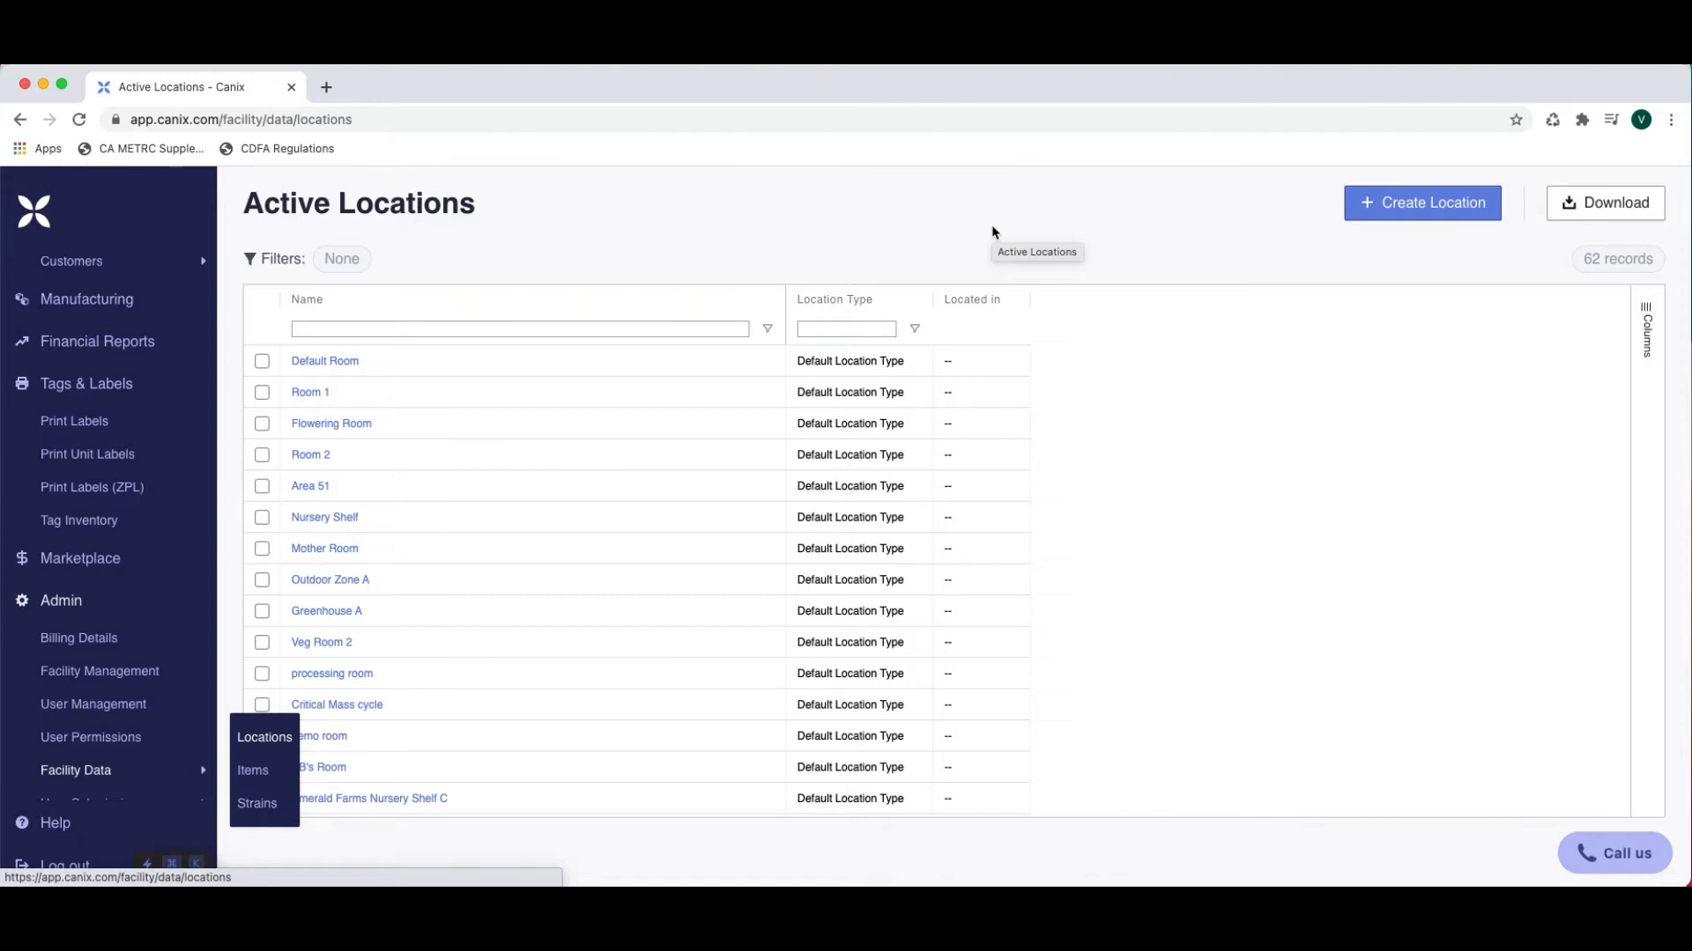
pyautogui.moveTo(1204, 234)
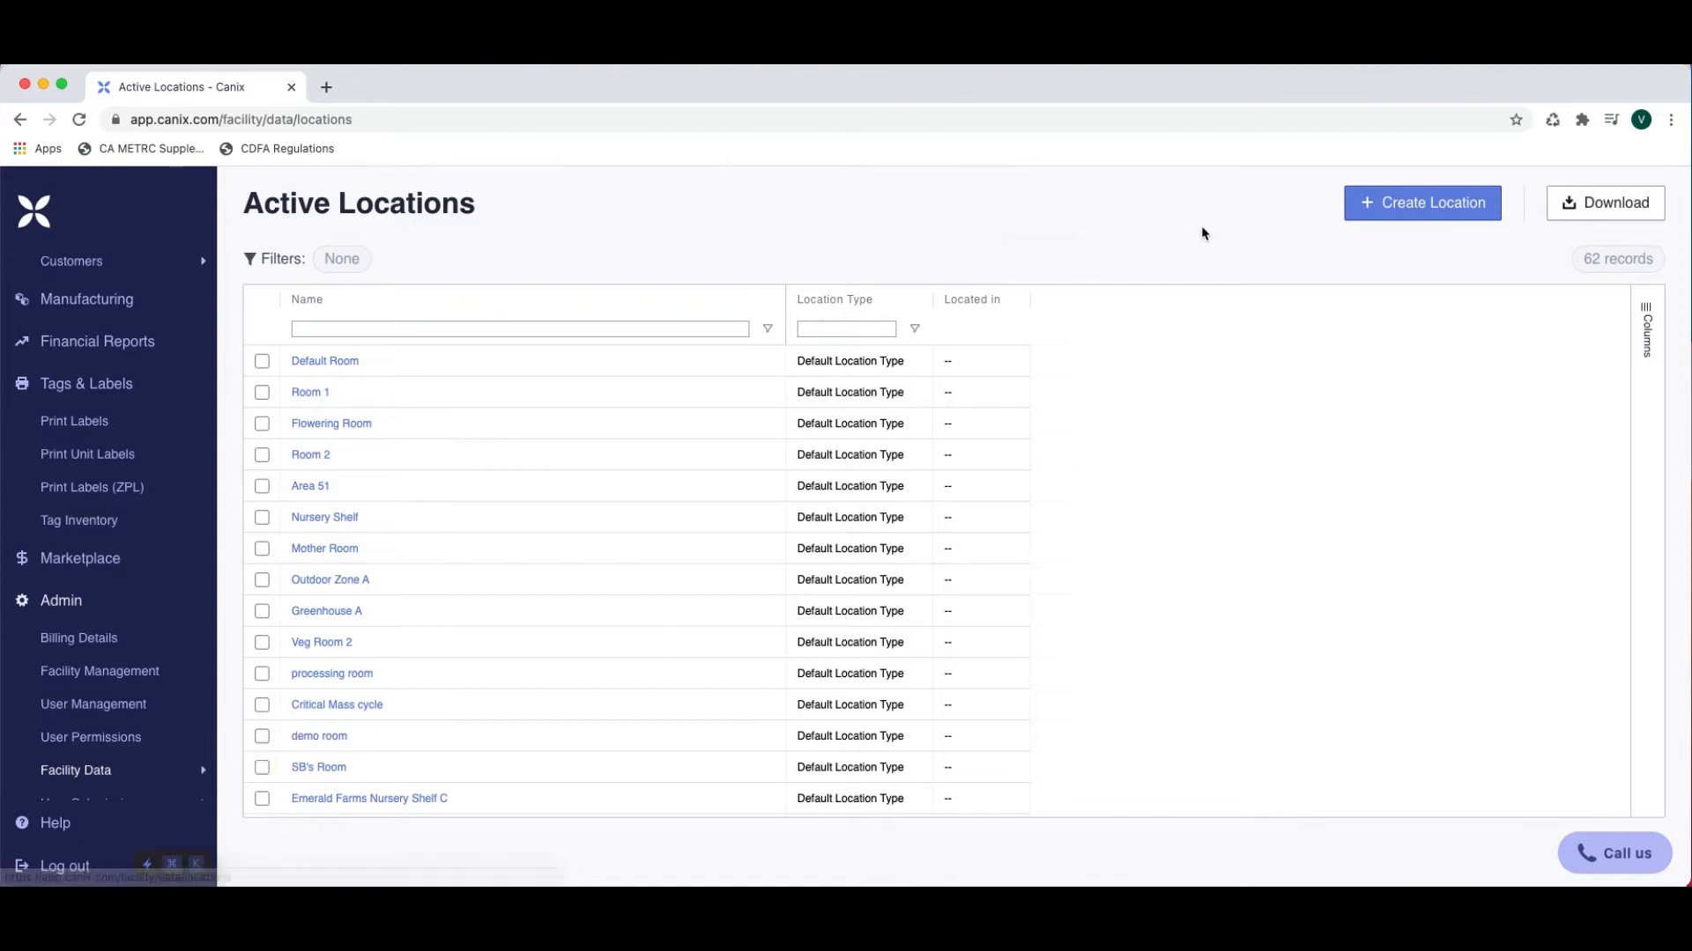
# Start a new location named 'Veg Room Bay 2'
pyautogui.click(1421, 203)
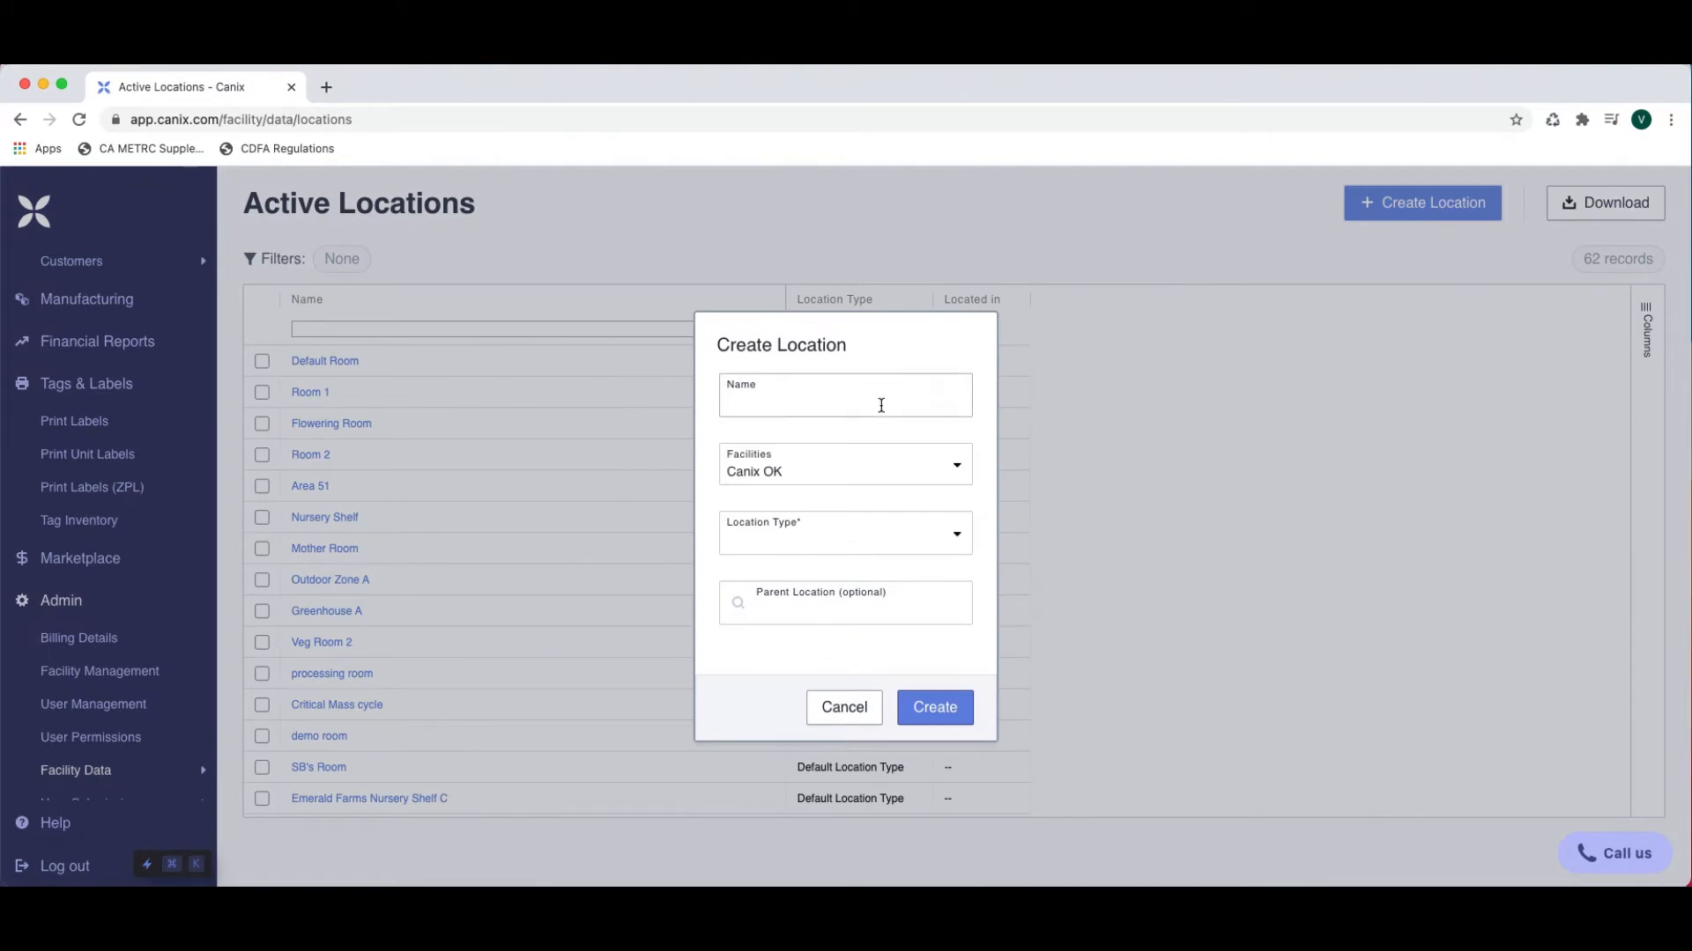
pyautogui.click(844, 394)
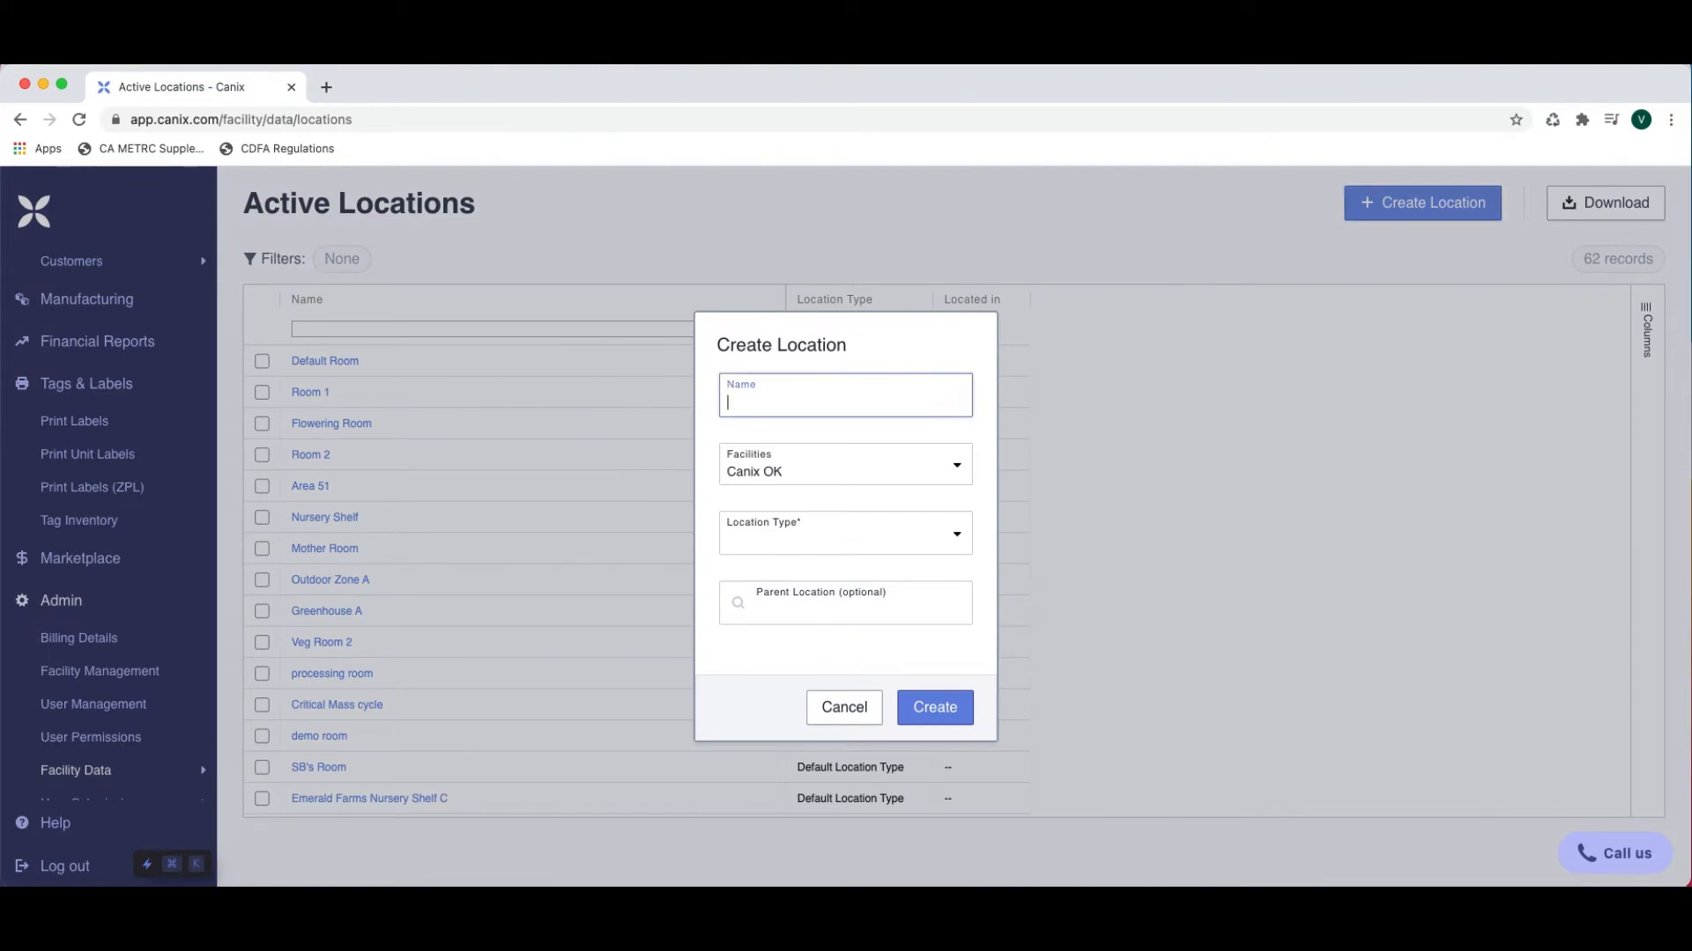
pyautogui.write('Veg Room')
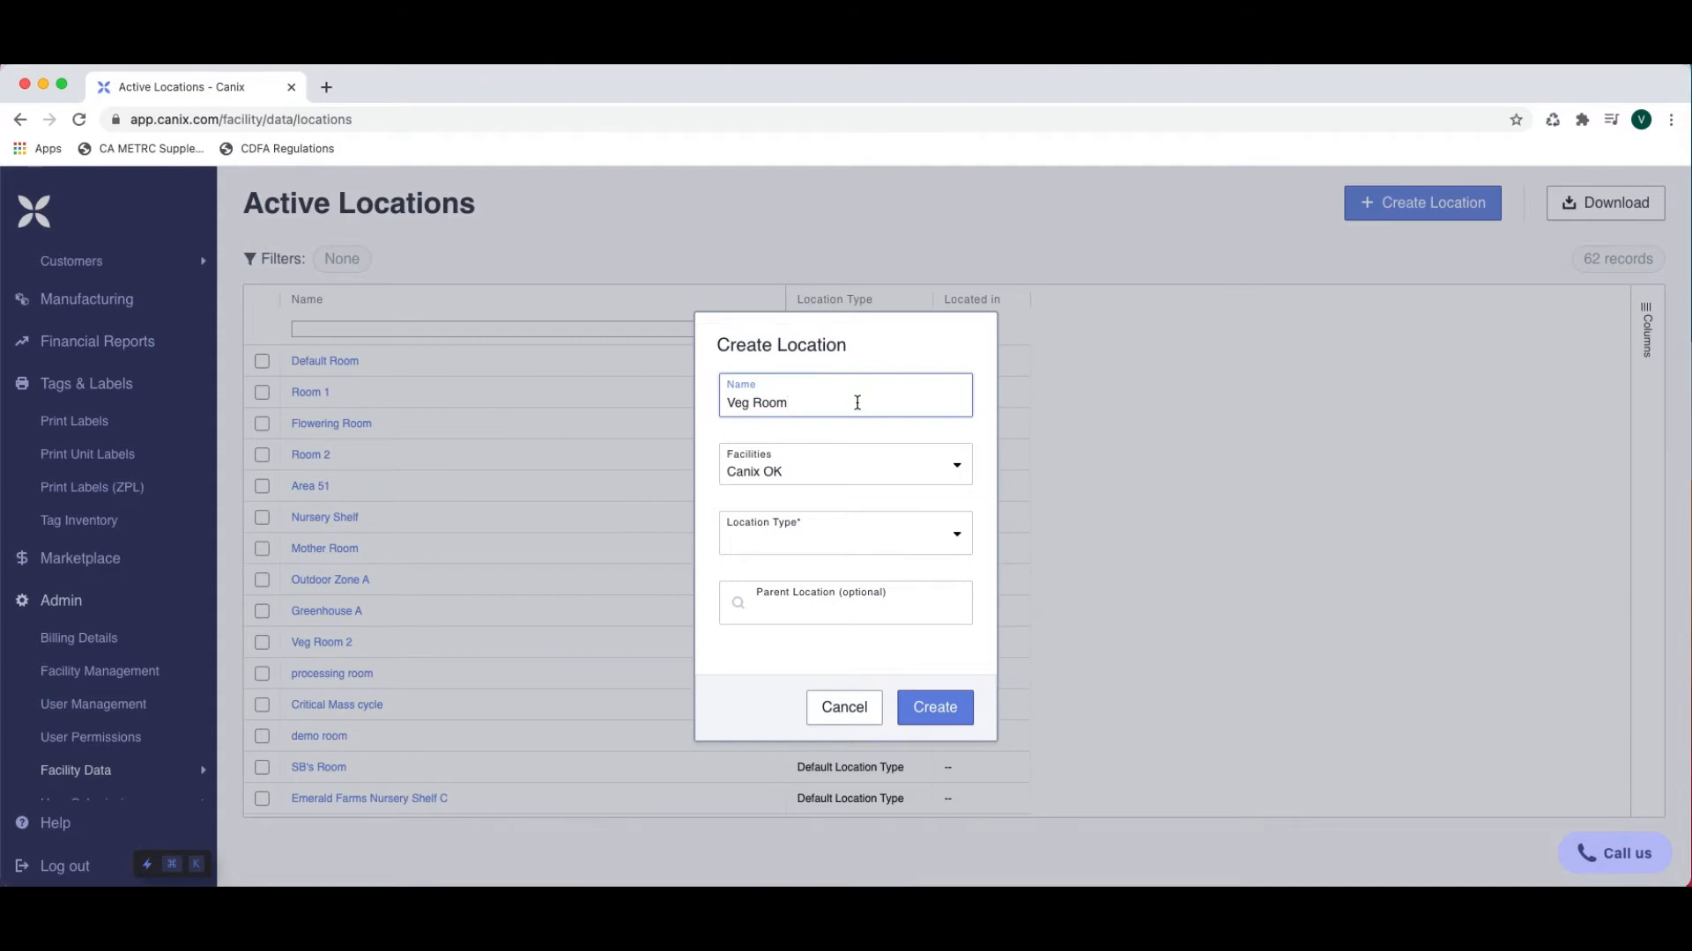
pyautogui.write('Bay')
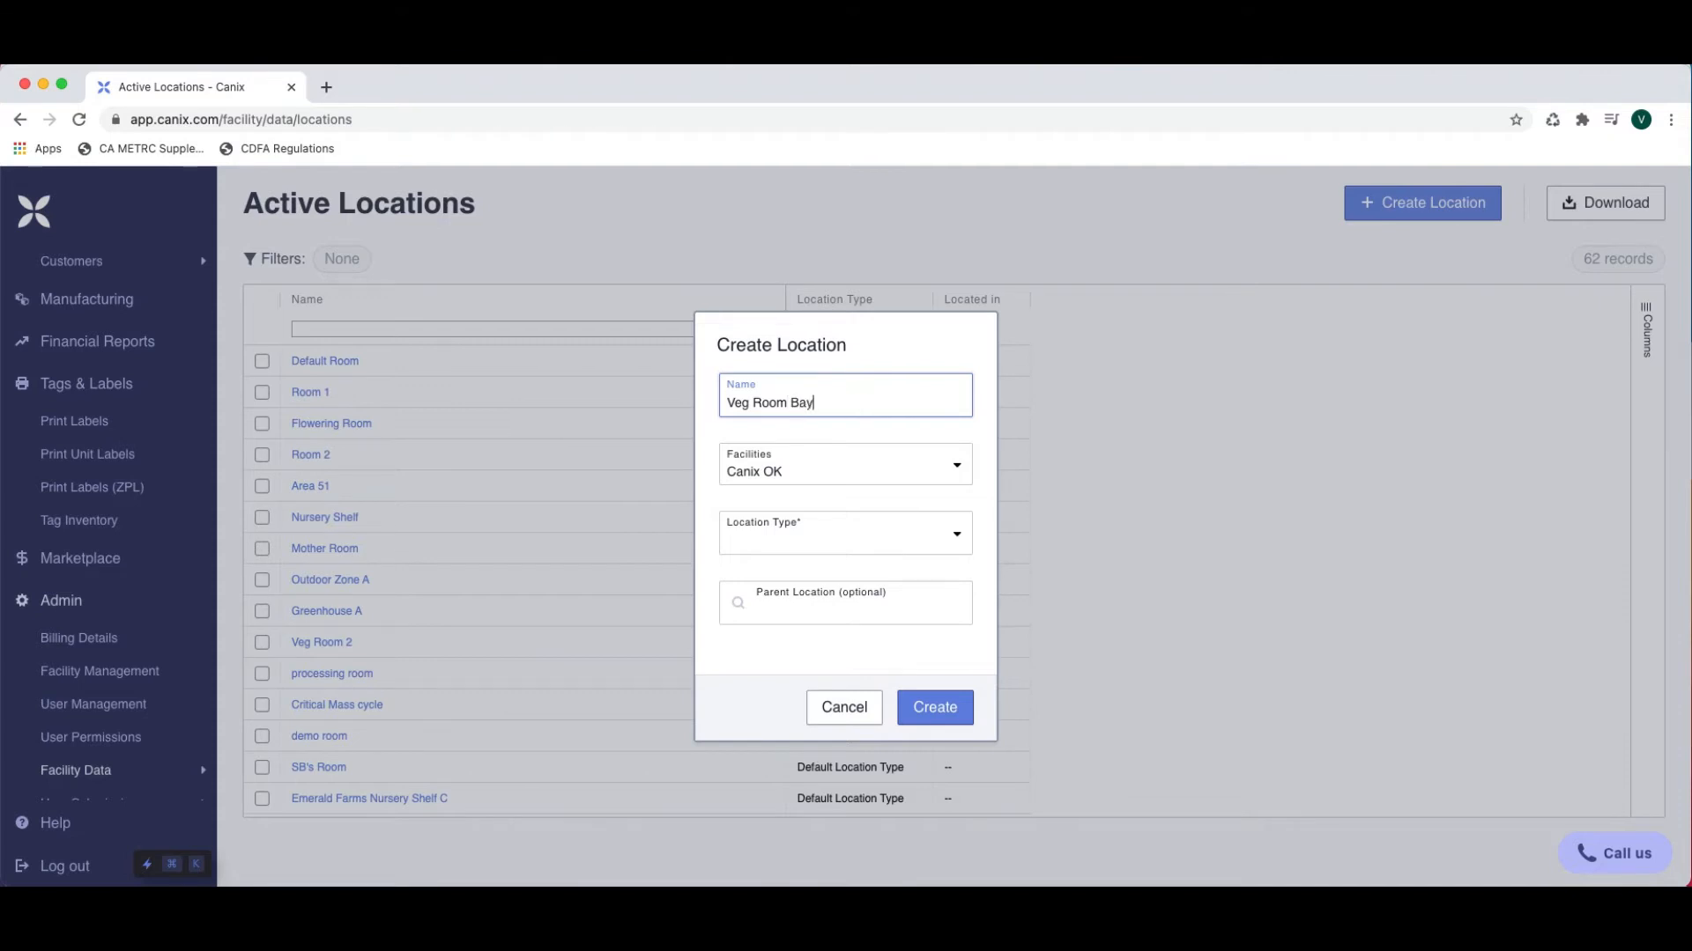
pyautogui.write('2')
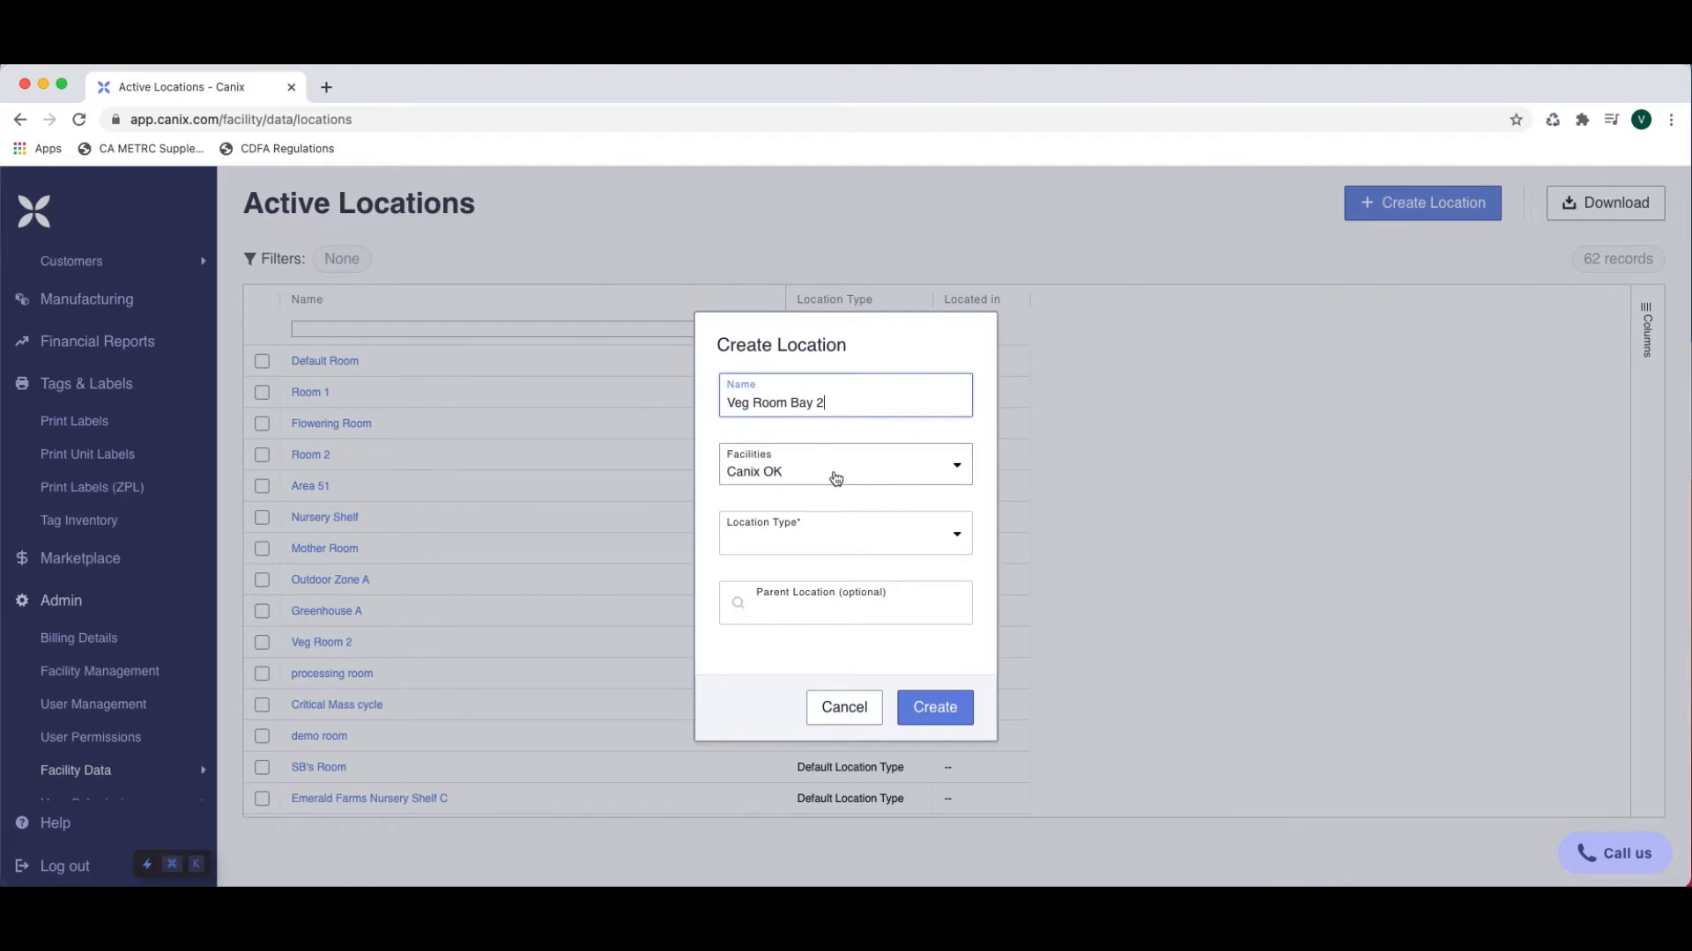
# Set Location Type to Default Location Type and Parent Location to Veg Room
pyautogui.click(844, 465)
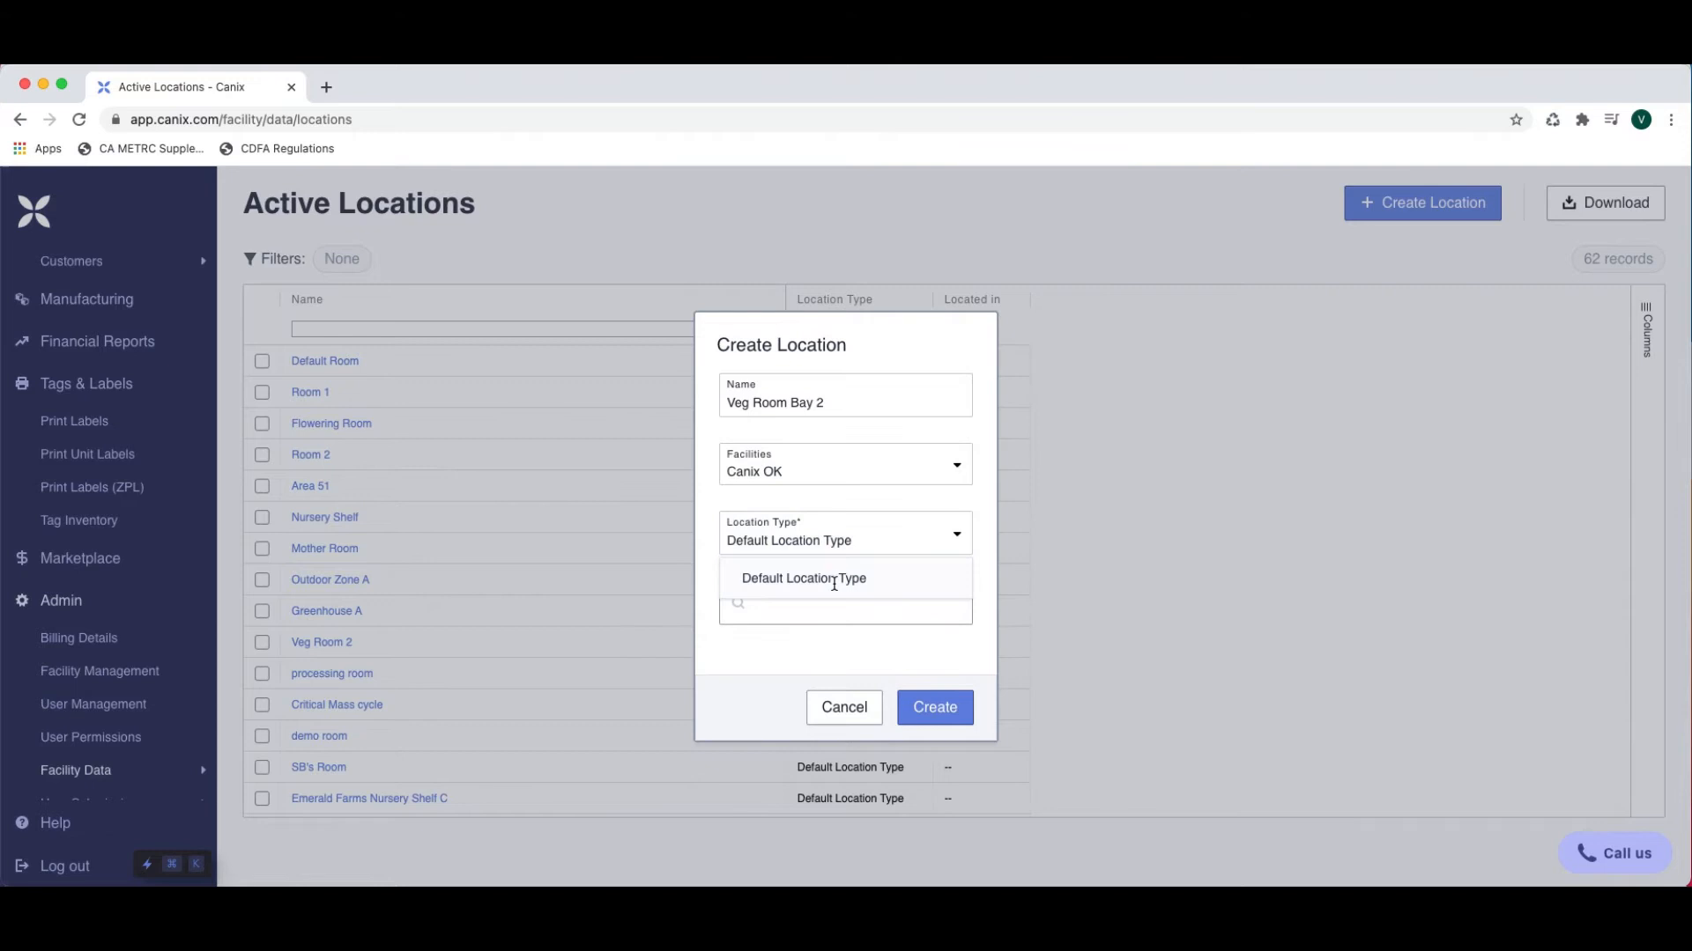
pyautogui.click(804, 578)
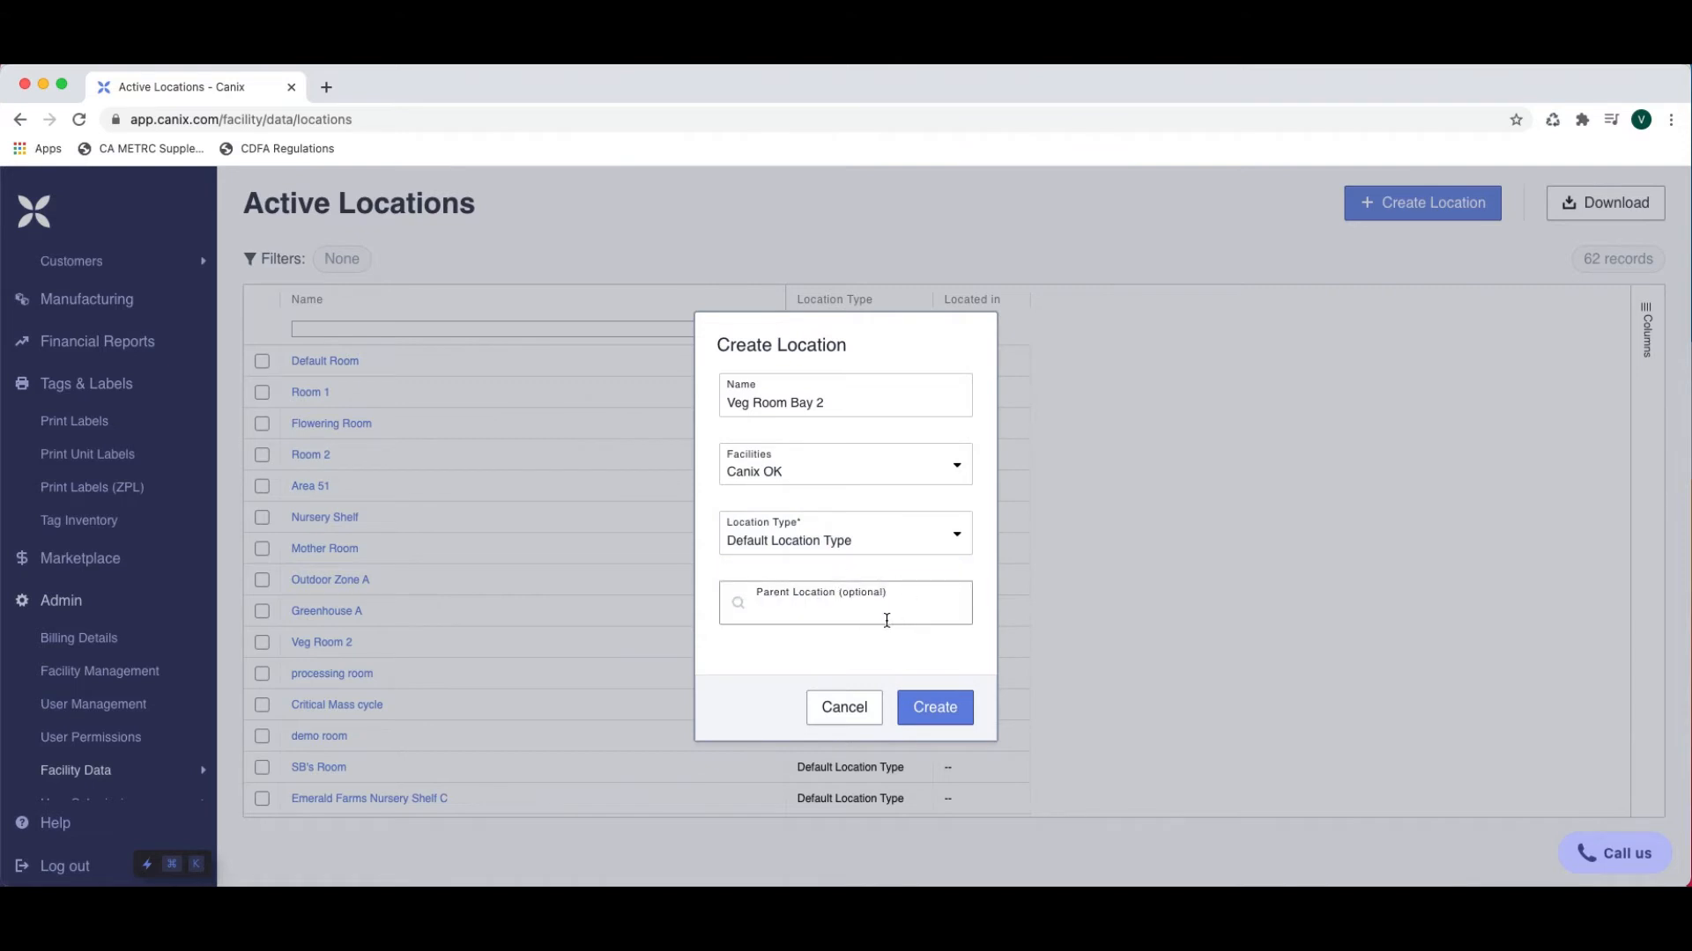
pyautogui.click(844, 602)
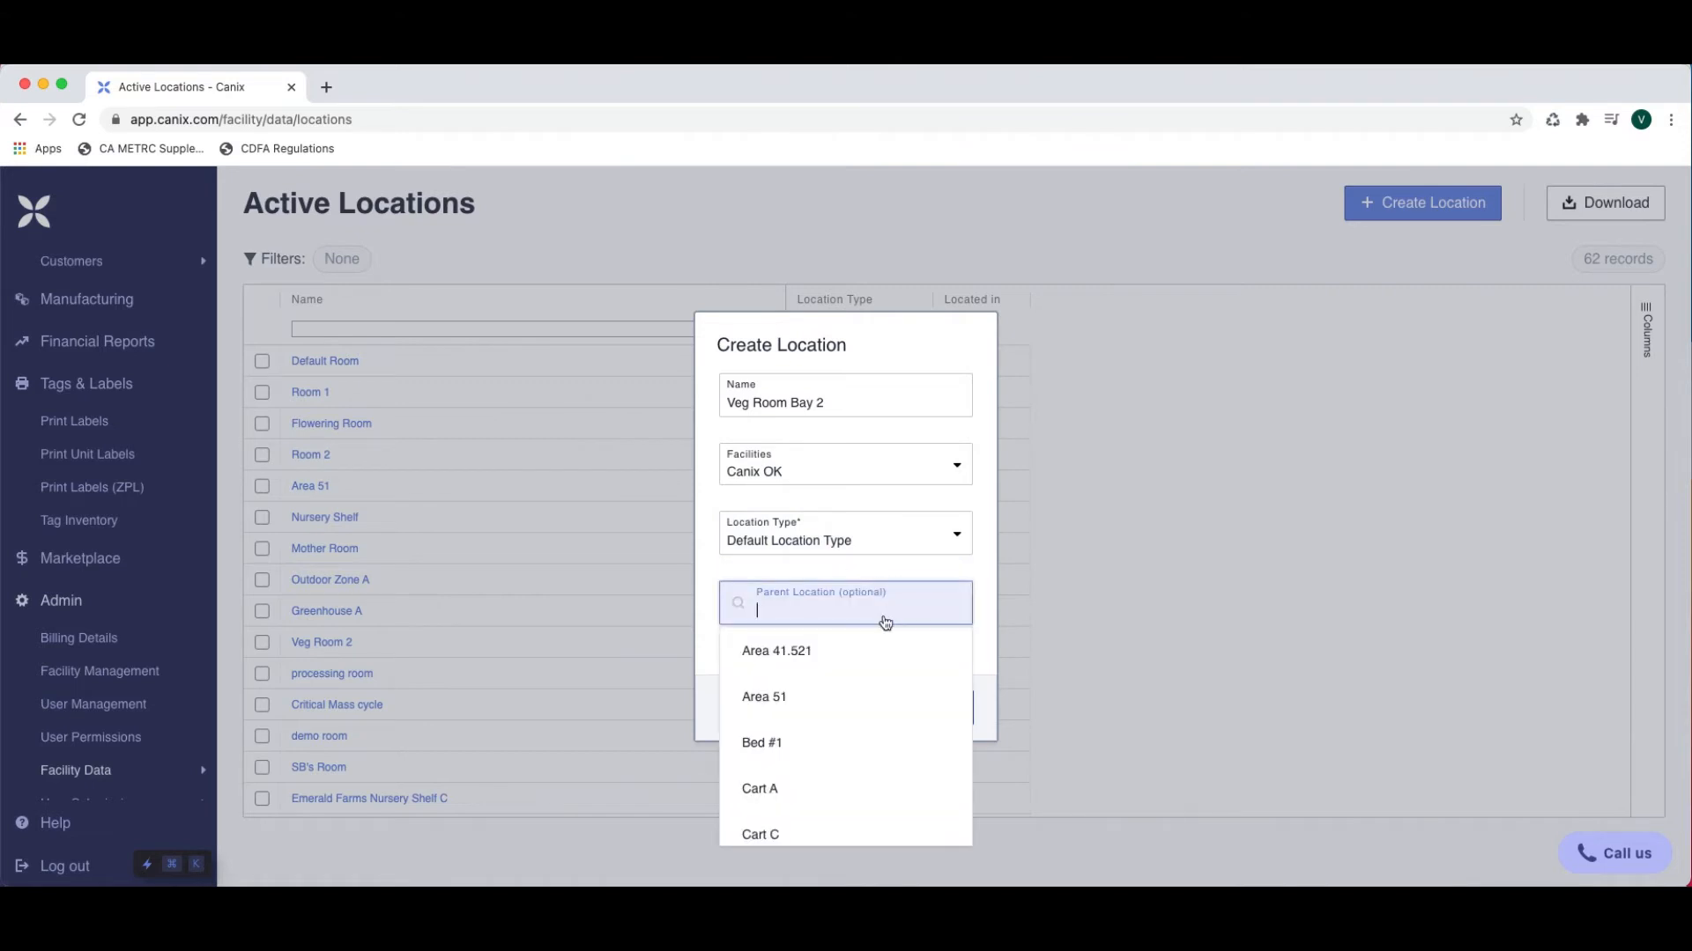
pyautogui.write('Veg Room')
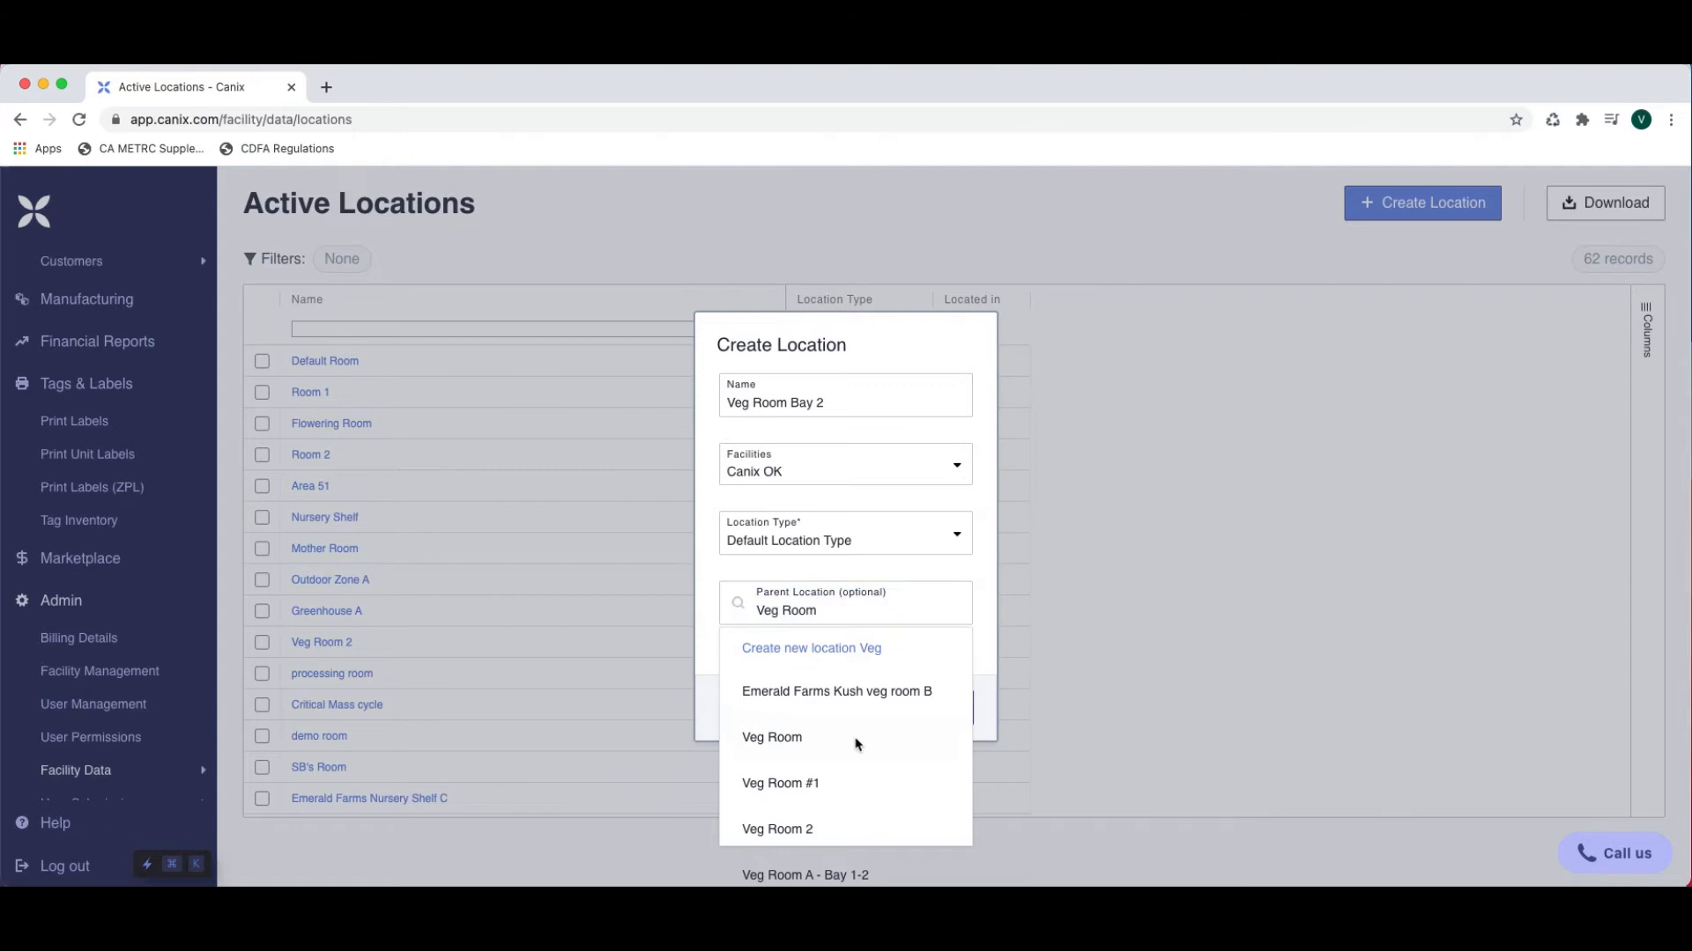
pyautogui.click(772, 736)
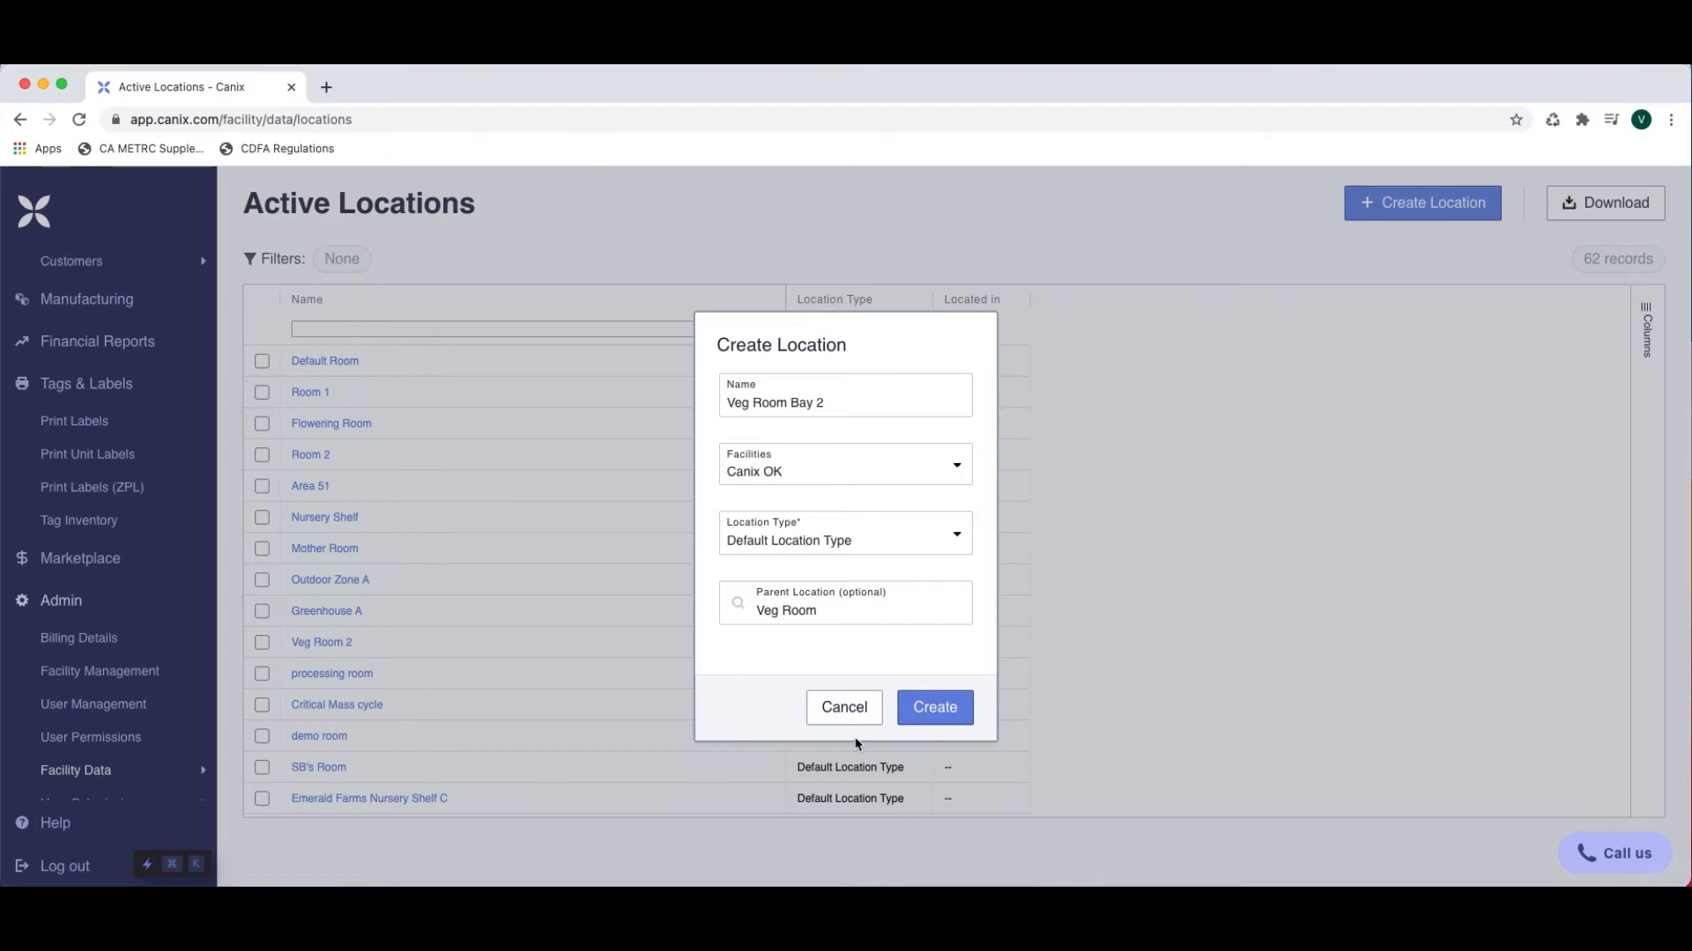
pyautogui.moveTo(888, 733)
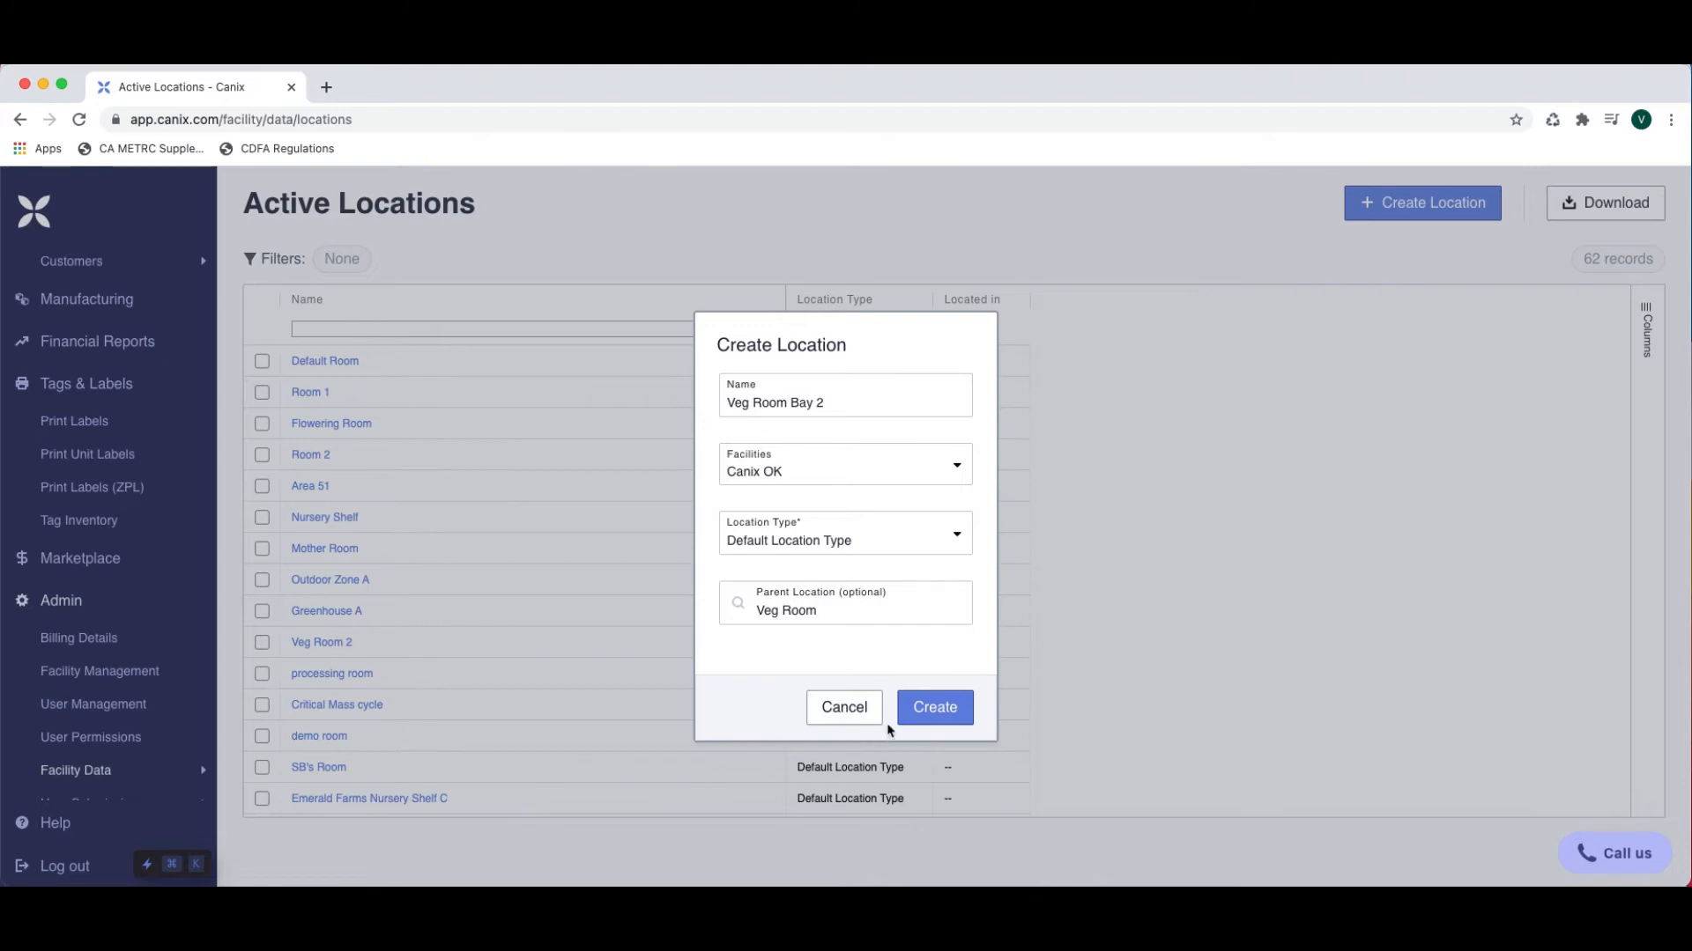
# Create the Veg Room Bay 2 location, bringing the list to 63 records
pyautogui.click(934, 706)
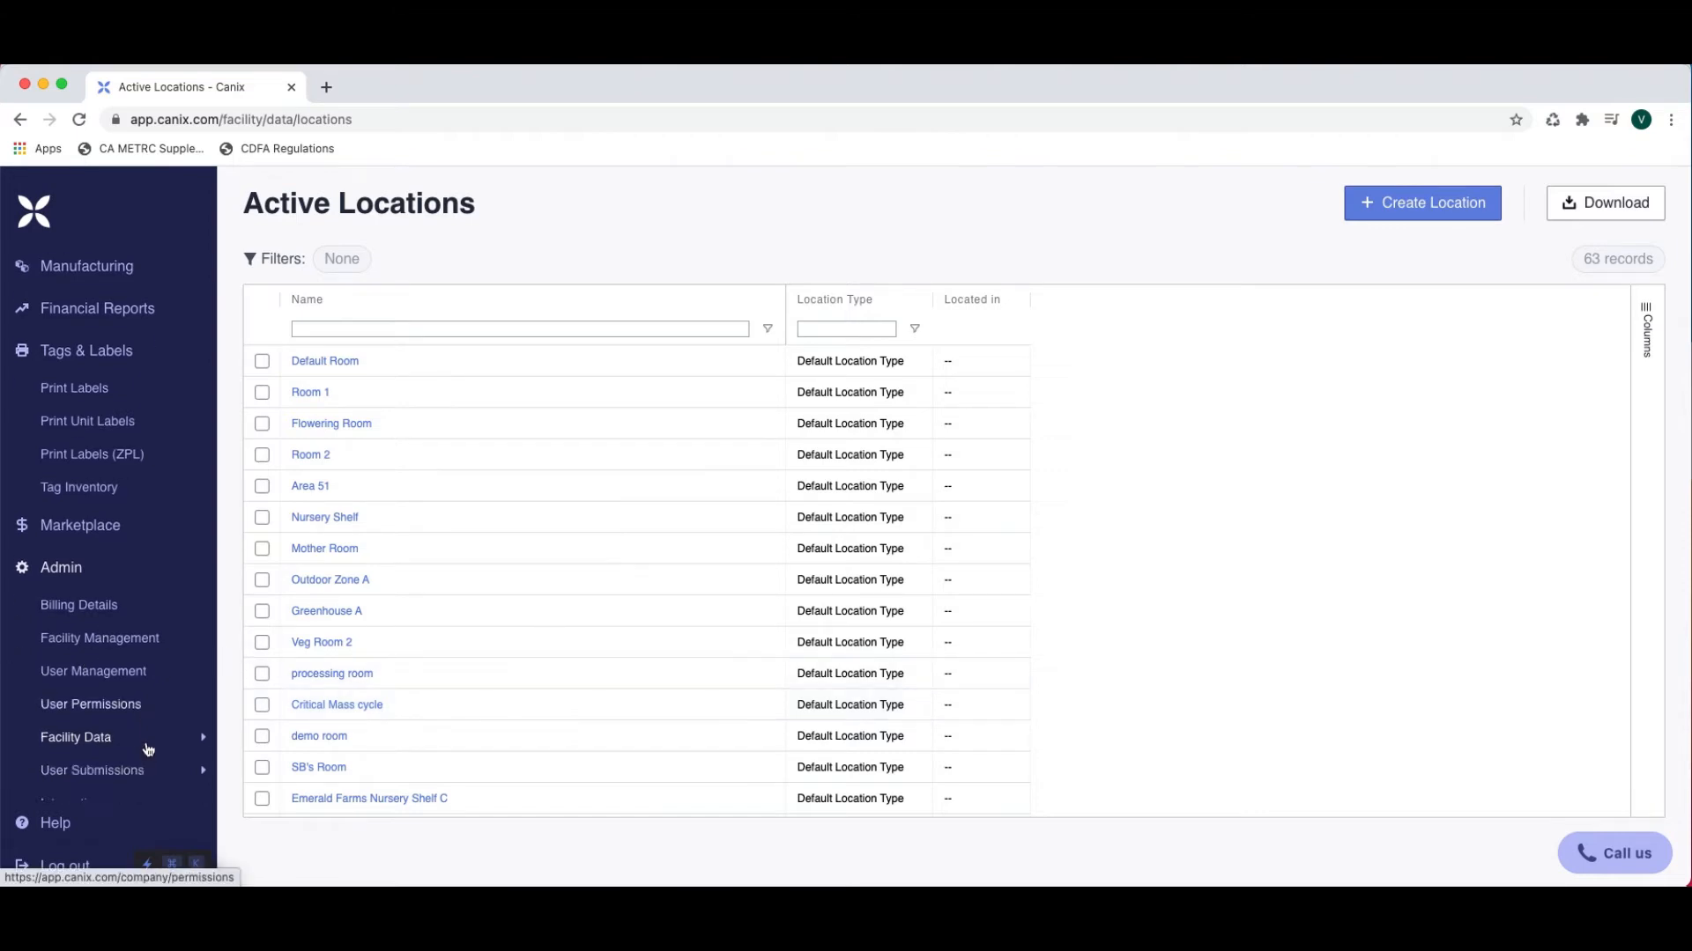
pyautogui.scroll(-3)
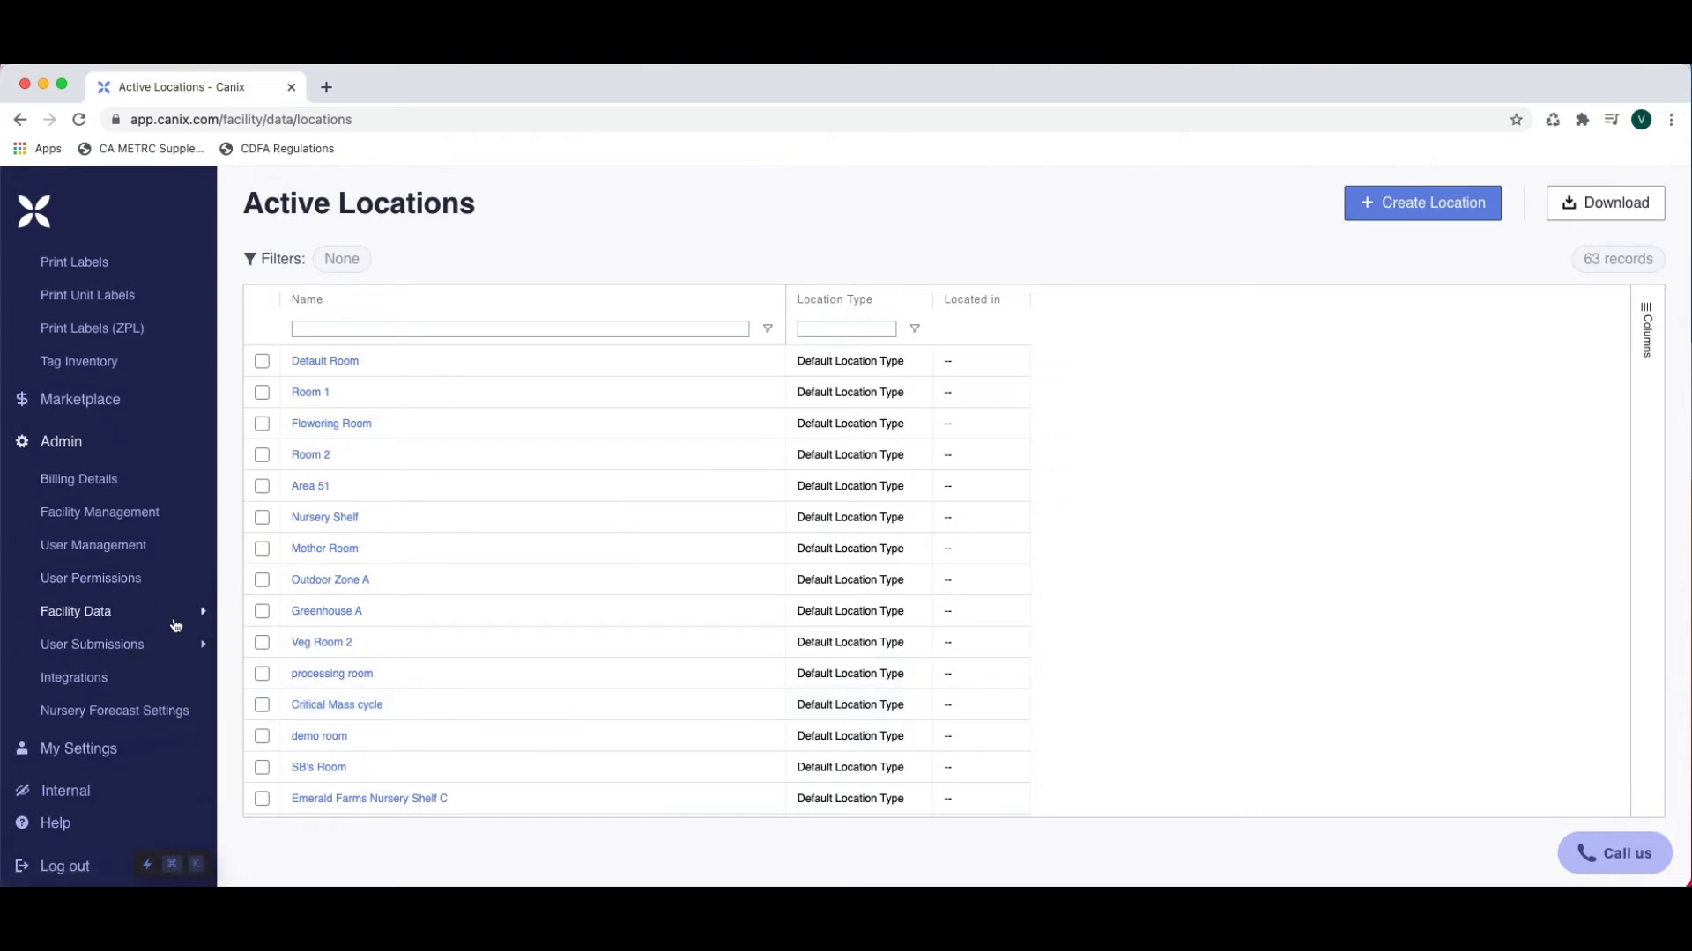
# Go to the Active Strains list and start a new strain
pyautogui.click(257, 645)
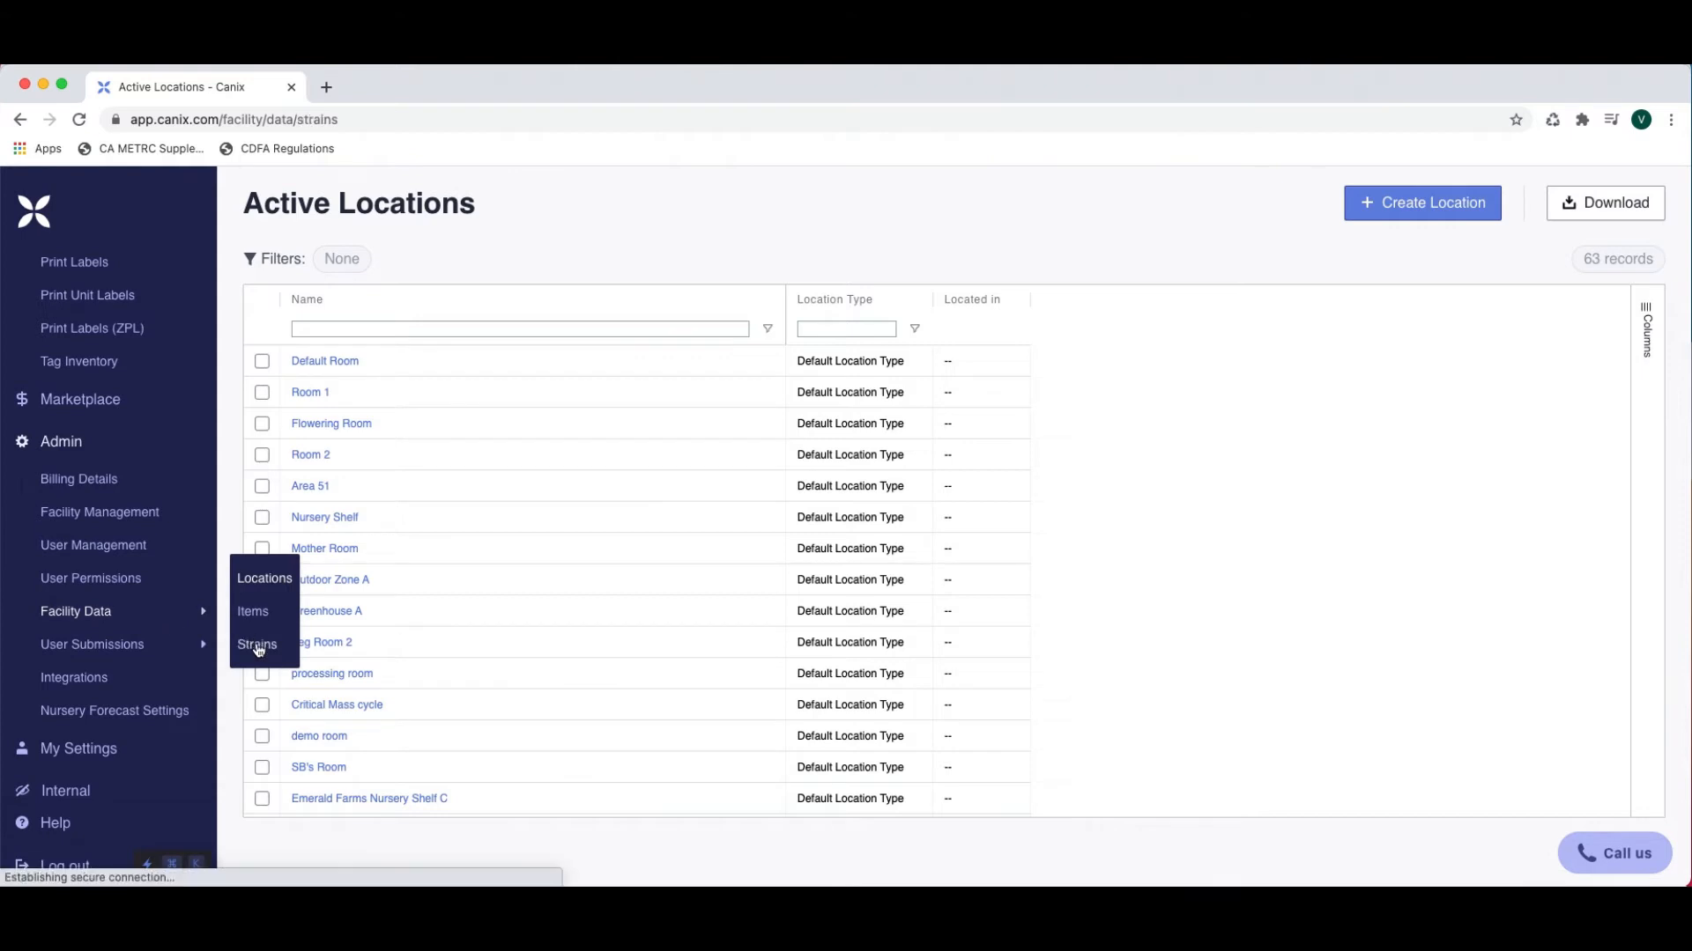
pyautogui.click(257, 645)
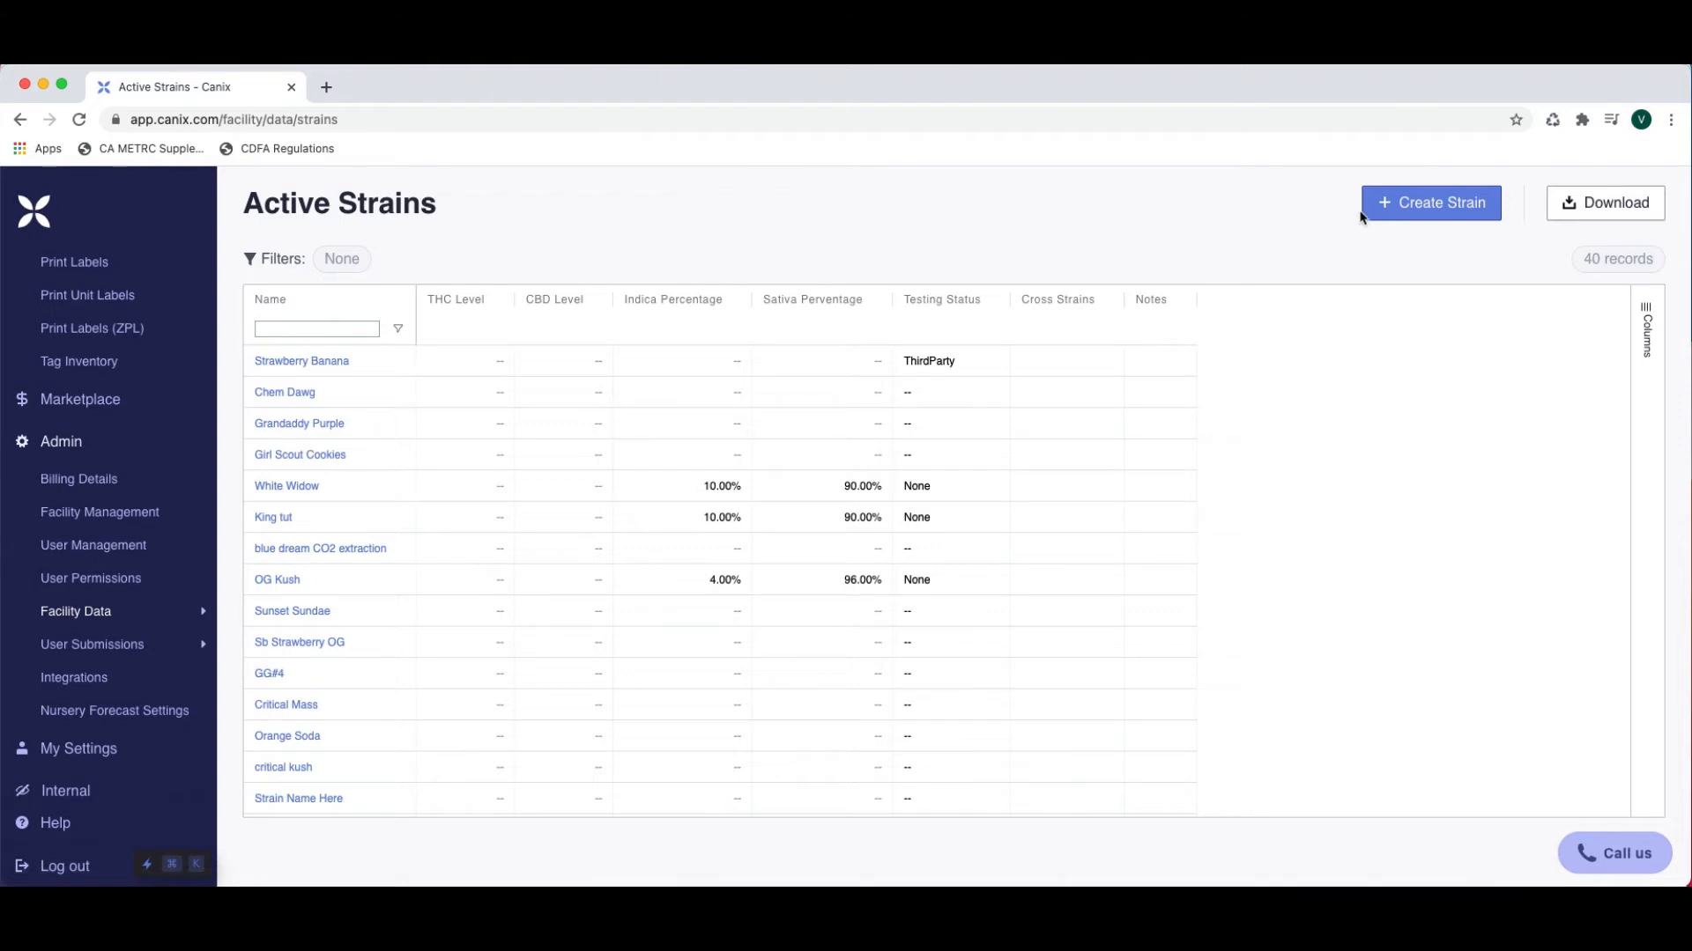
pyautogui.click(1429, 203)
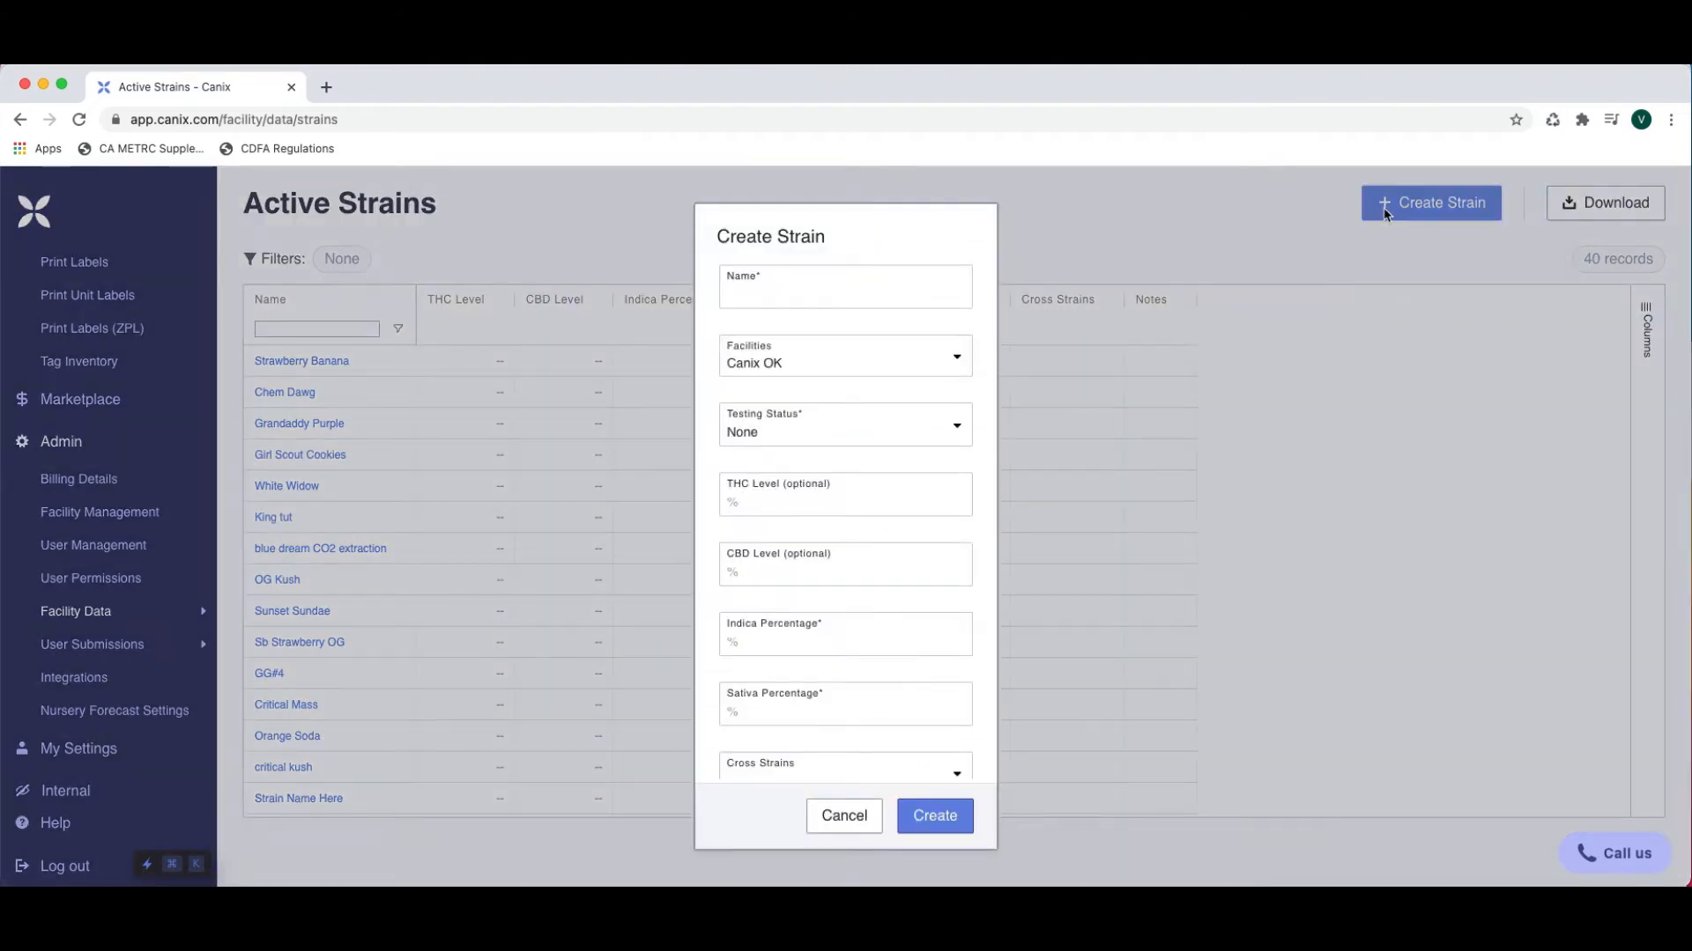
# Name the strain 'Dream Queen' and keep Testing Status as None
pyautogui.click(844, 286)
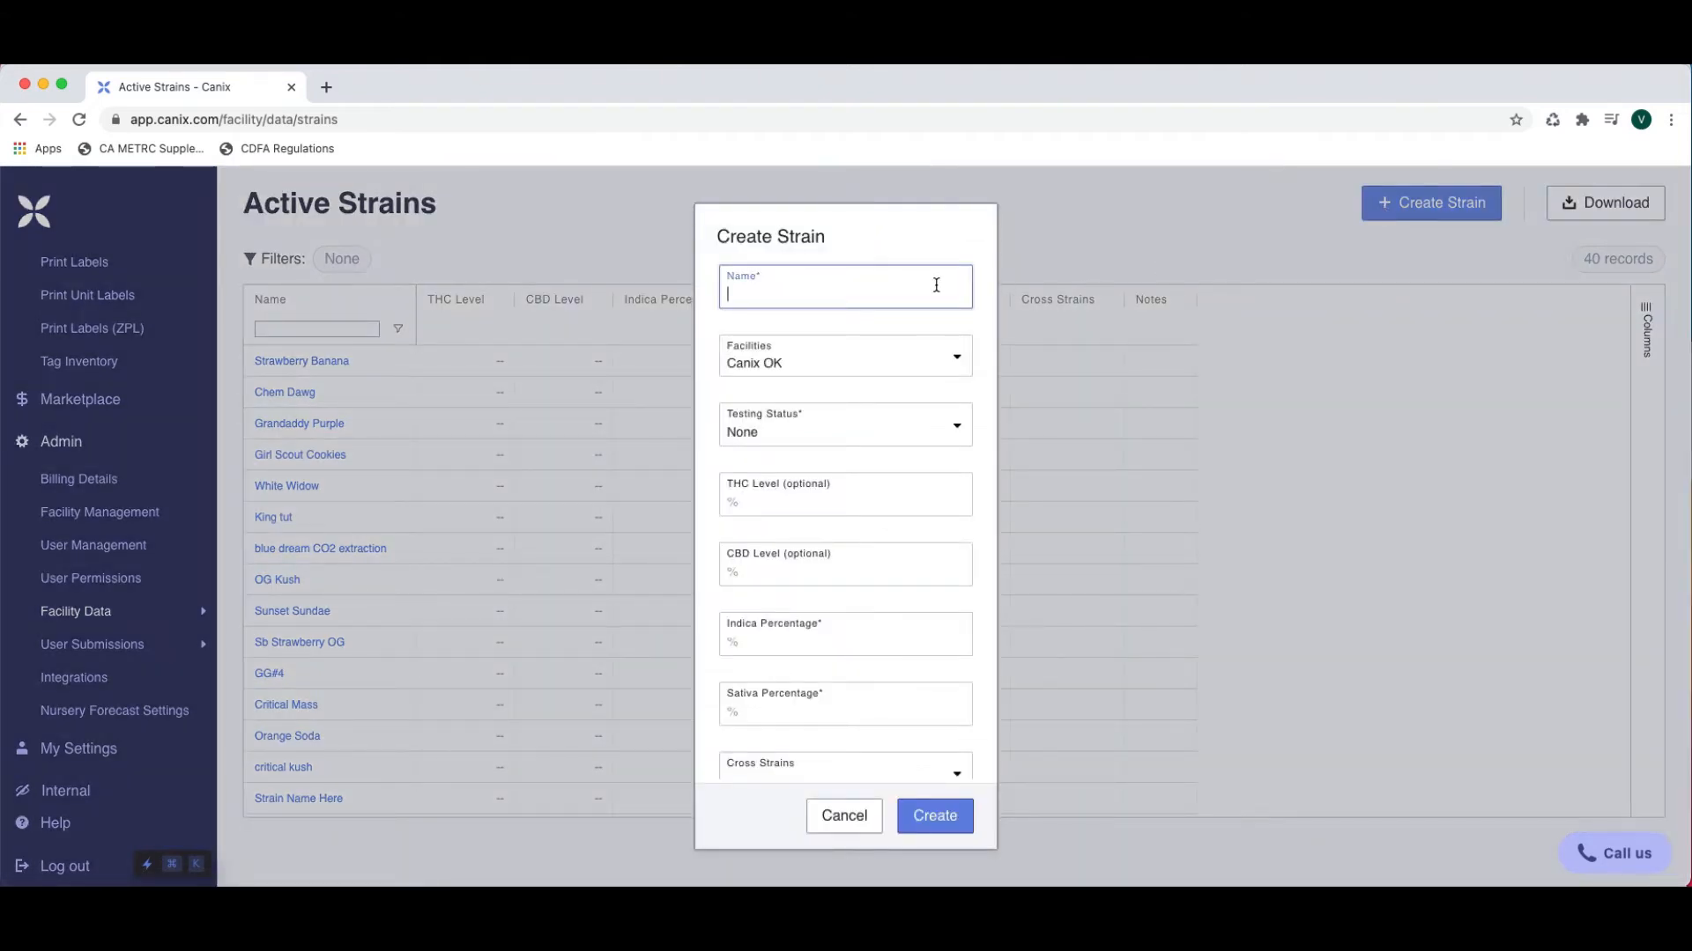
pyautogui.write('Dream')
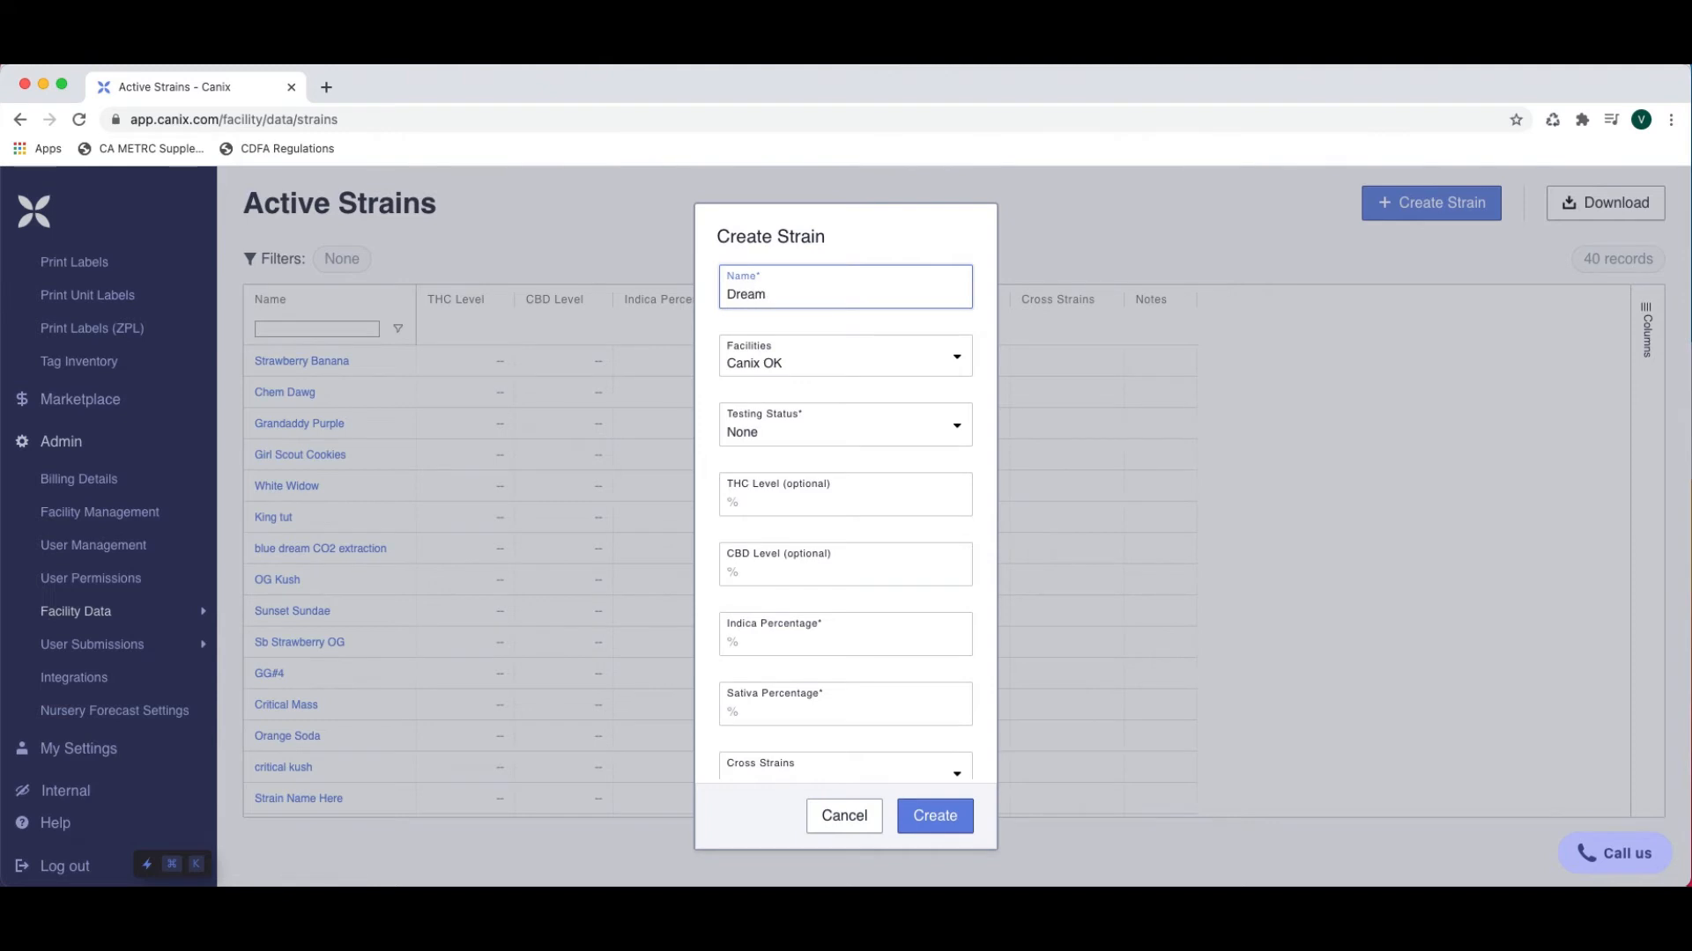
pyautogui.write('Queen')
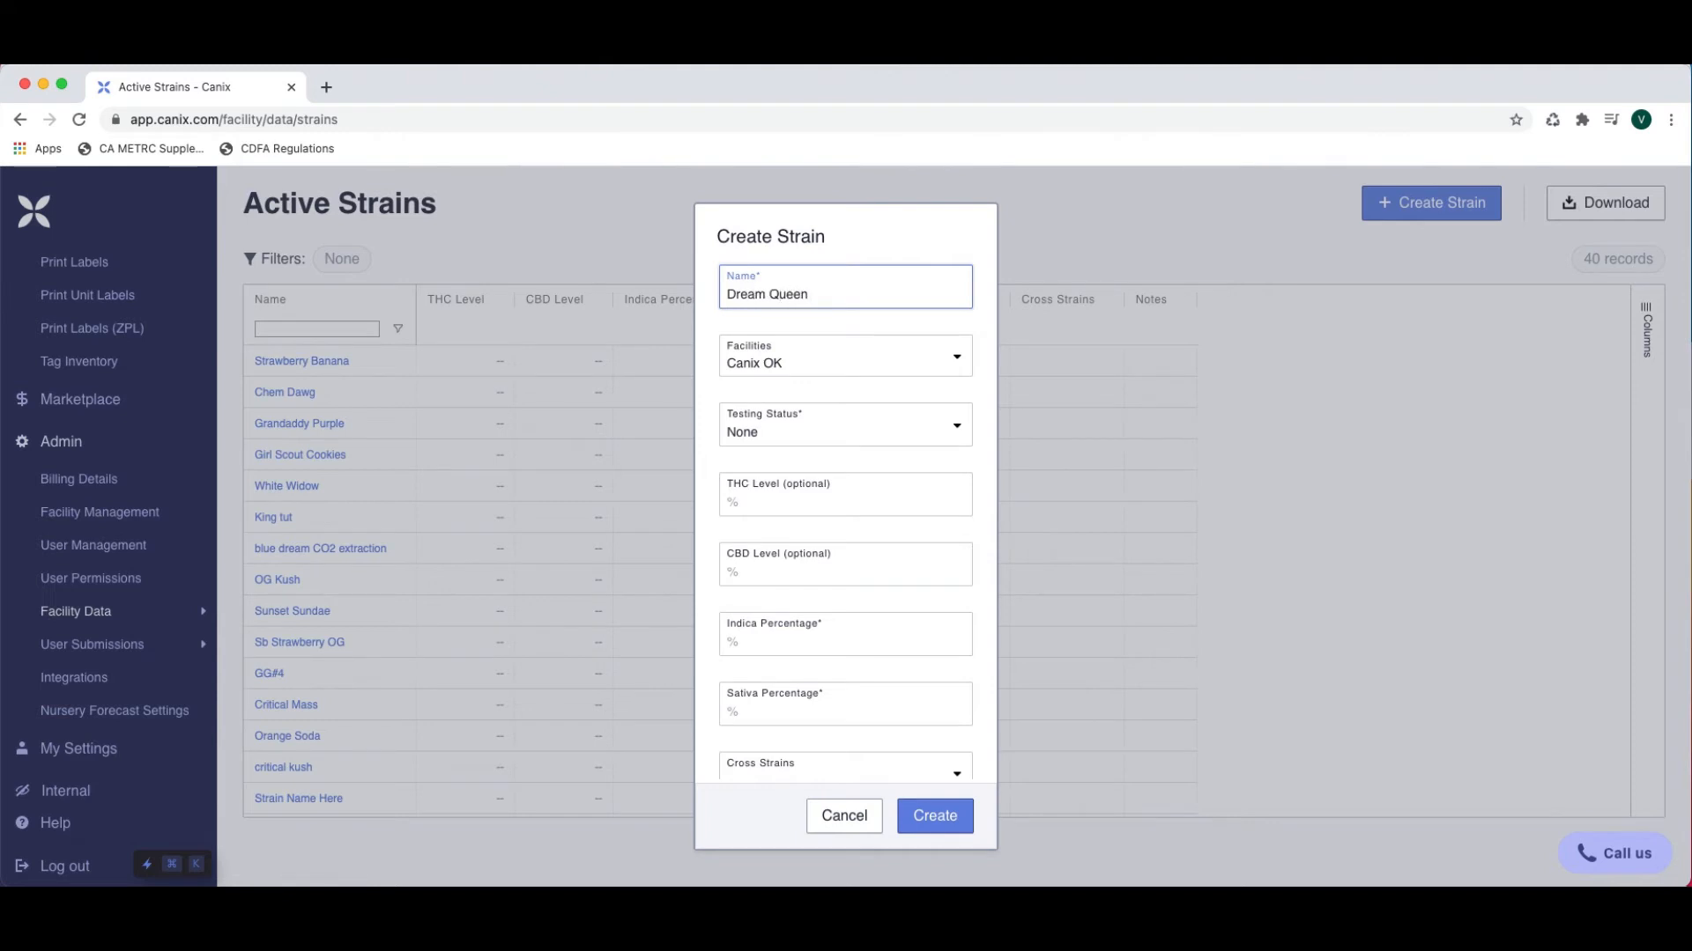
pyautogui.click(844, 425)
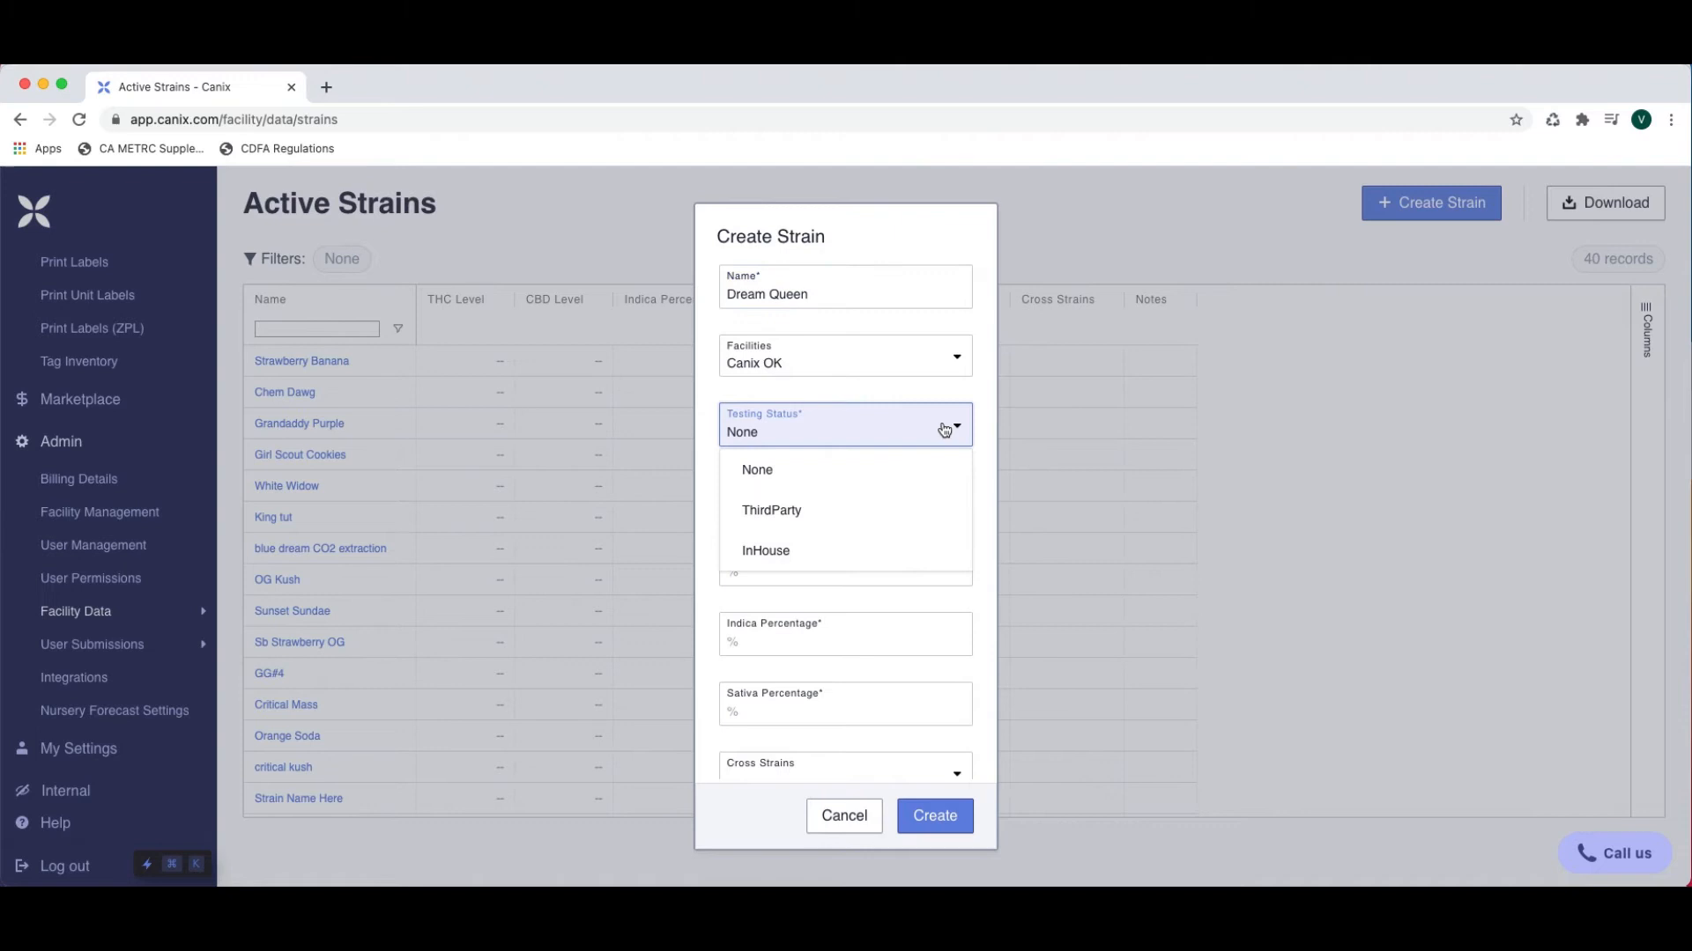
pyautogui.moveTo(936, 510)
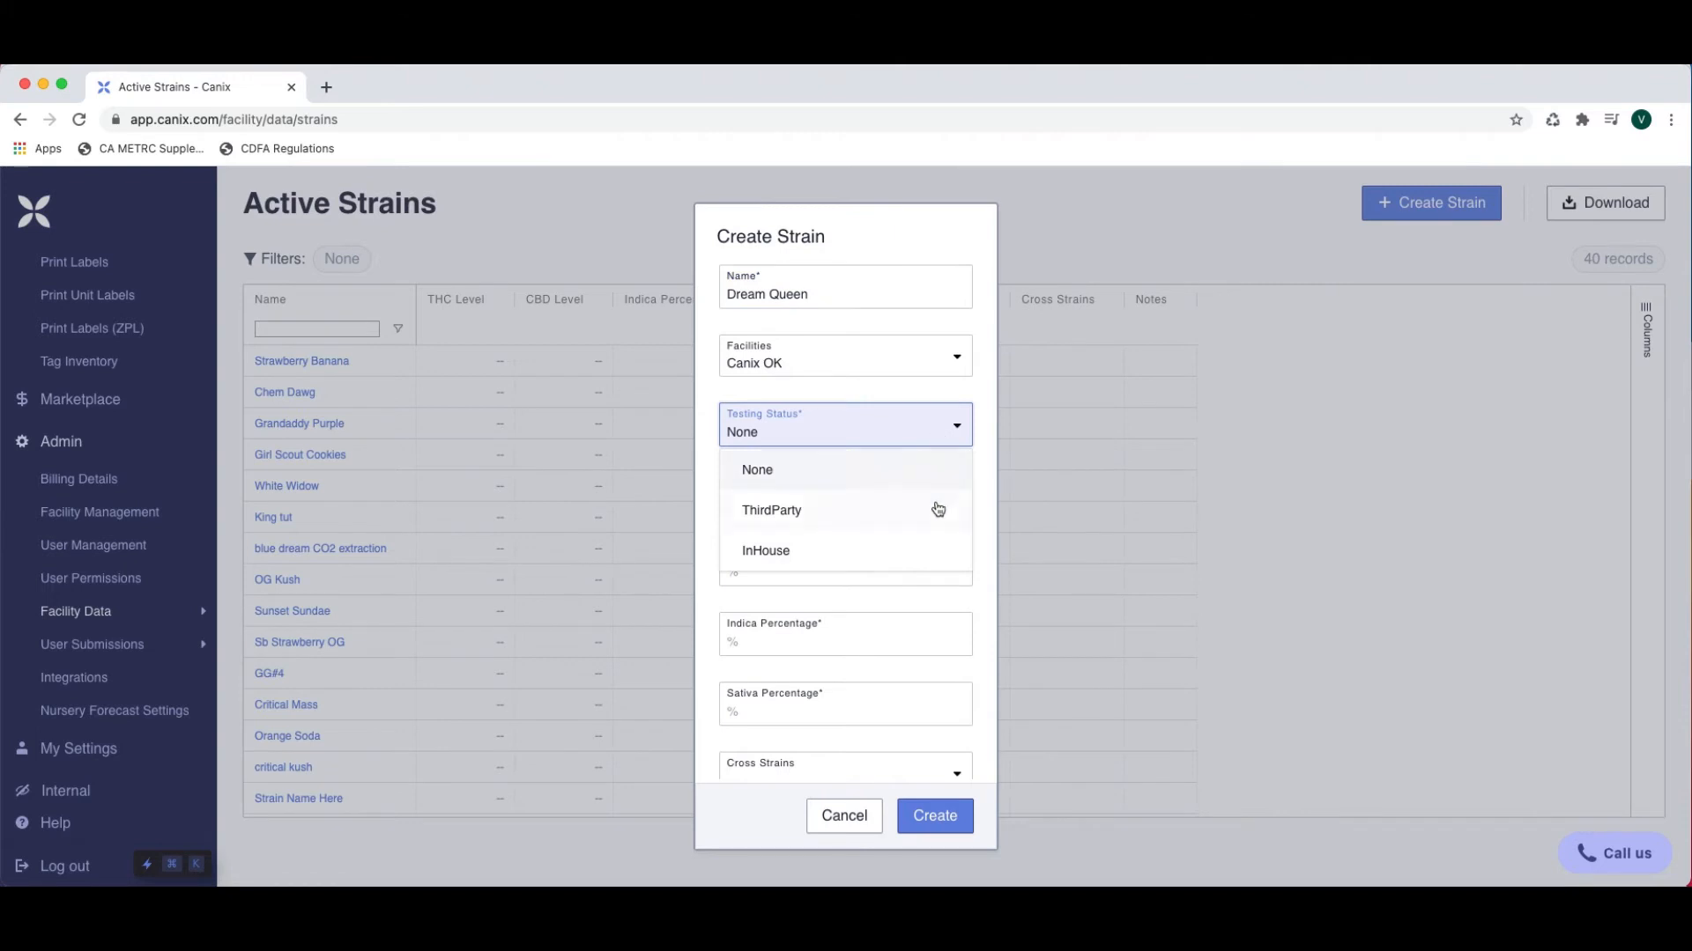
pyautogui.click(756, 469)
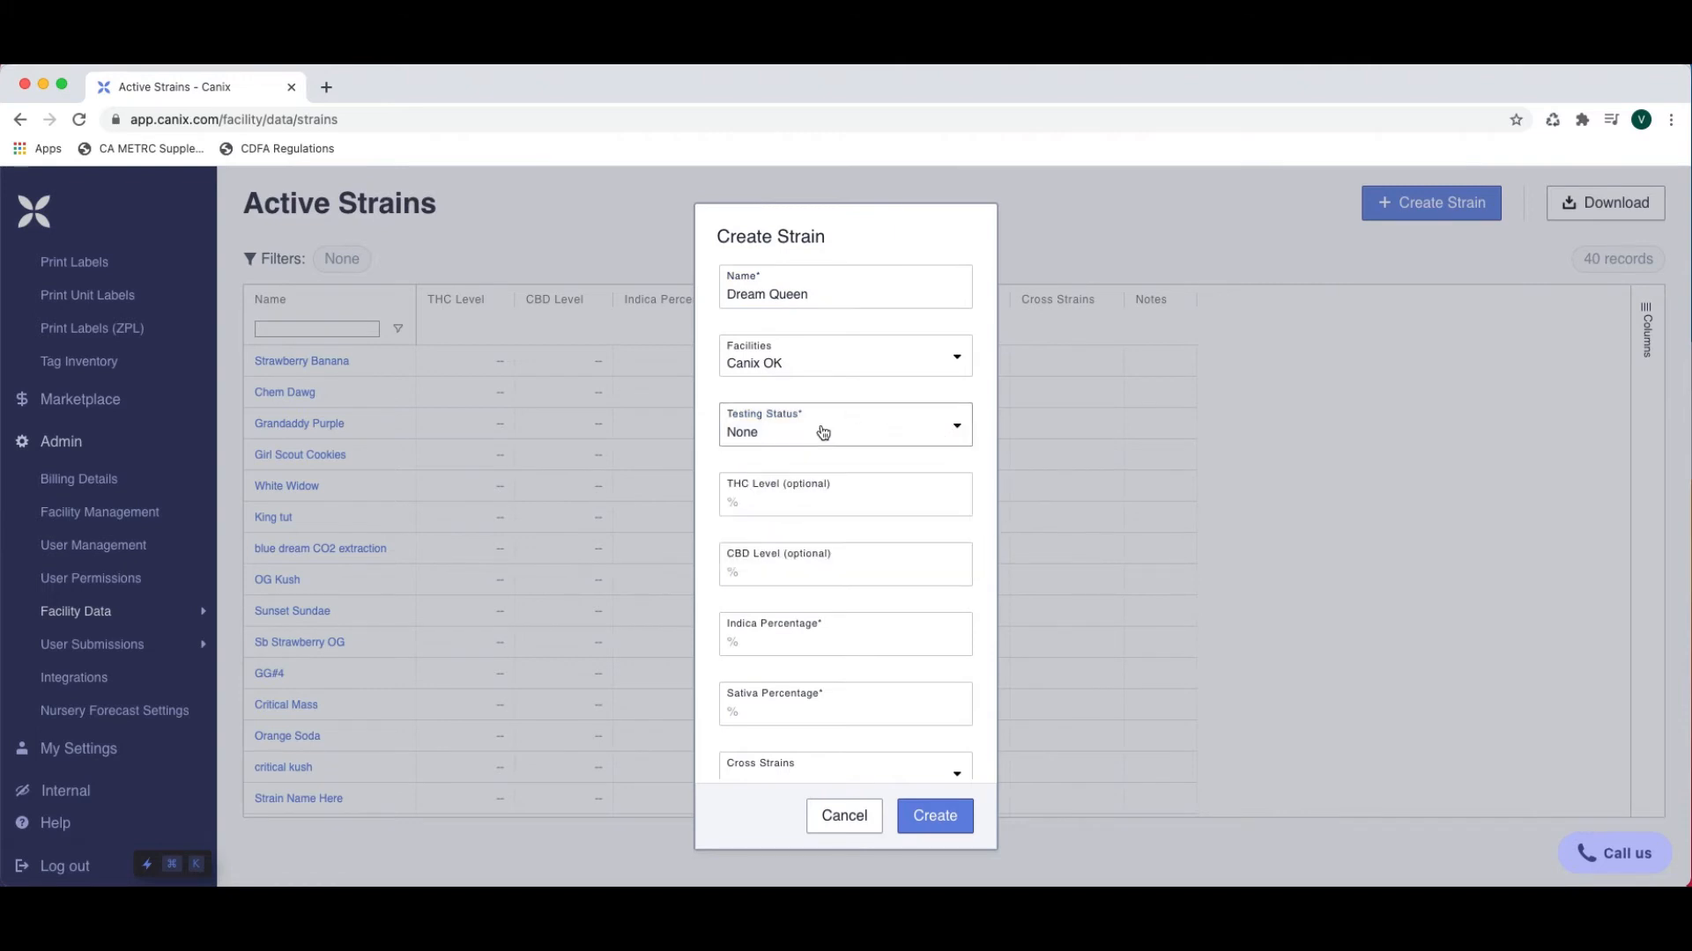
pyautogui.click(844, 425)
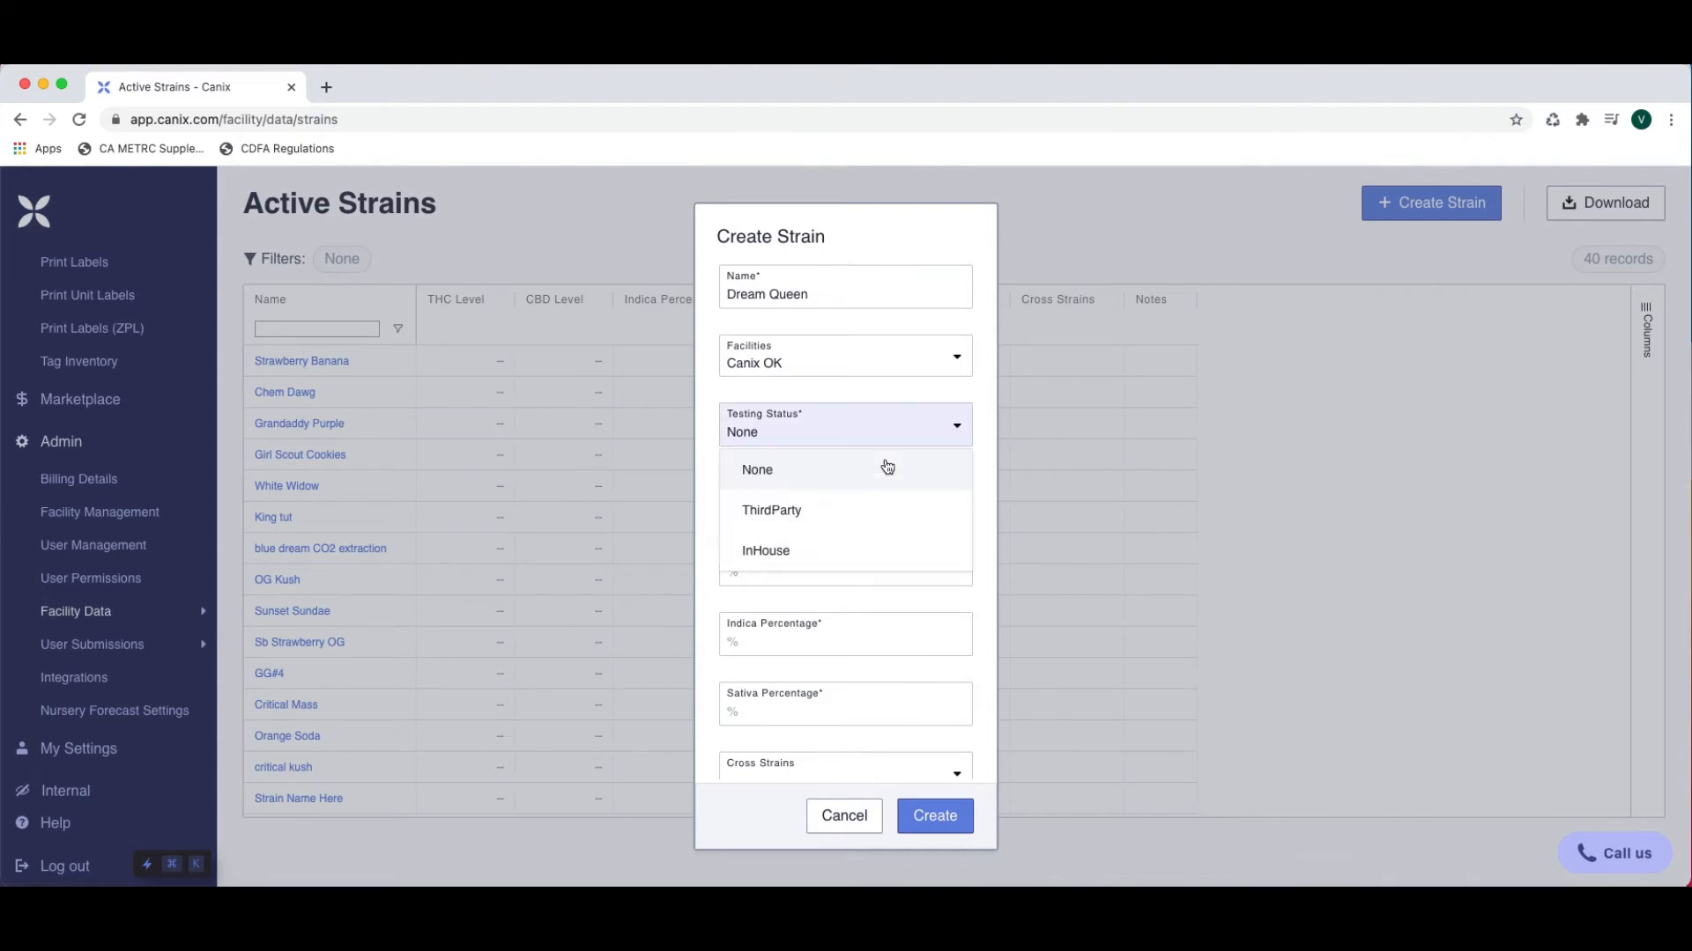
pyautogui.click(756, 469)
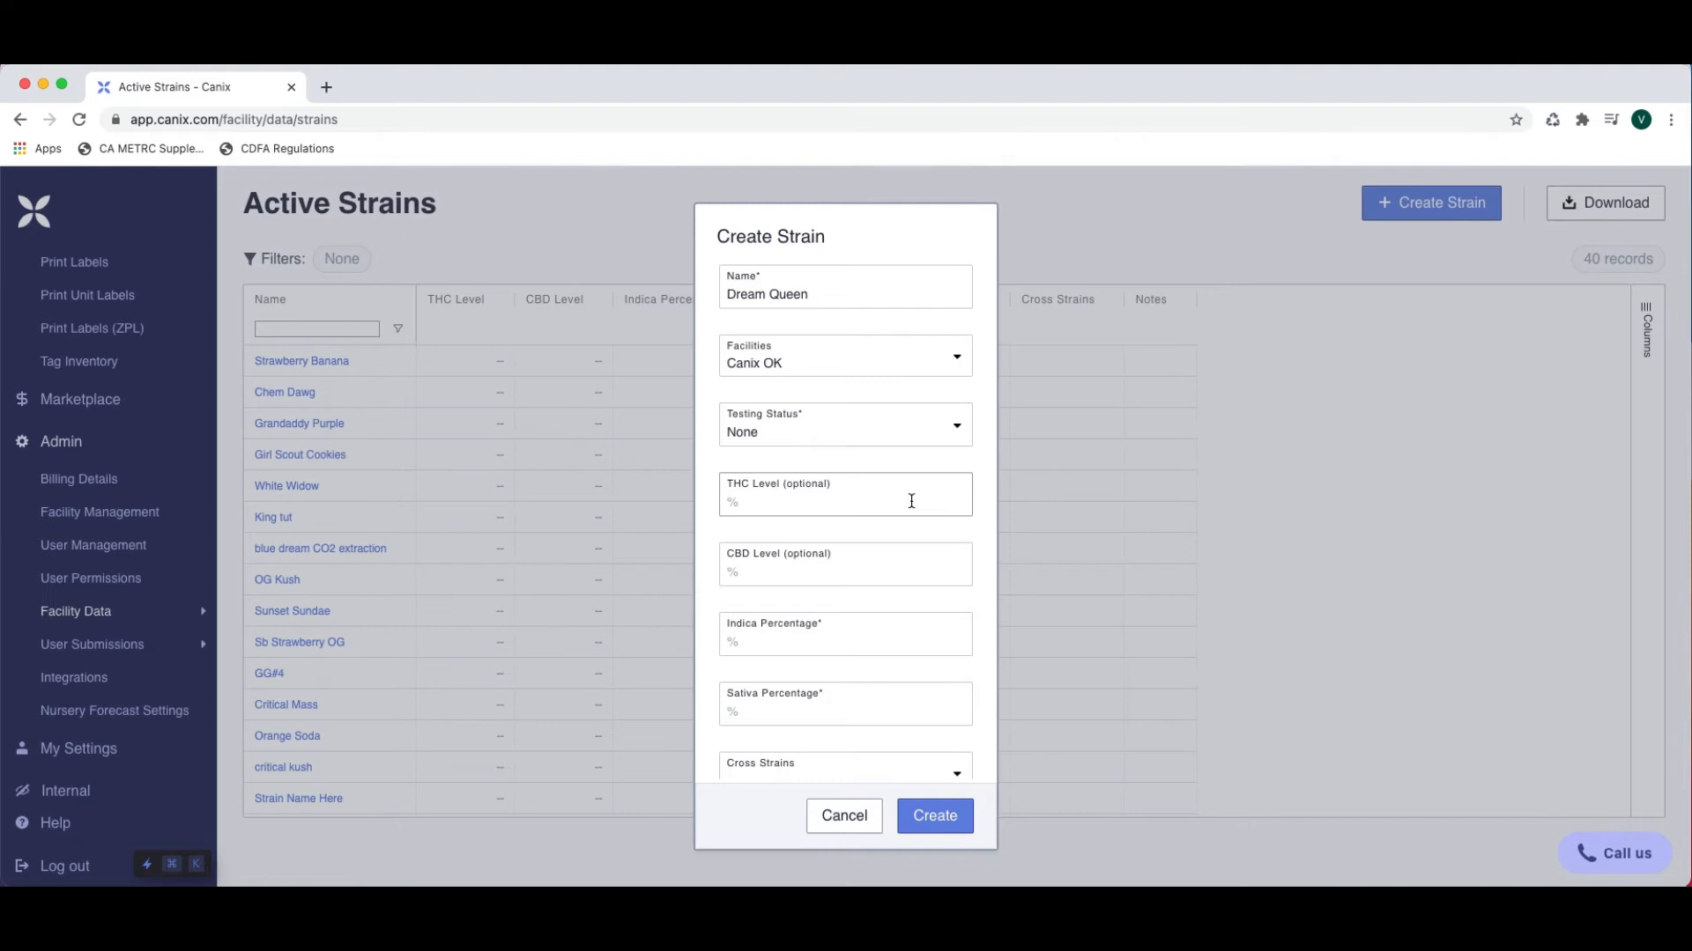
pyautogui.moveTo(914, 500)
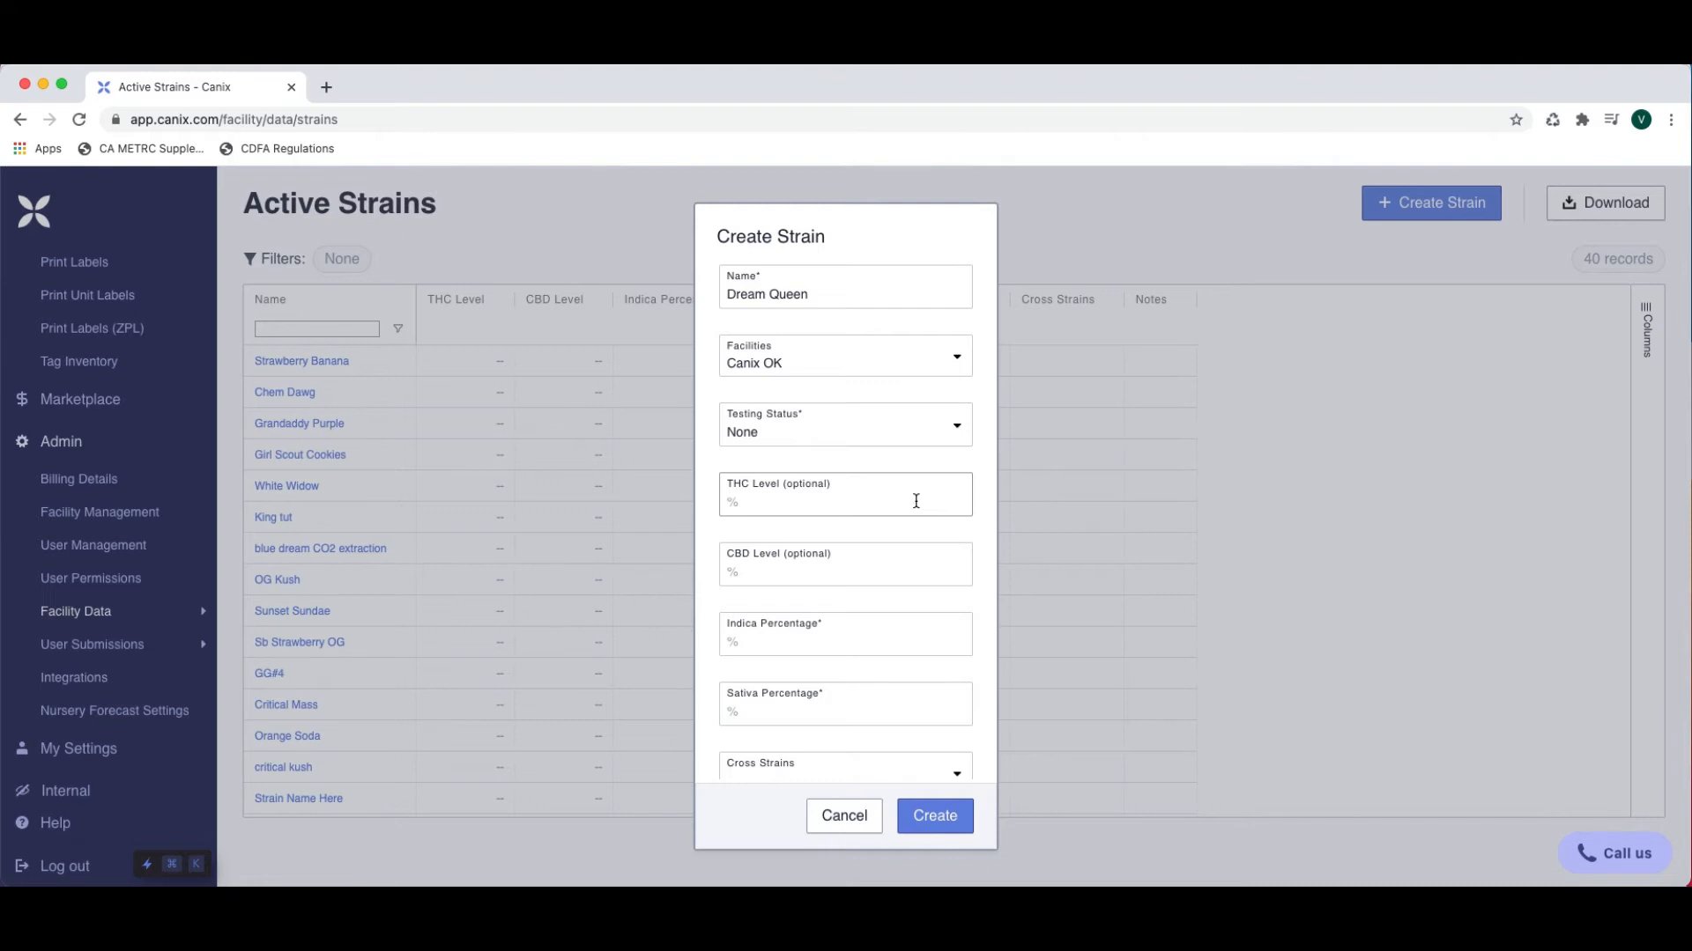
pyautogui.moveTo(960, 540)
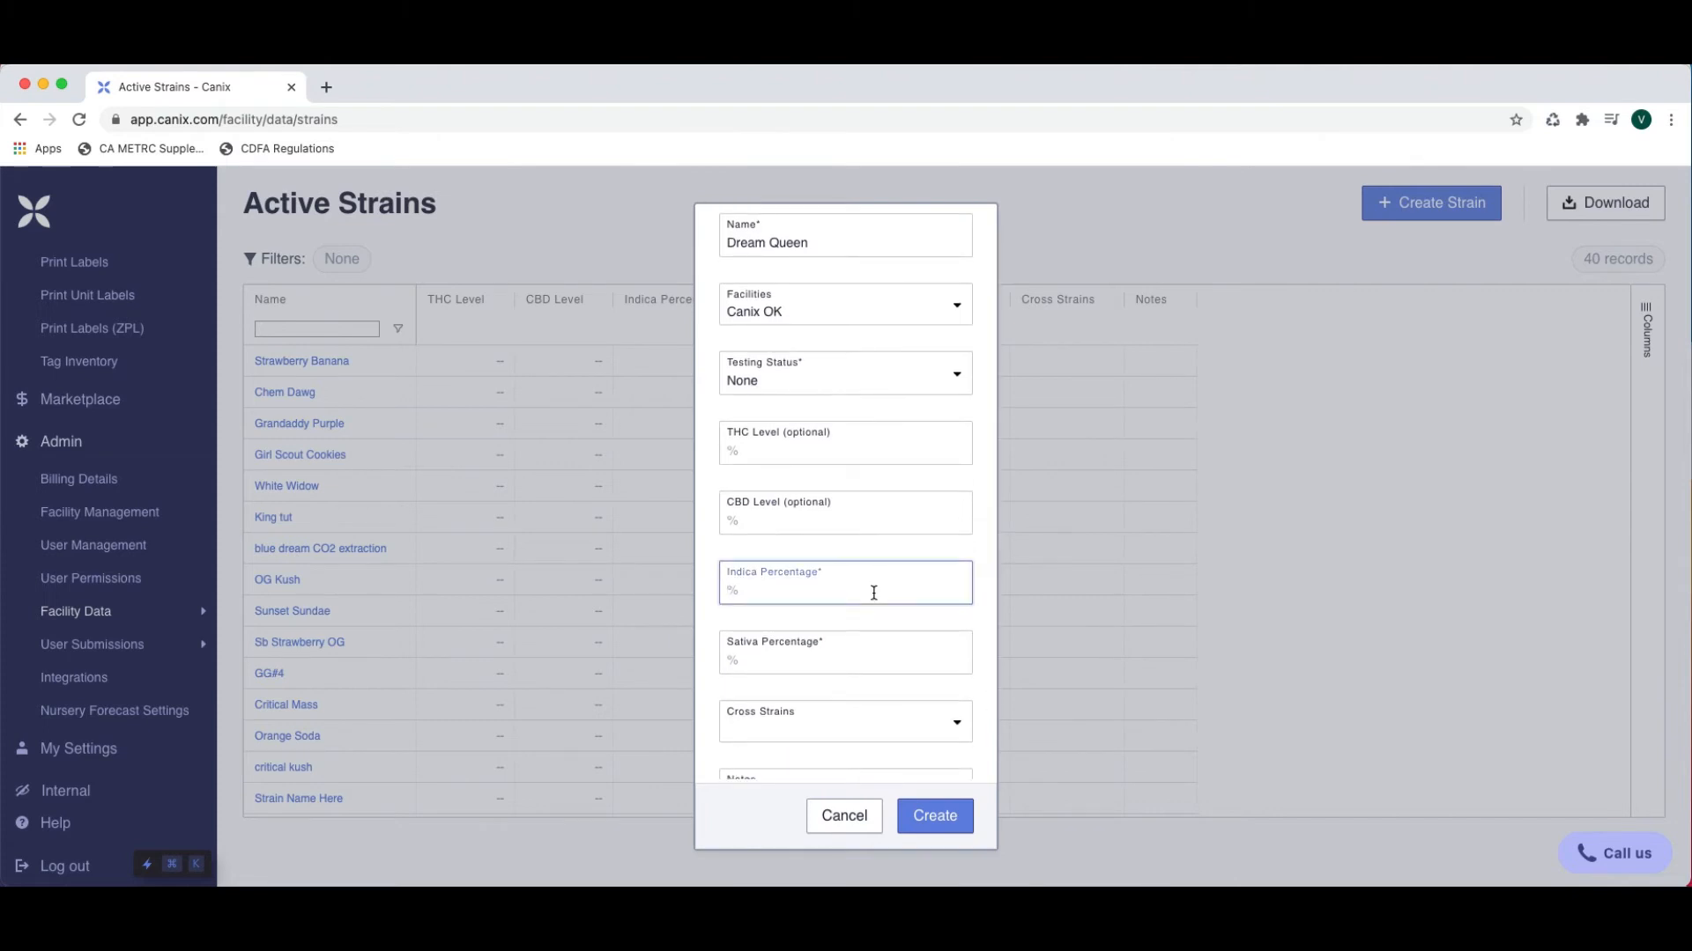
# Enter Indica 20 and Sativa 80, then create the Dream Queen strain
pyautogui.write('20 %')
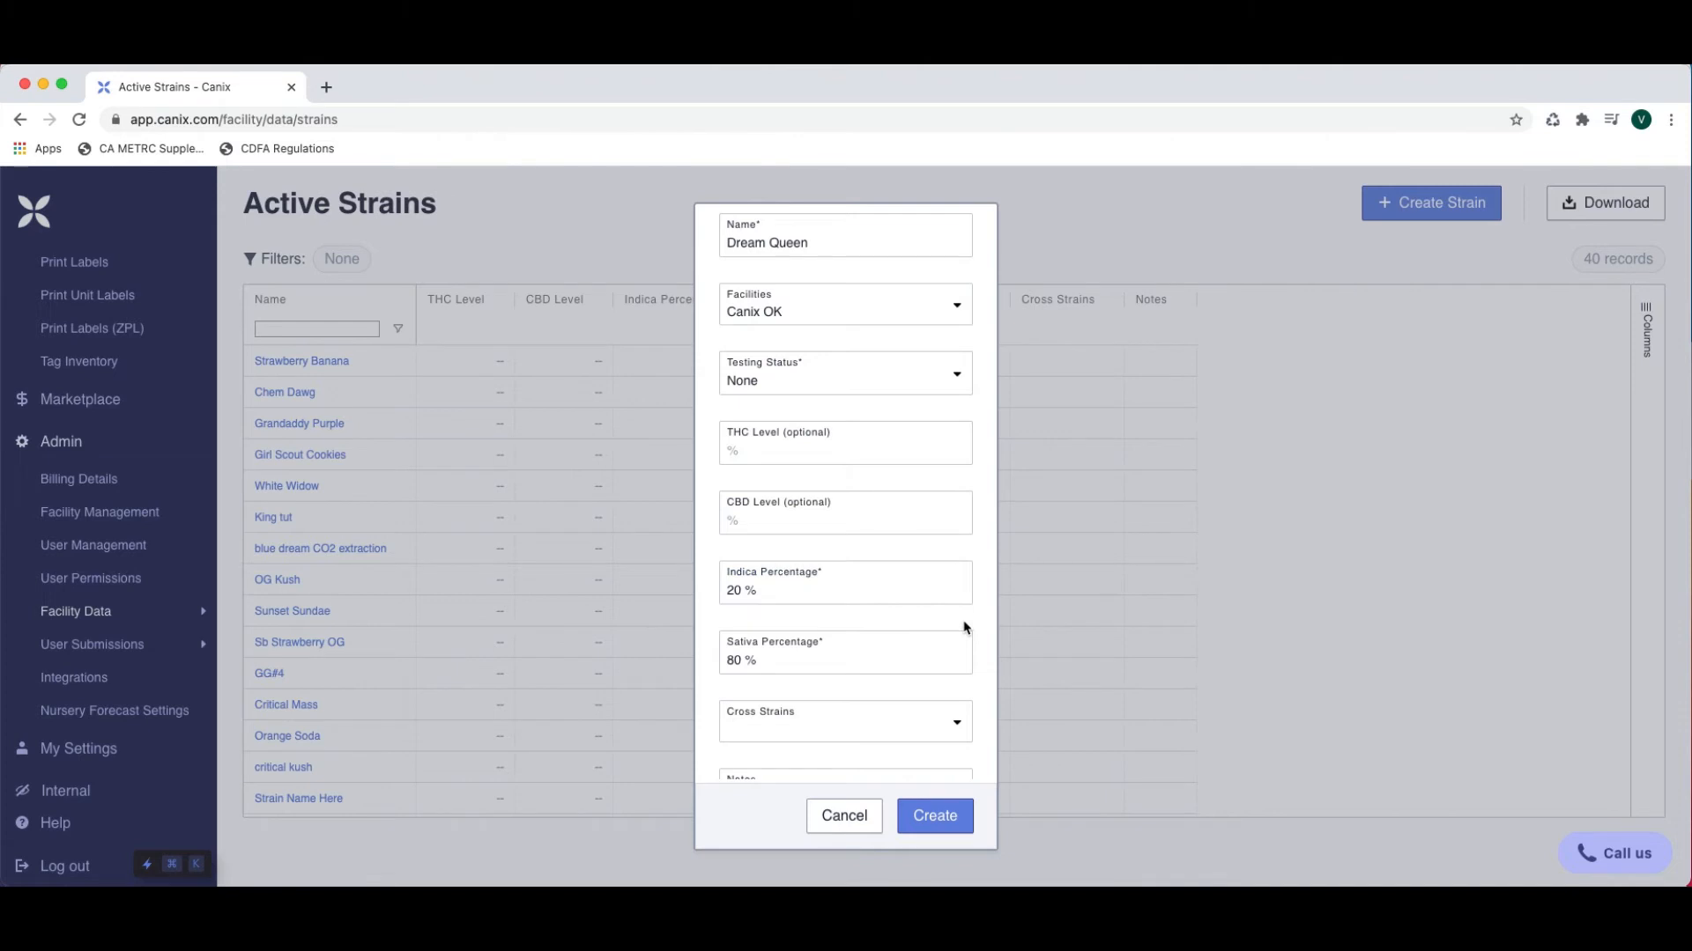
pyautogui.scroll(-3)
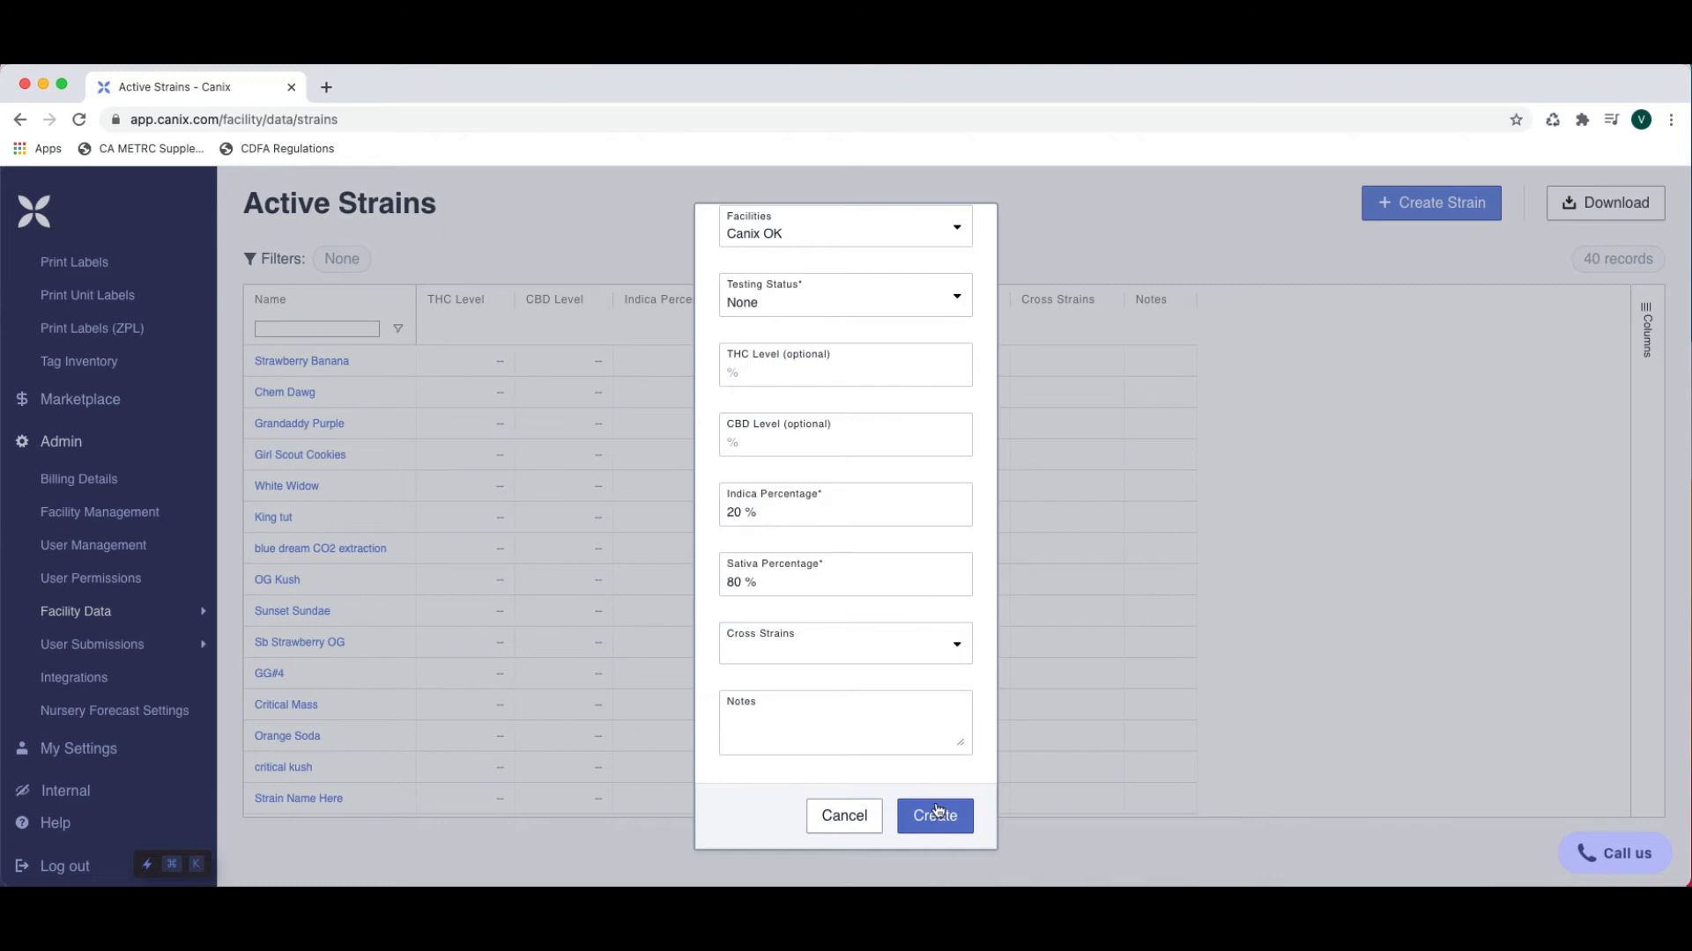
pyautogui.click(934, 814)
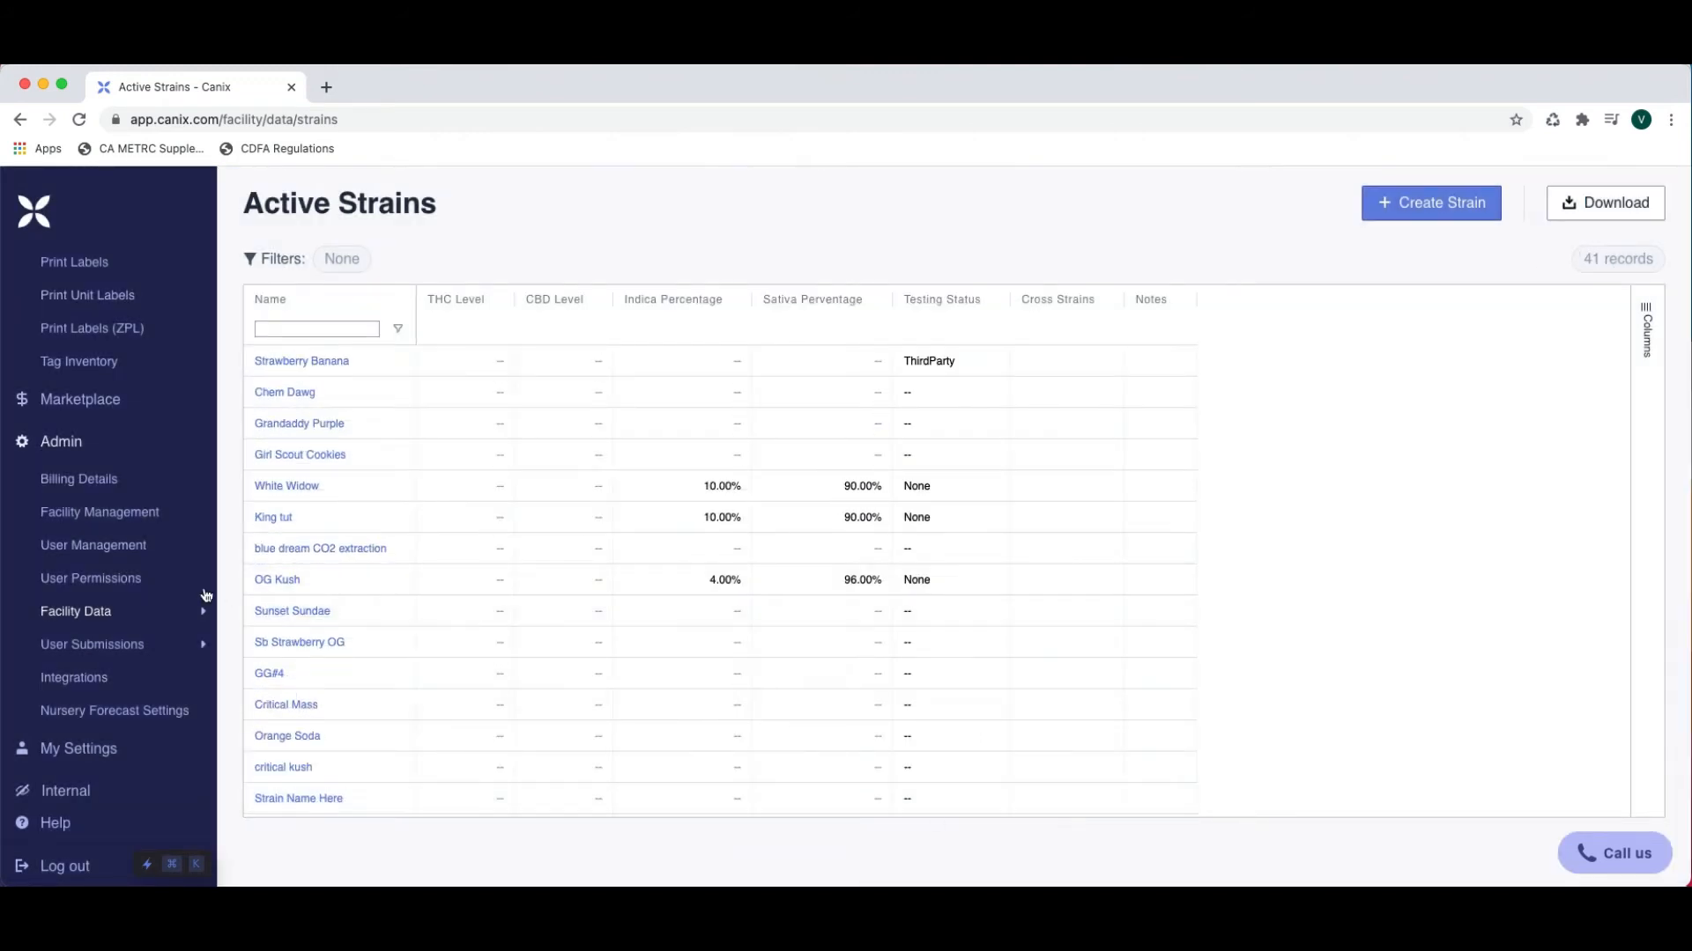
# Go to the Items list and start a new item
pyautogui.click(76, 611)
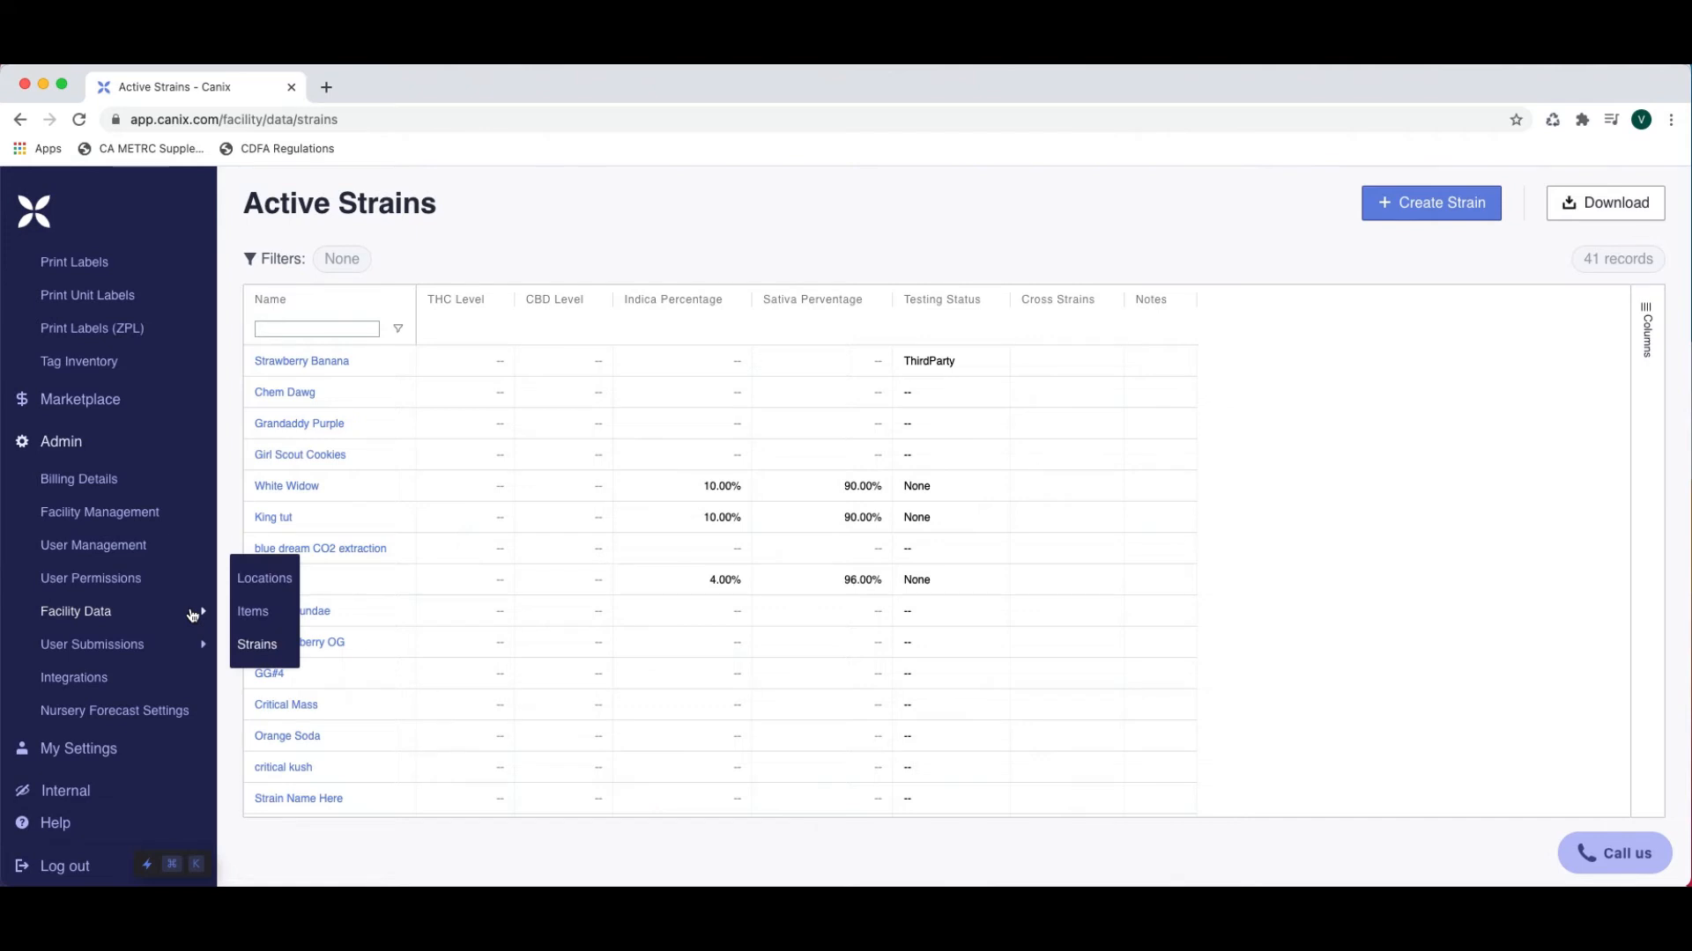
pyautogui.moveTo(252, 621)
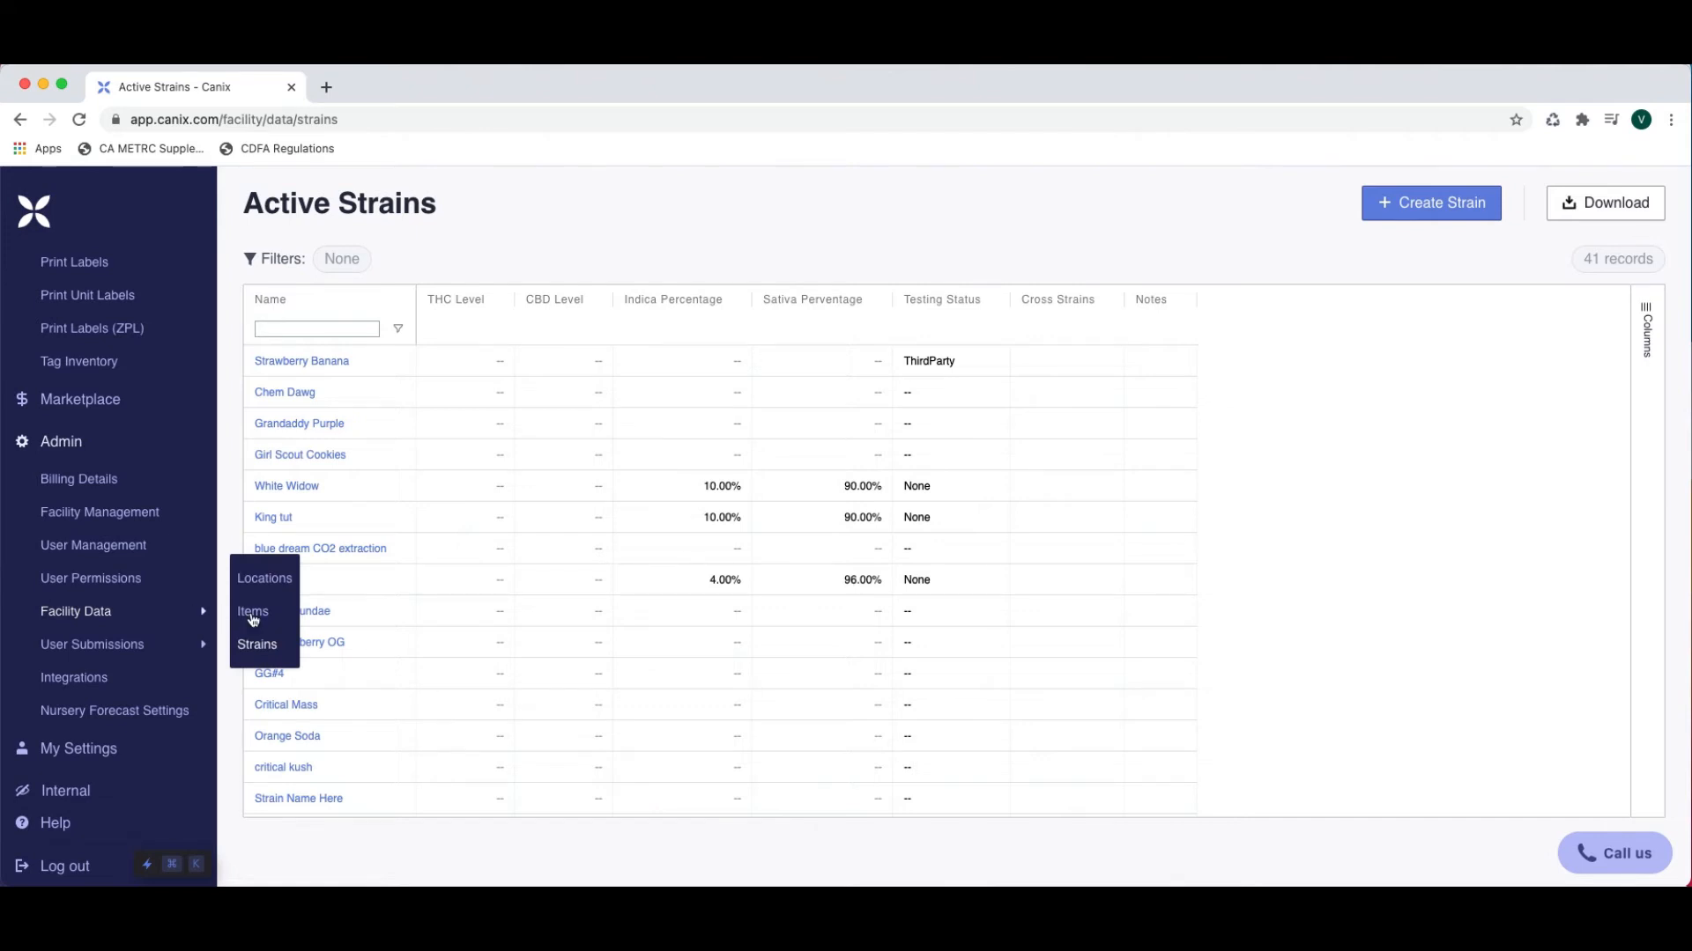
pyautogui.click(252, 612)
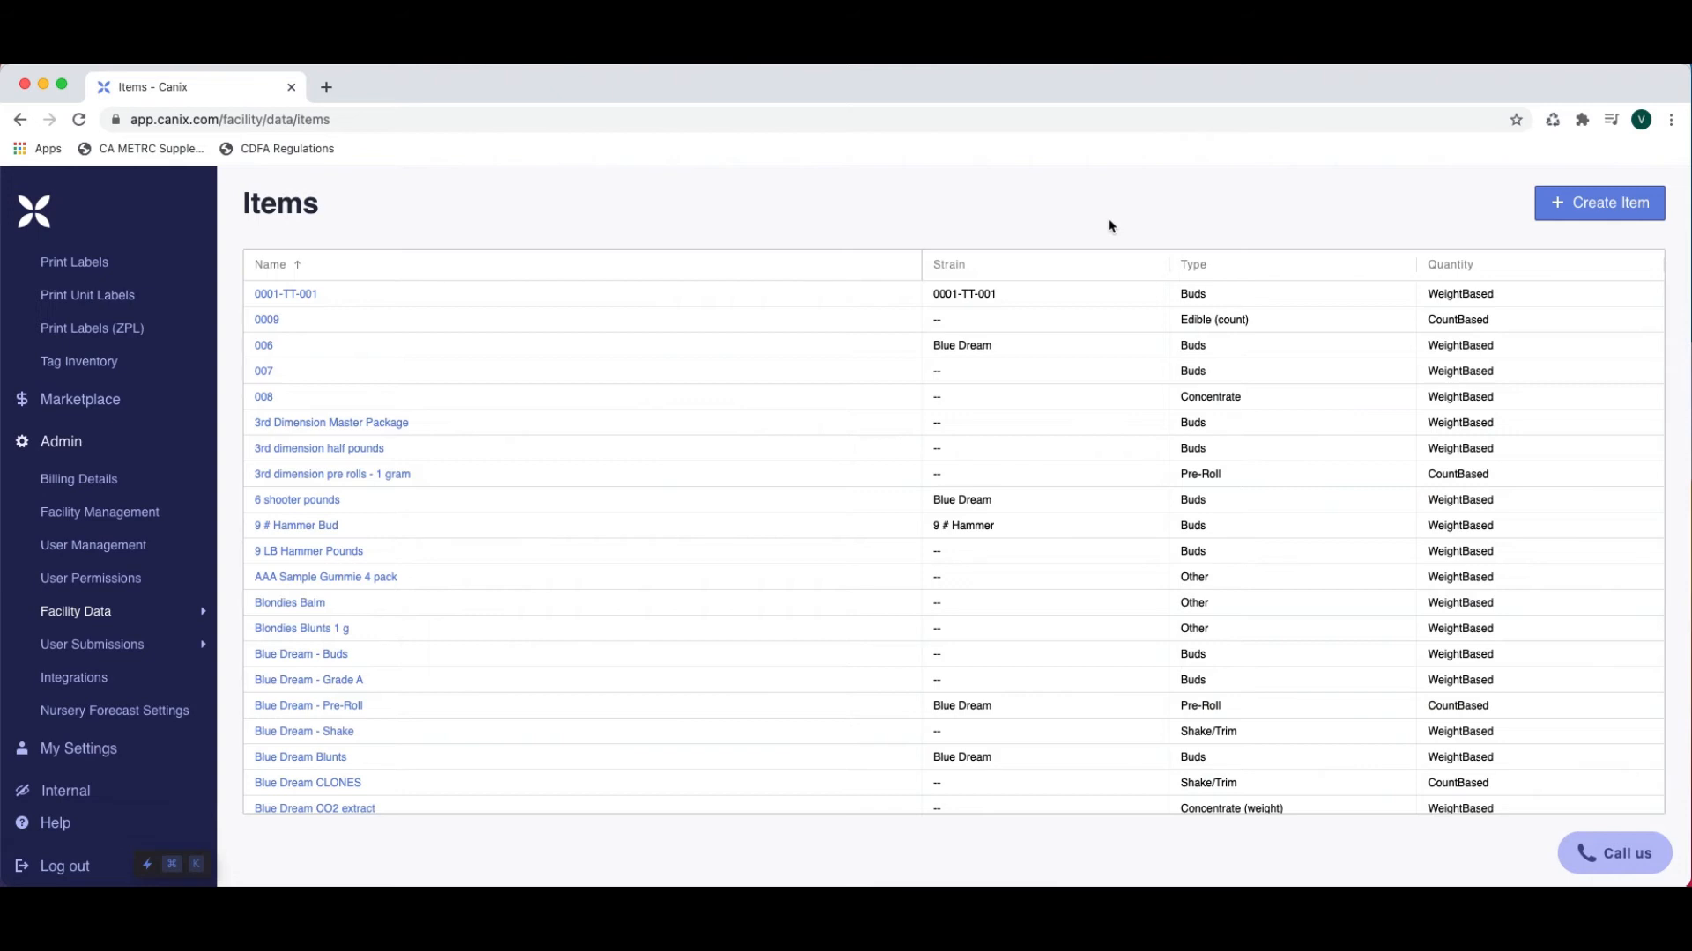
pyautogui.click(1598, 202)
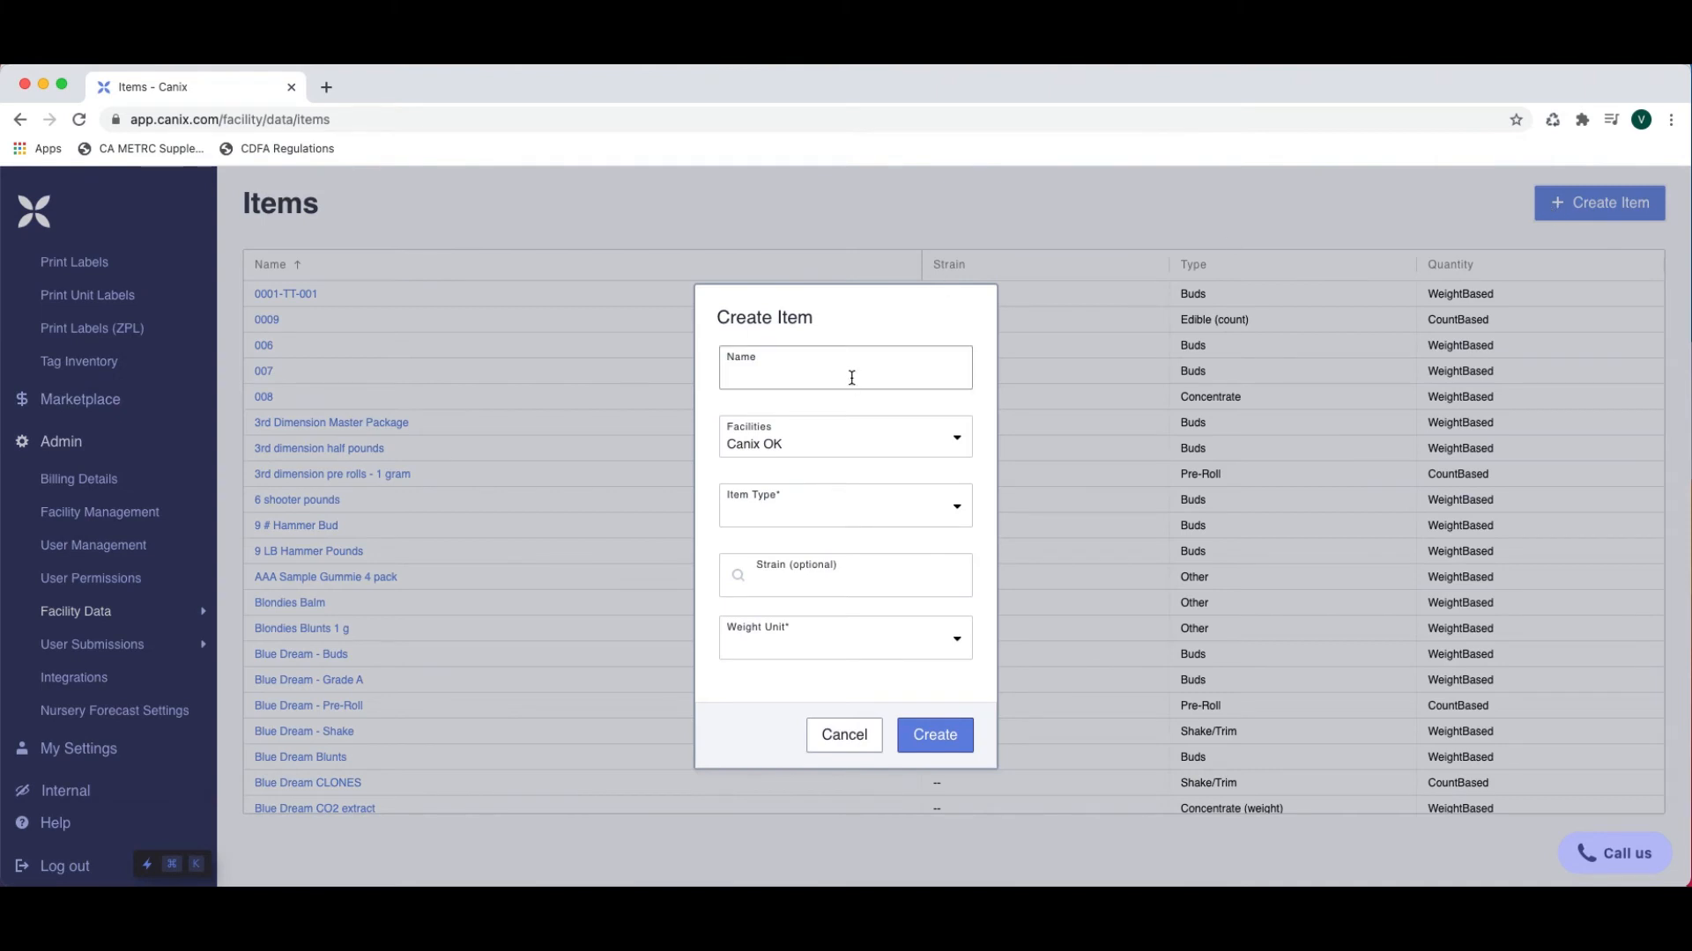
# Enter the item name 'Dream Queen Bulk Flower'
pyautogui.click(844, 366)
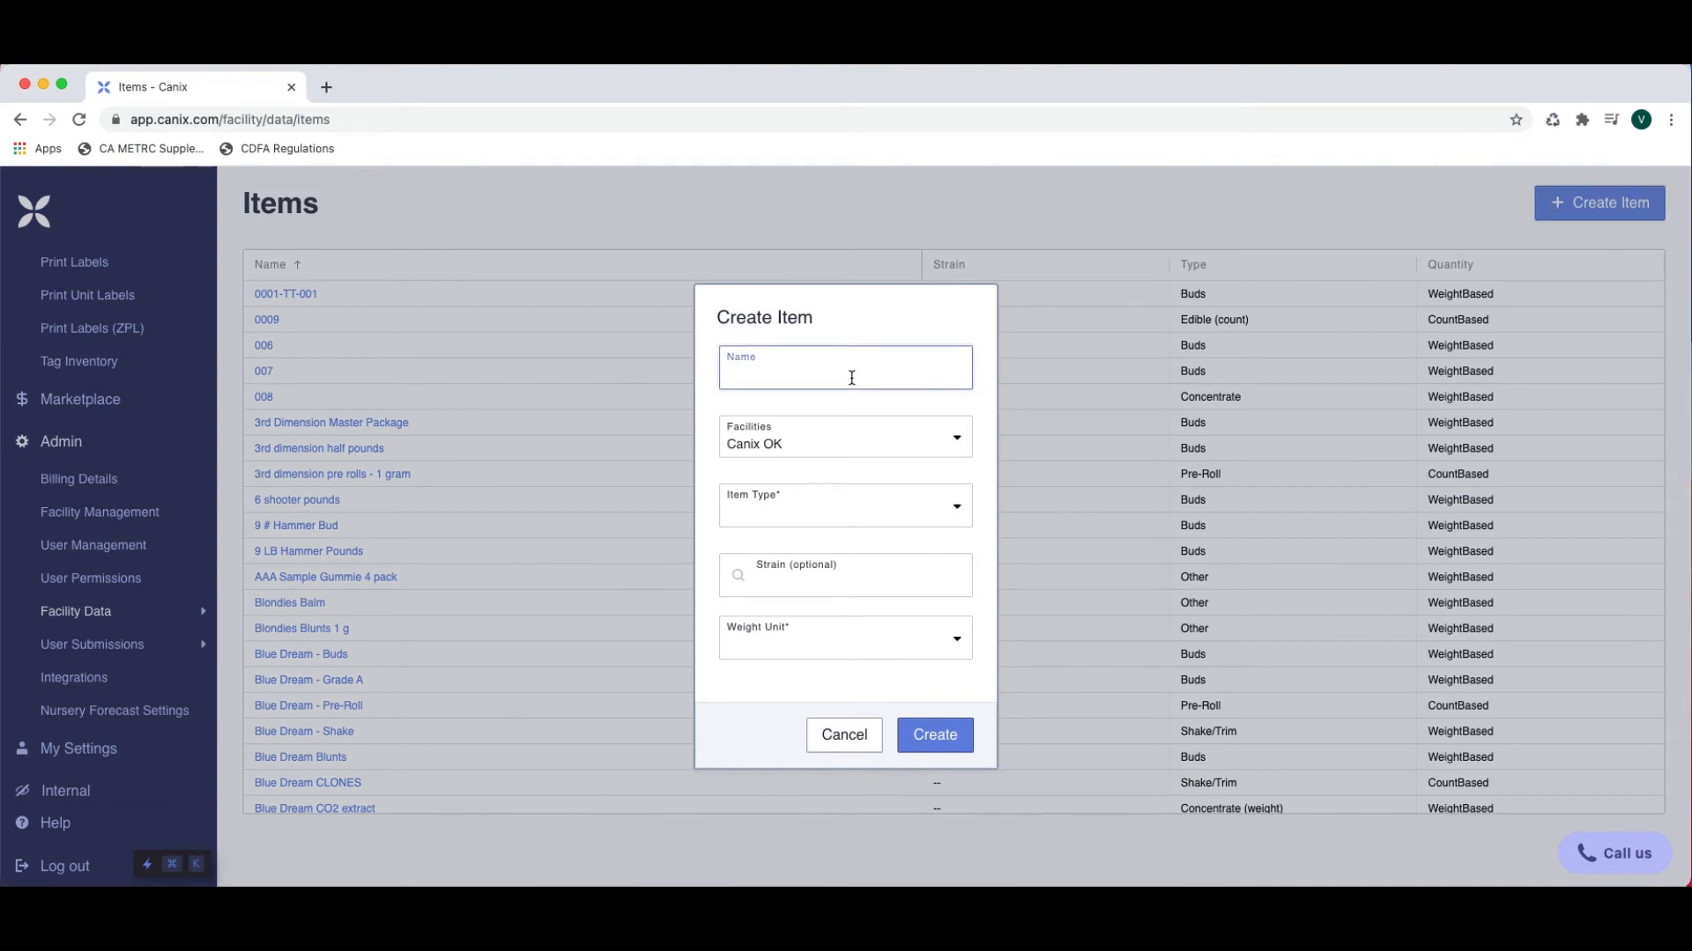
pyautogui.write('D')
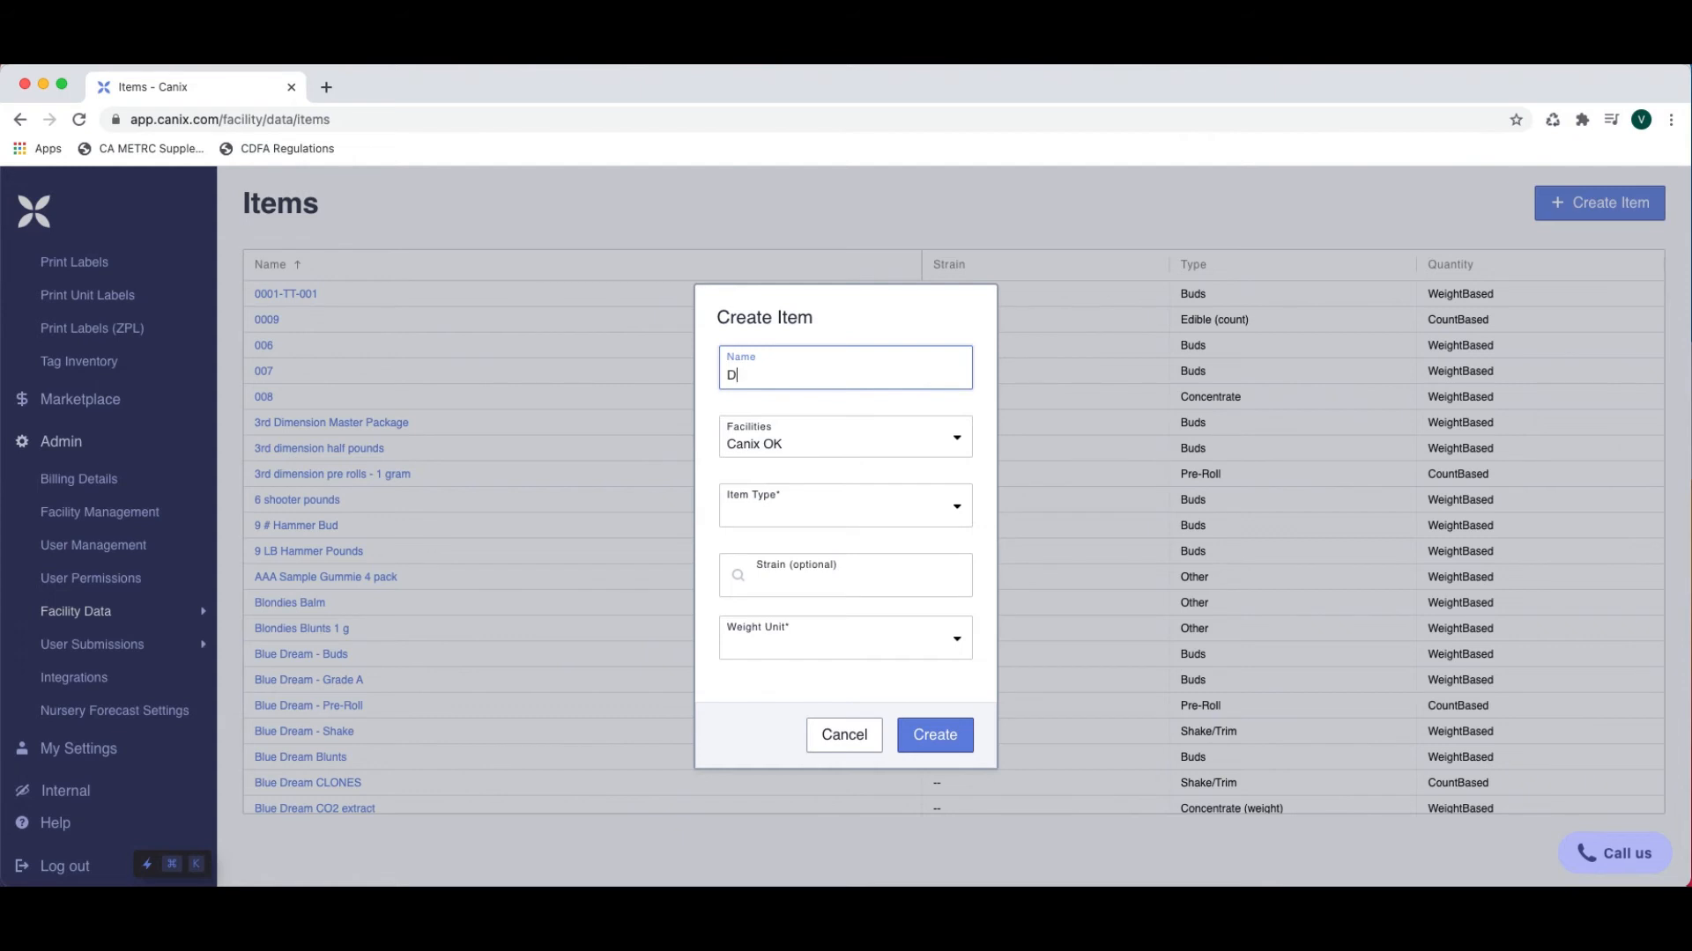
pyautogui.write('ream Queen')
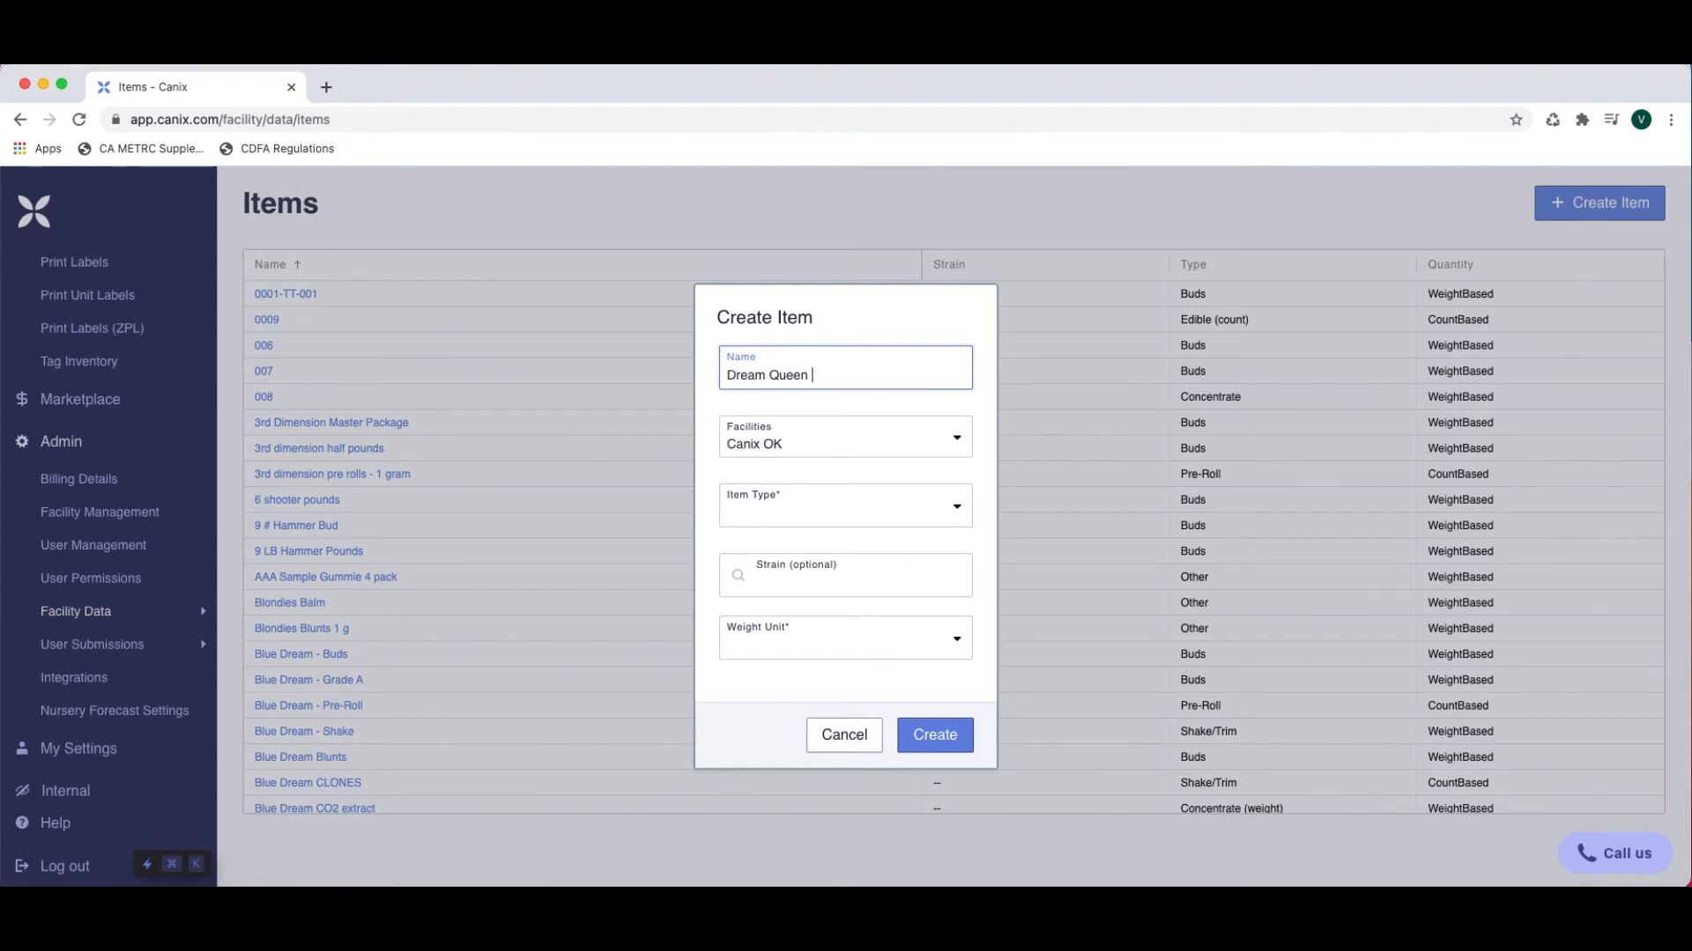
pyautogui.write('B')
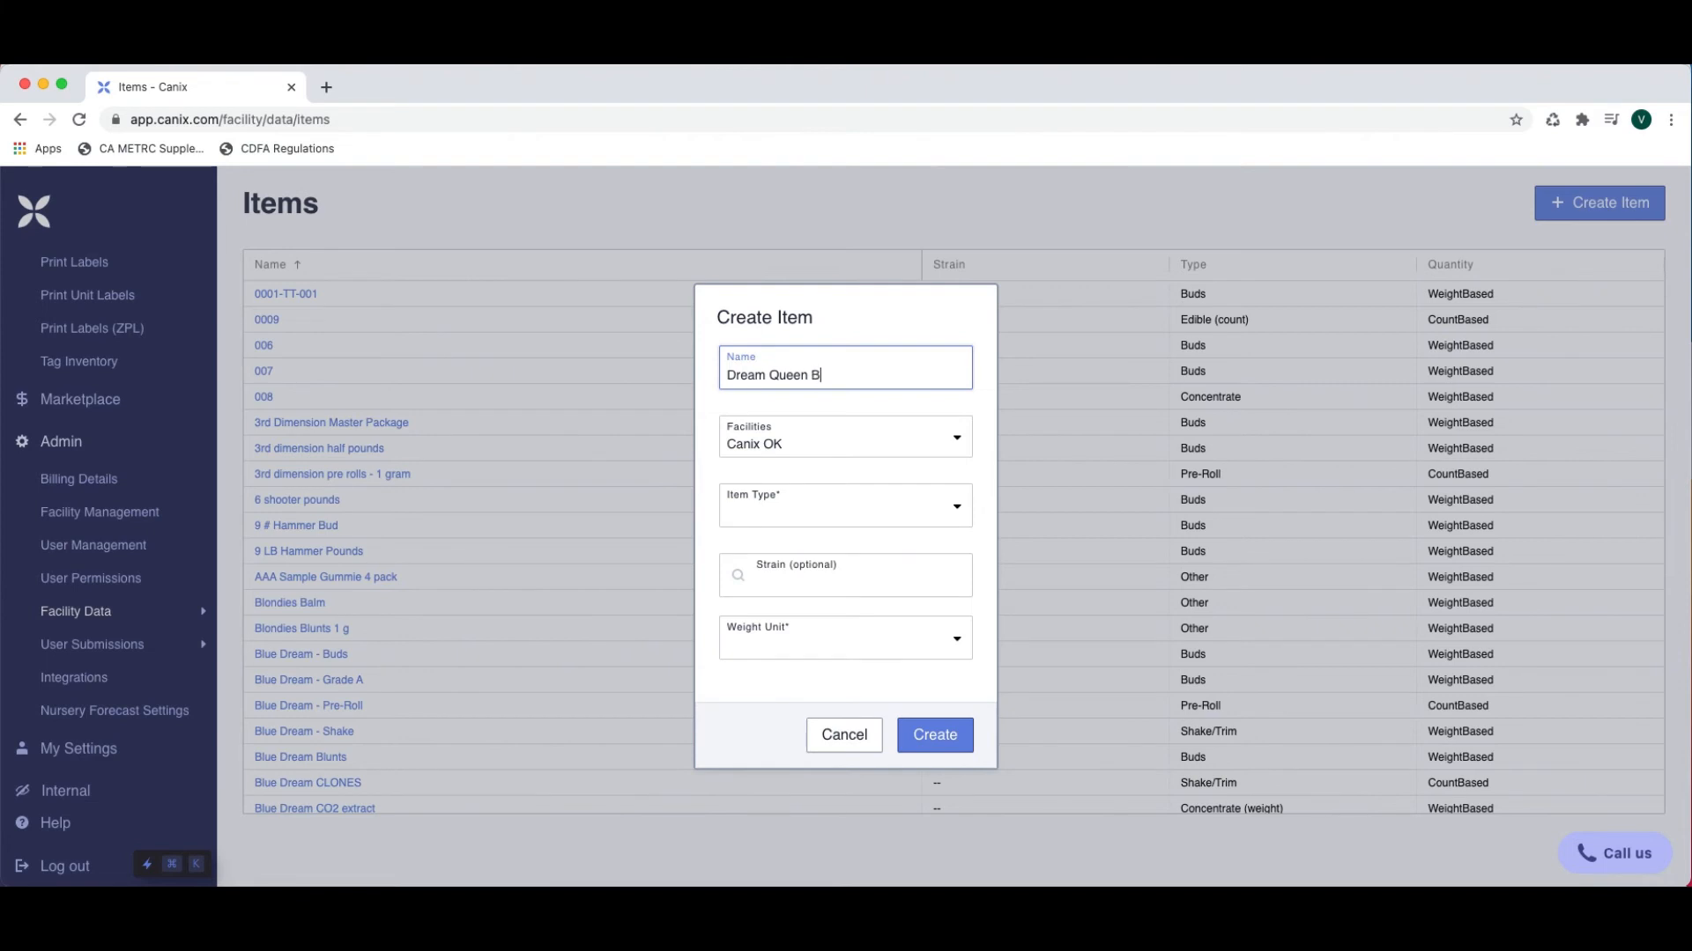
pyautogui.write('ulk')
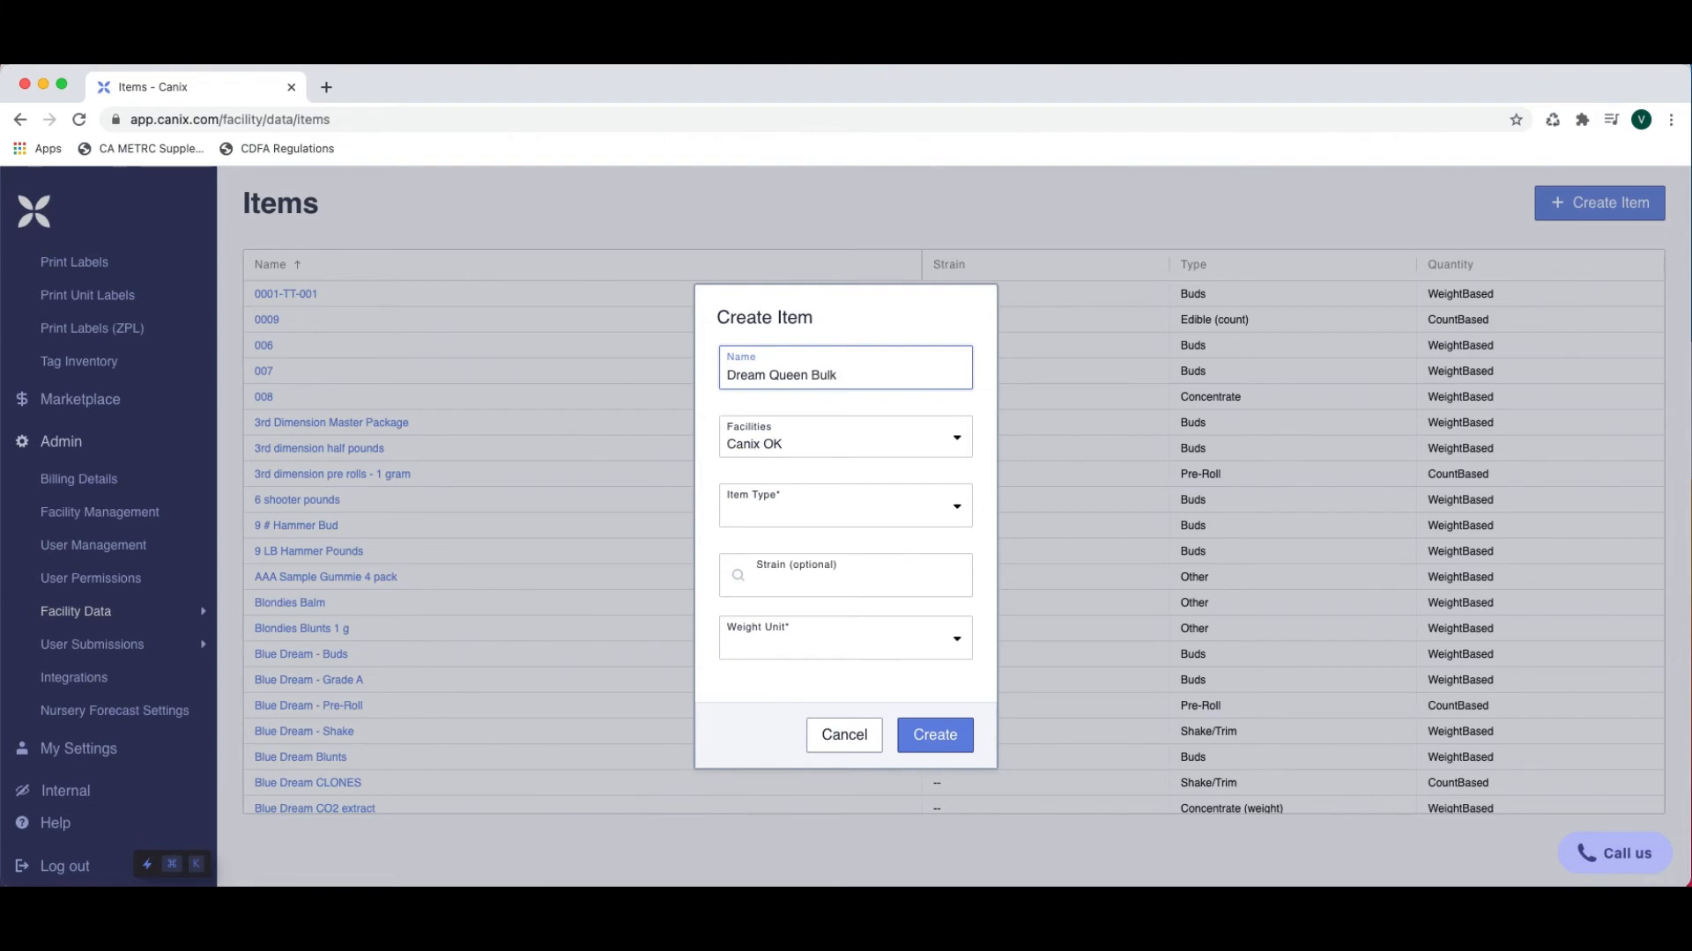
pyautogui.write('Flower')
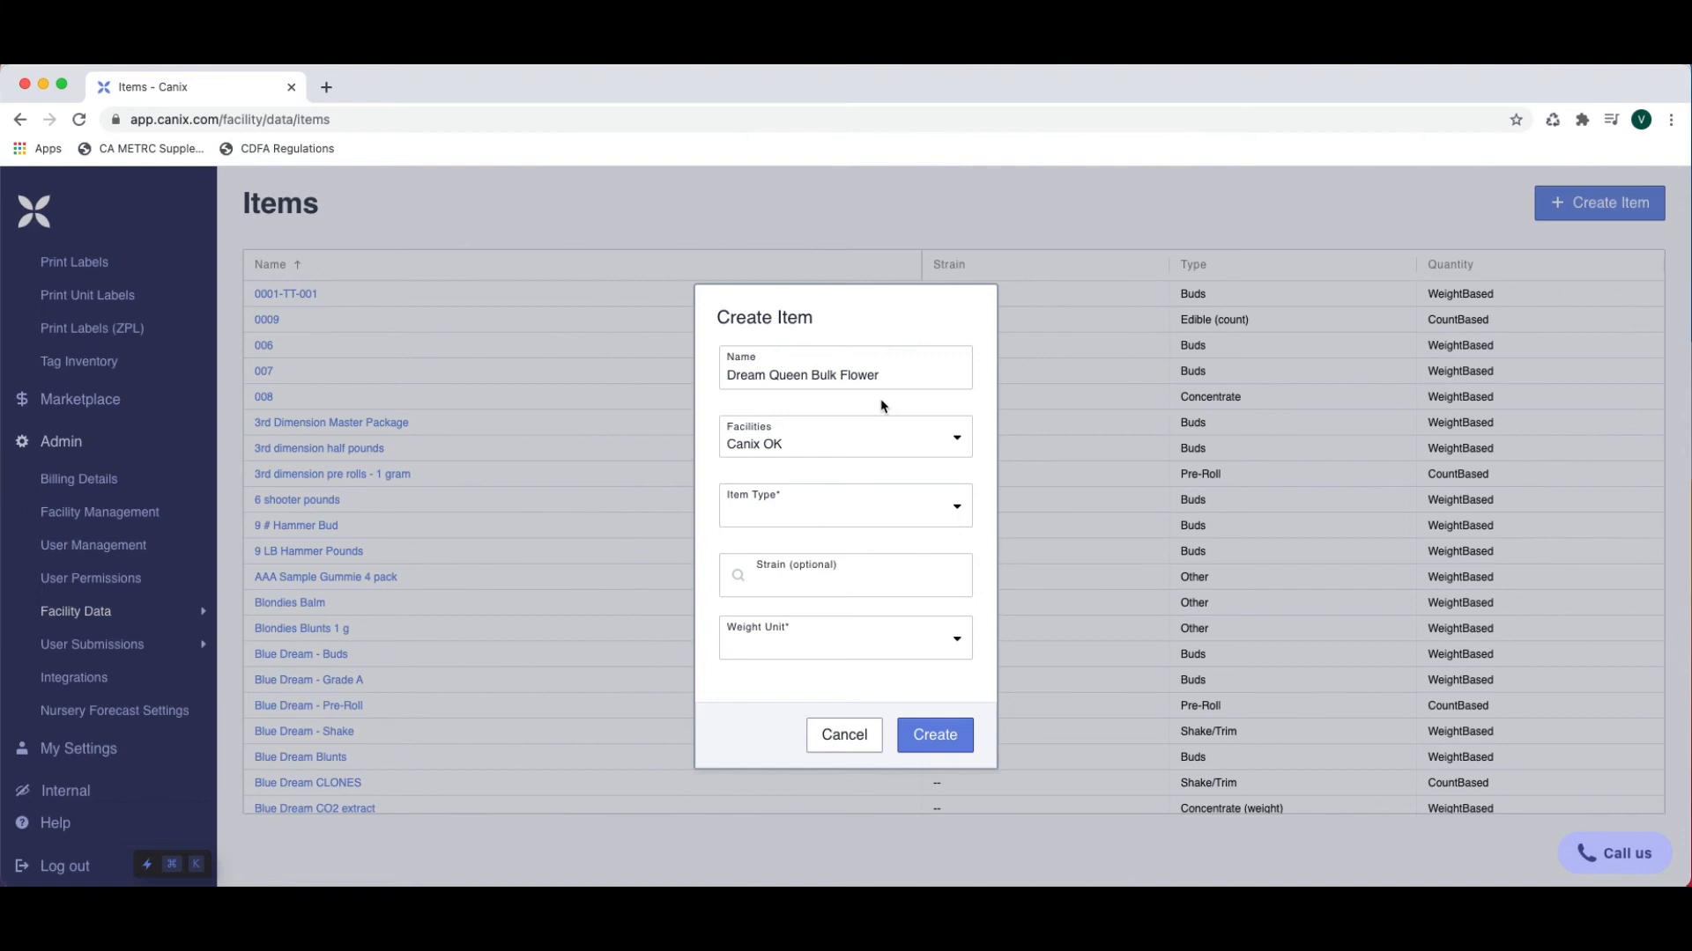
pyautogui.click(844, 506)
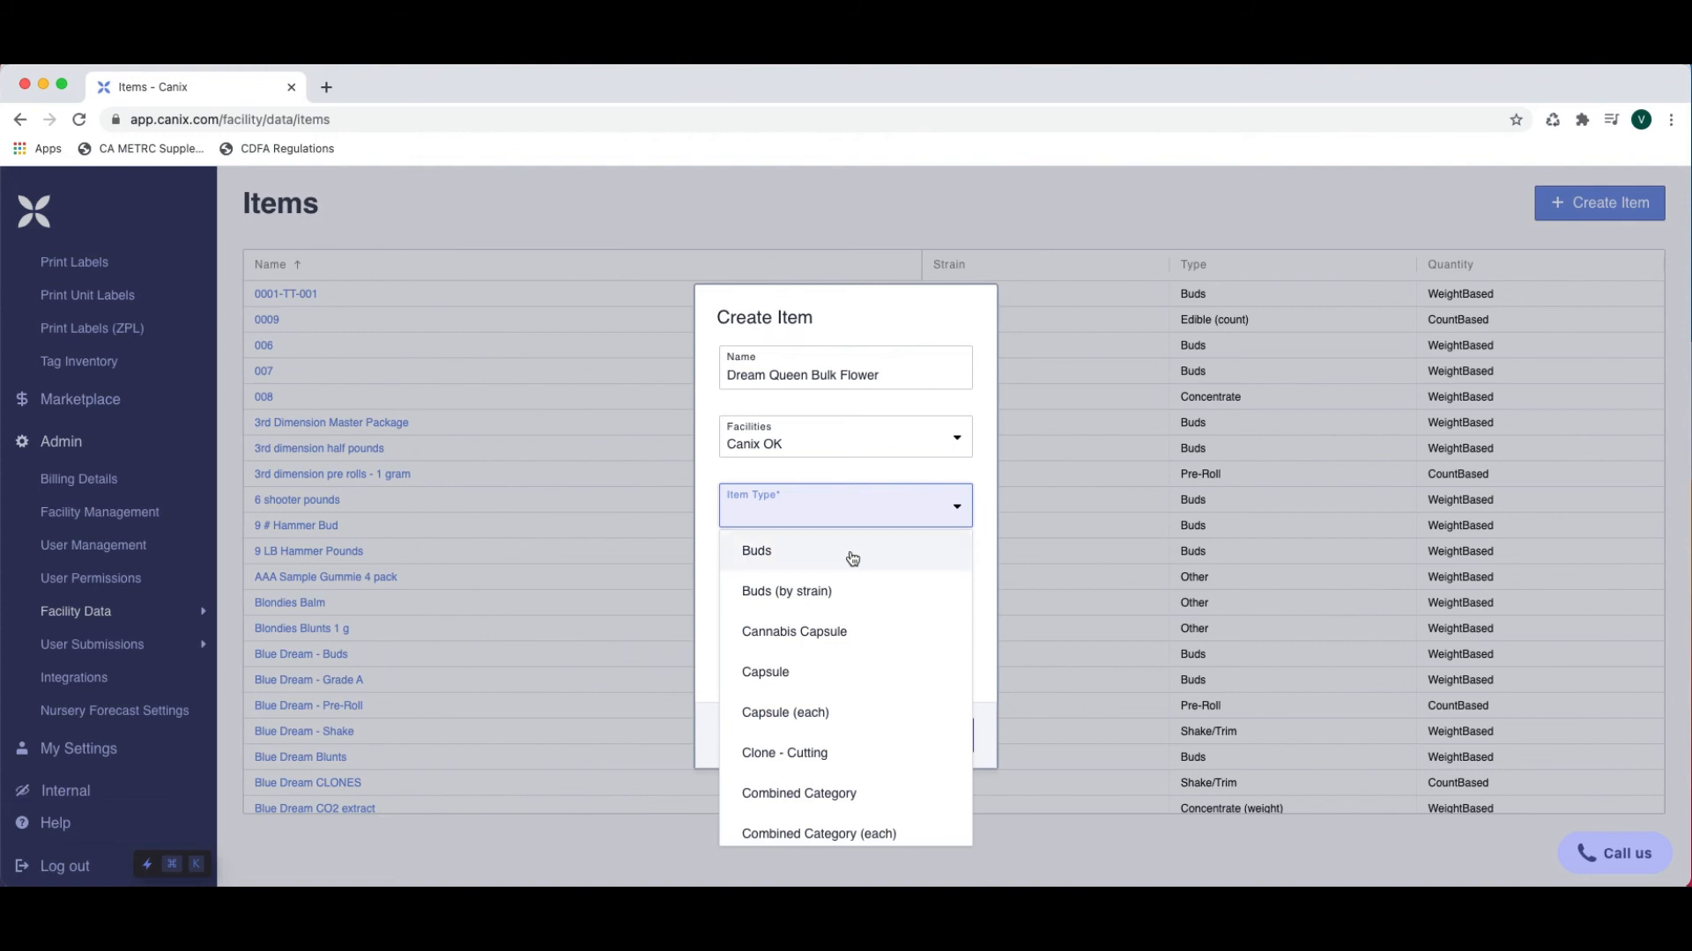
# Set Item Type Buds, Strain Dream Queen, Weight Unit Grams, and create the item
pyautogui.click(756, 550)
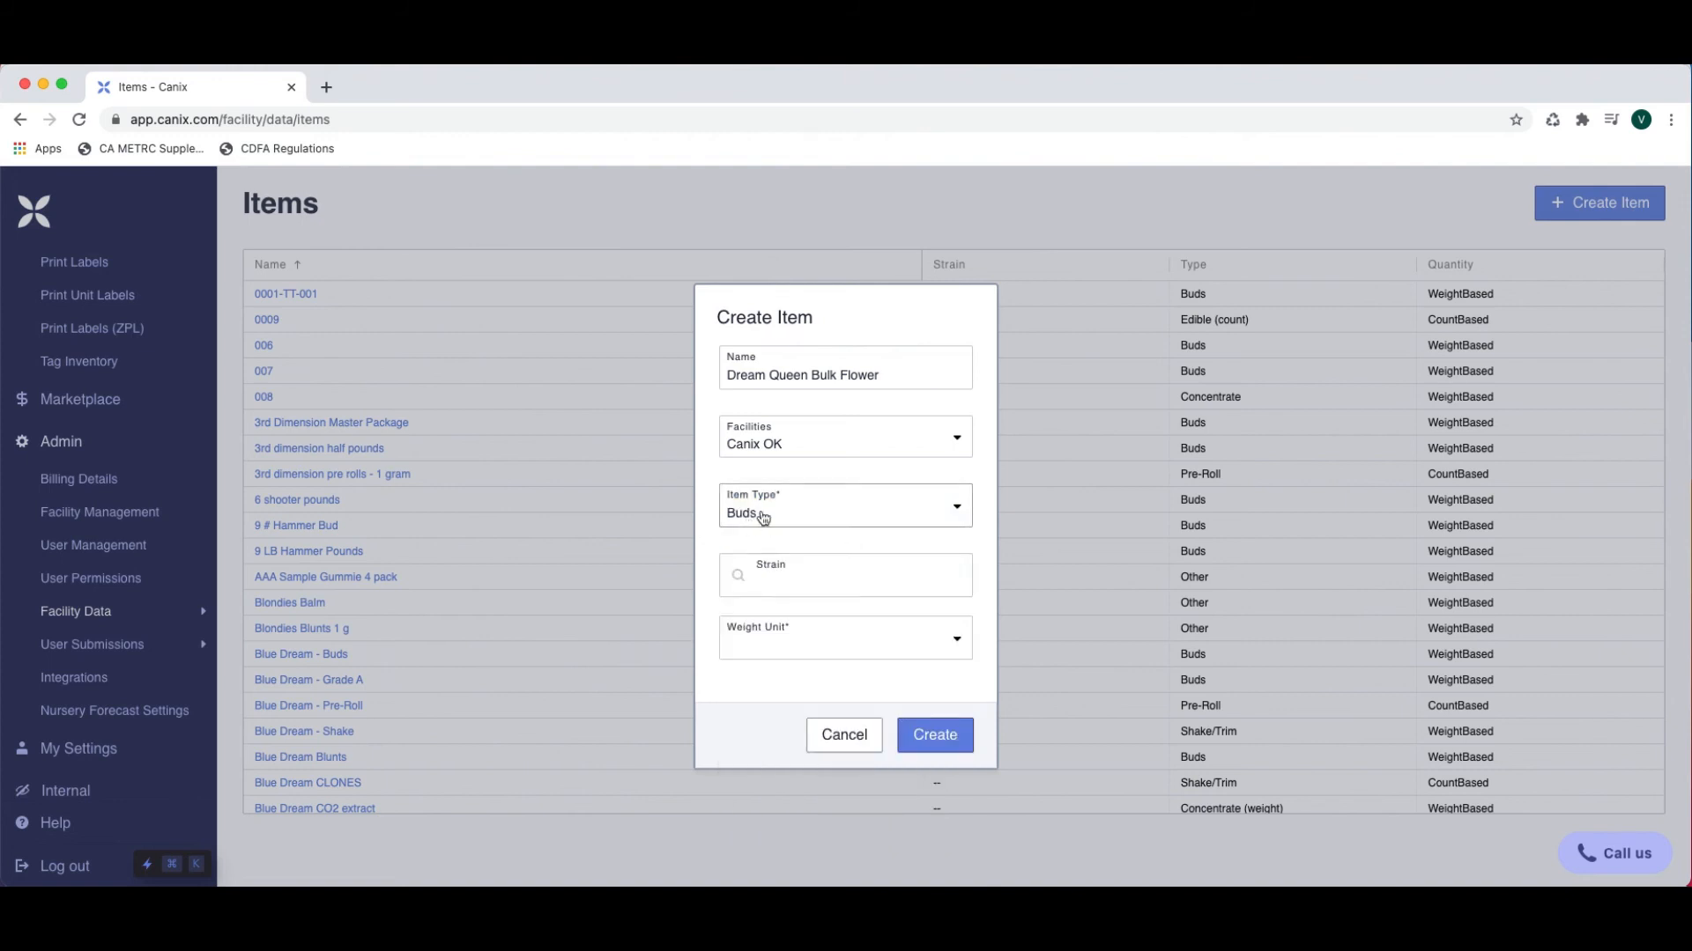
pyautogui.click(844, 574)
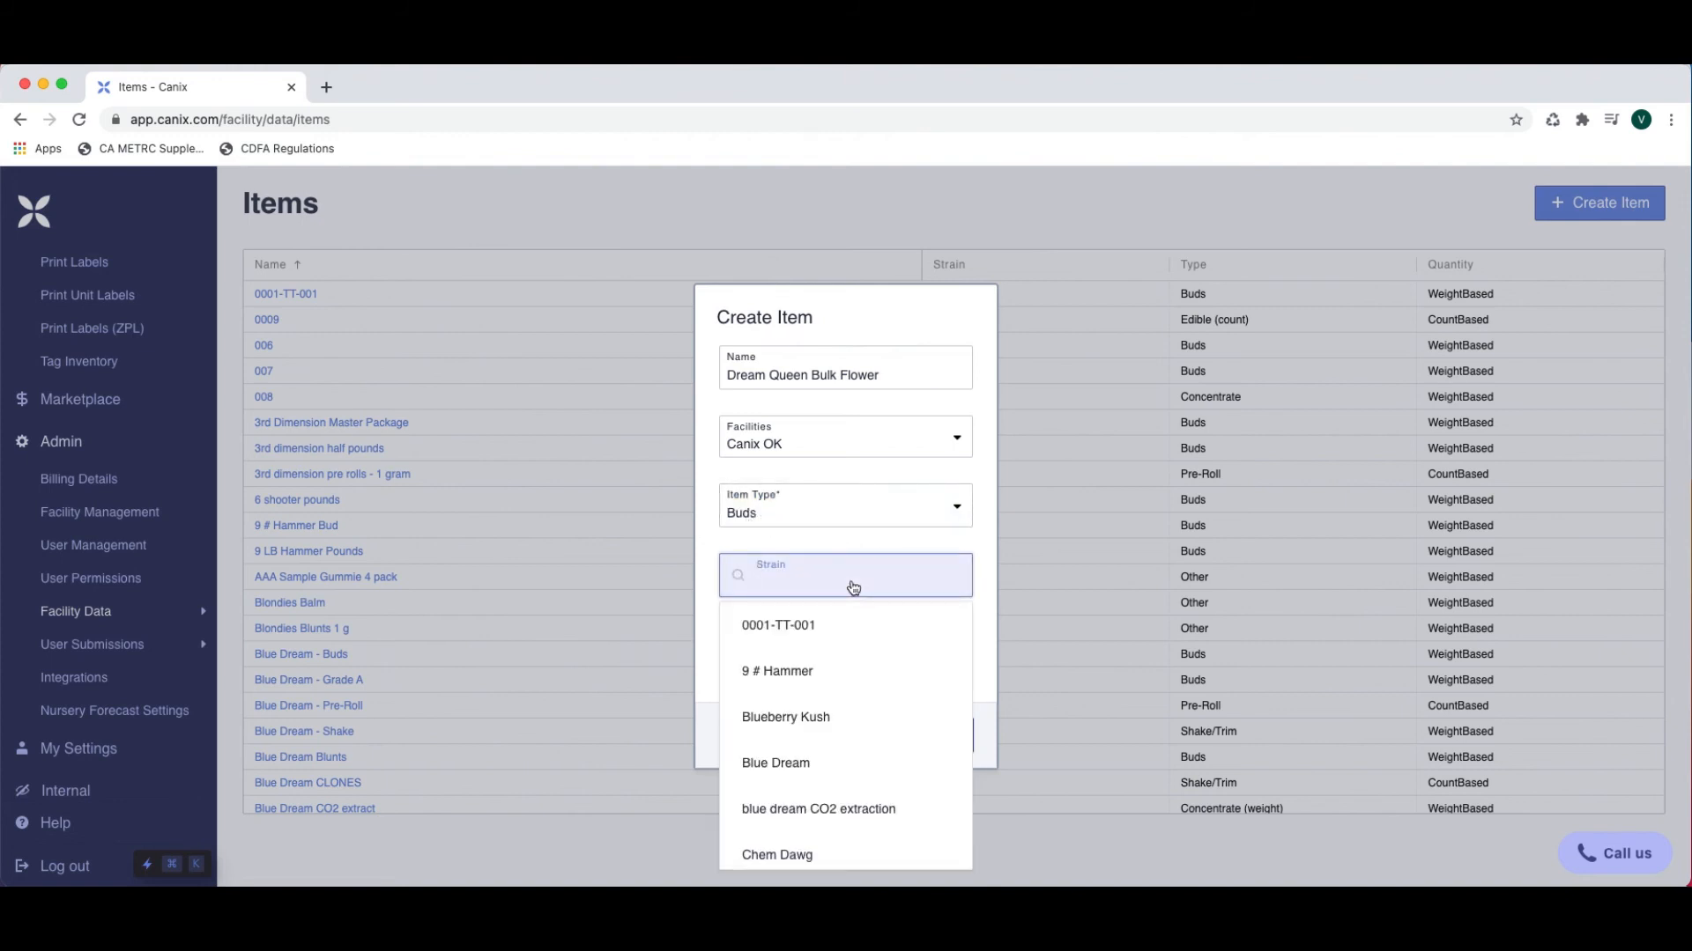
pyautogui.write('dream')
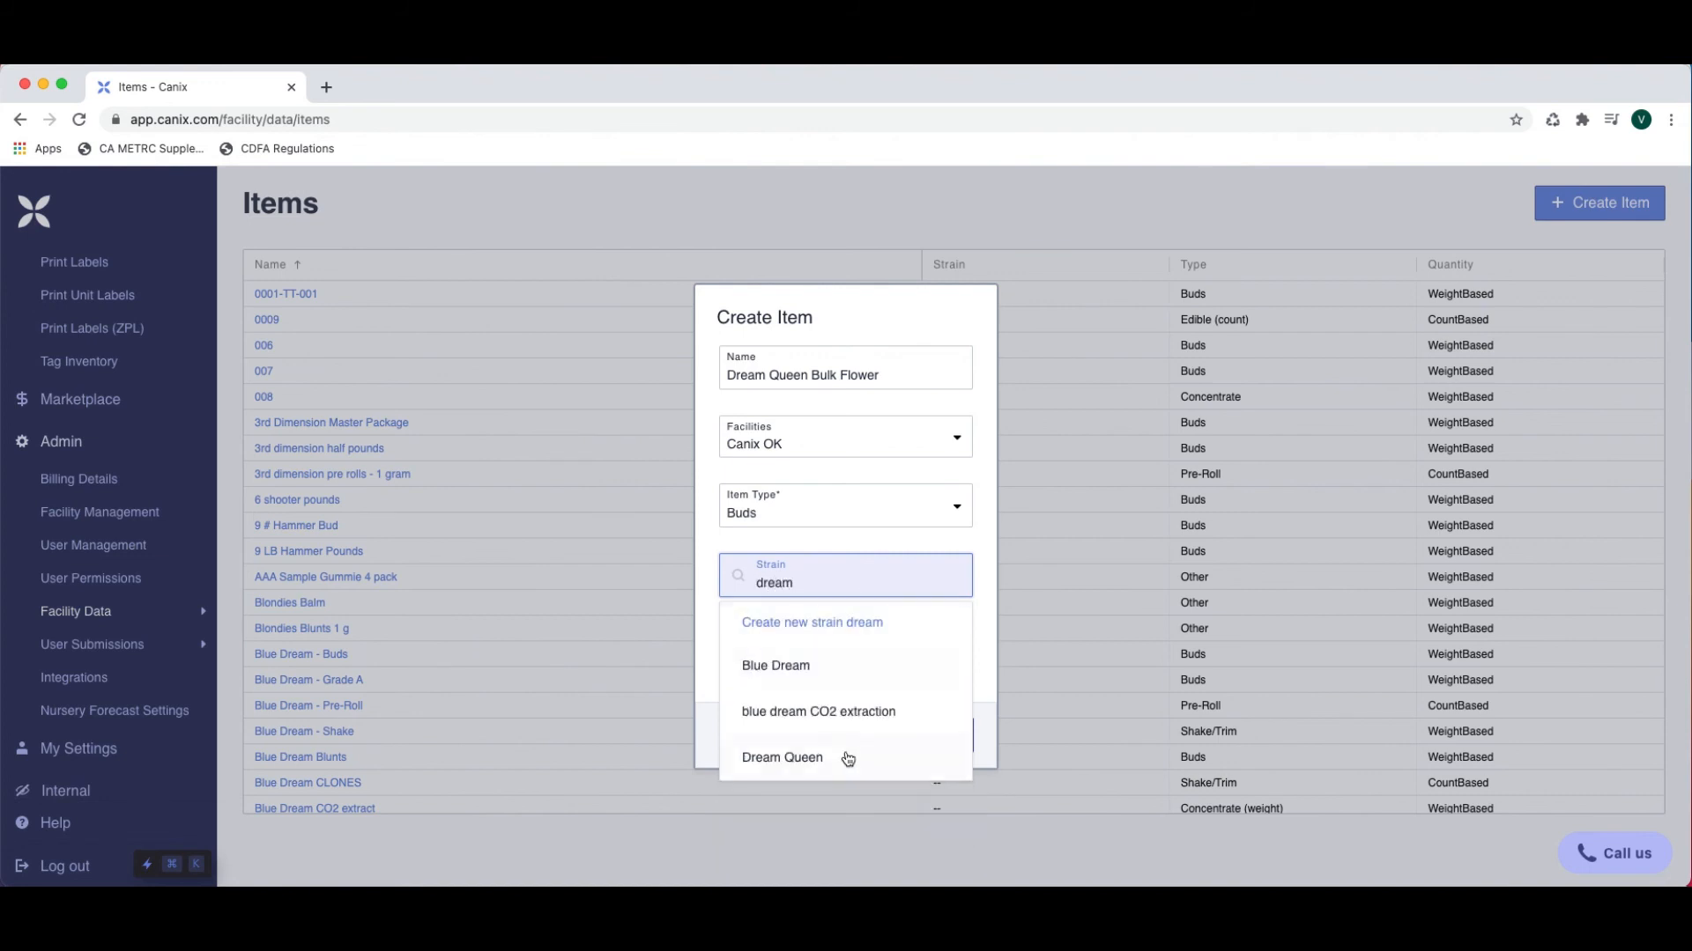
pyautogui.click(782, 756)
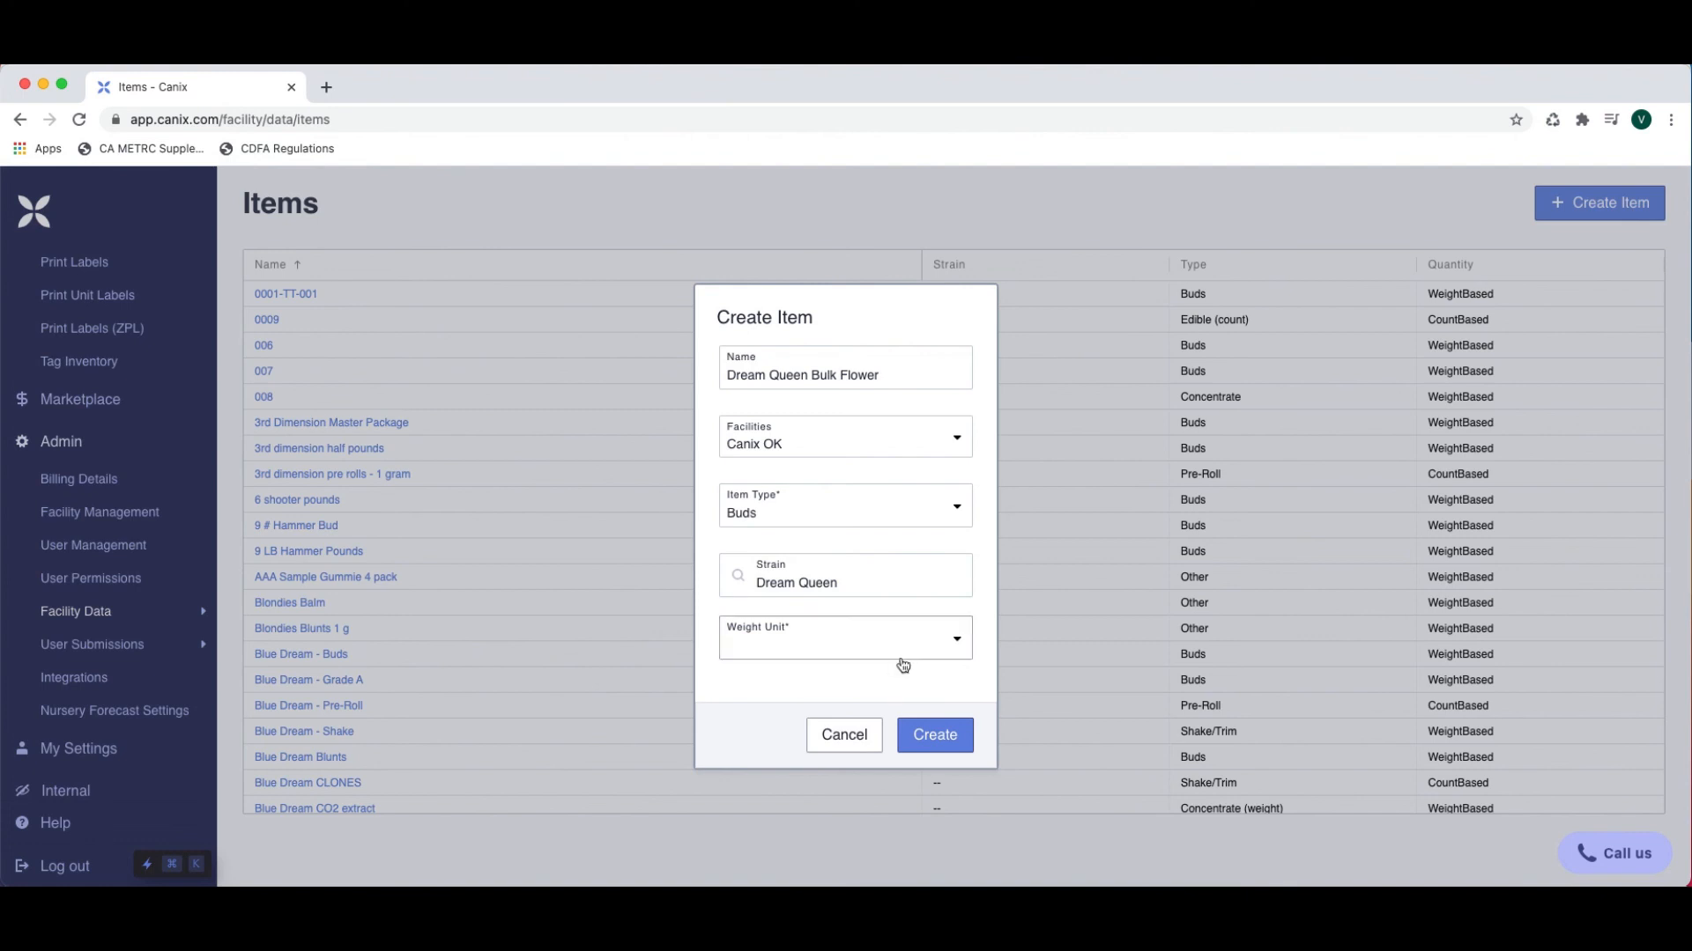
pyautogui.click(844, 636)
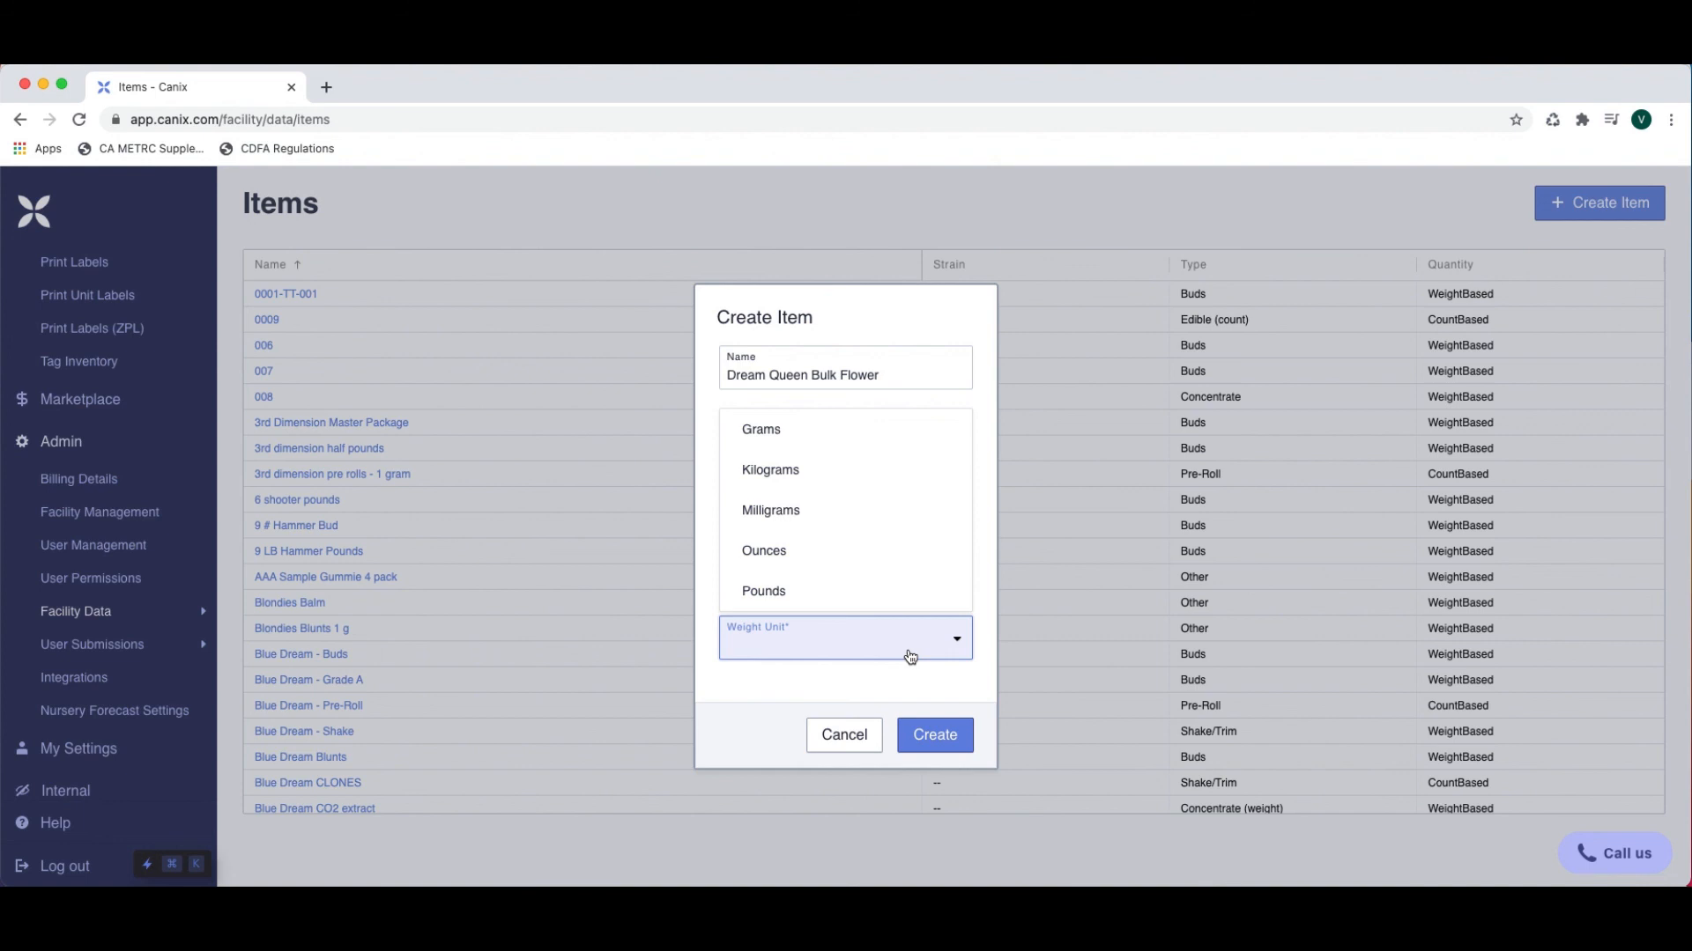
pyautogui.moveTo(786, 469)
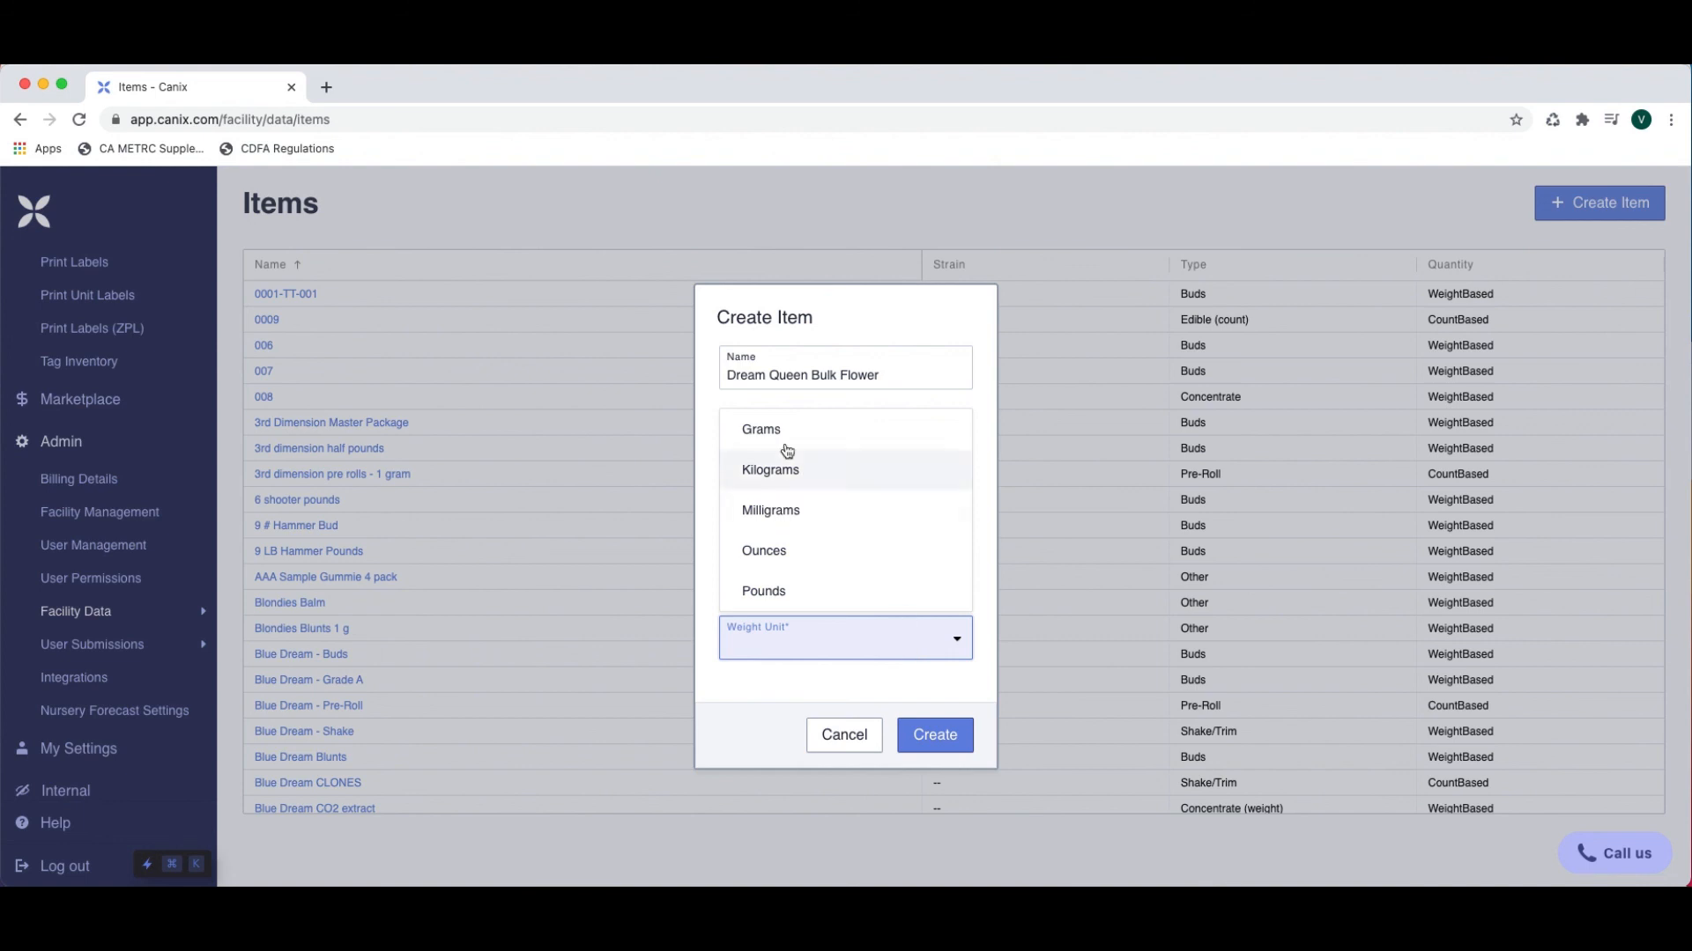
pyautogui.click(759, 430)
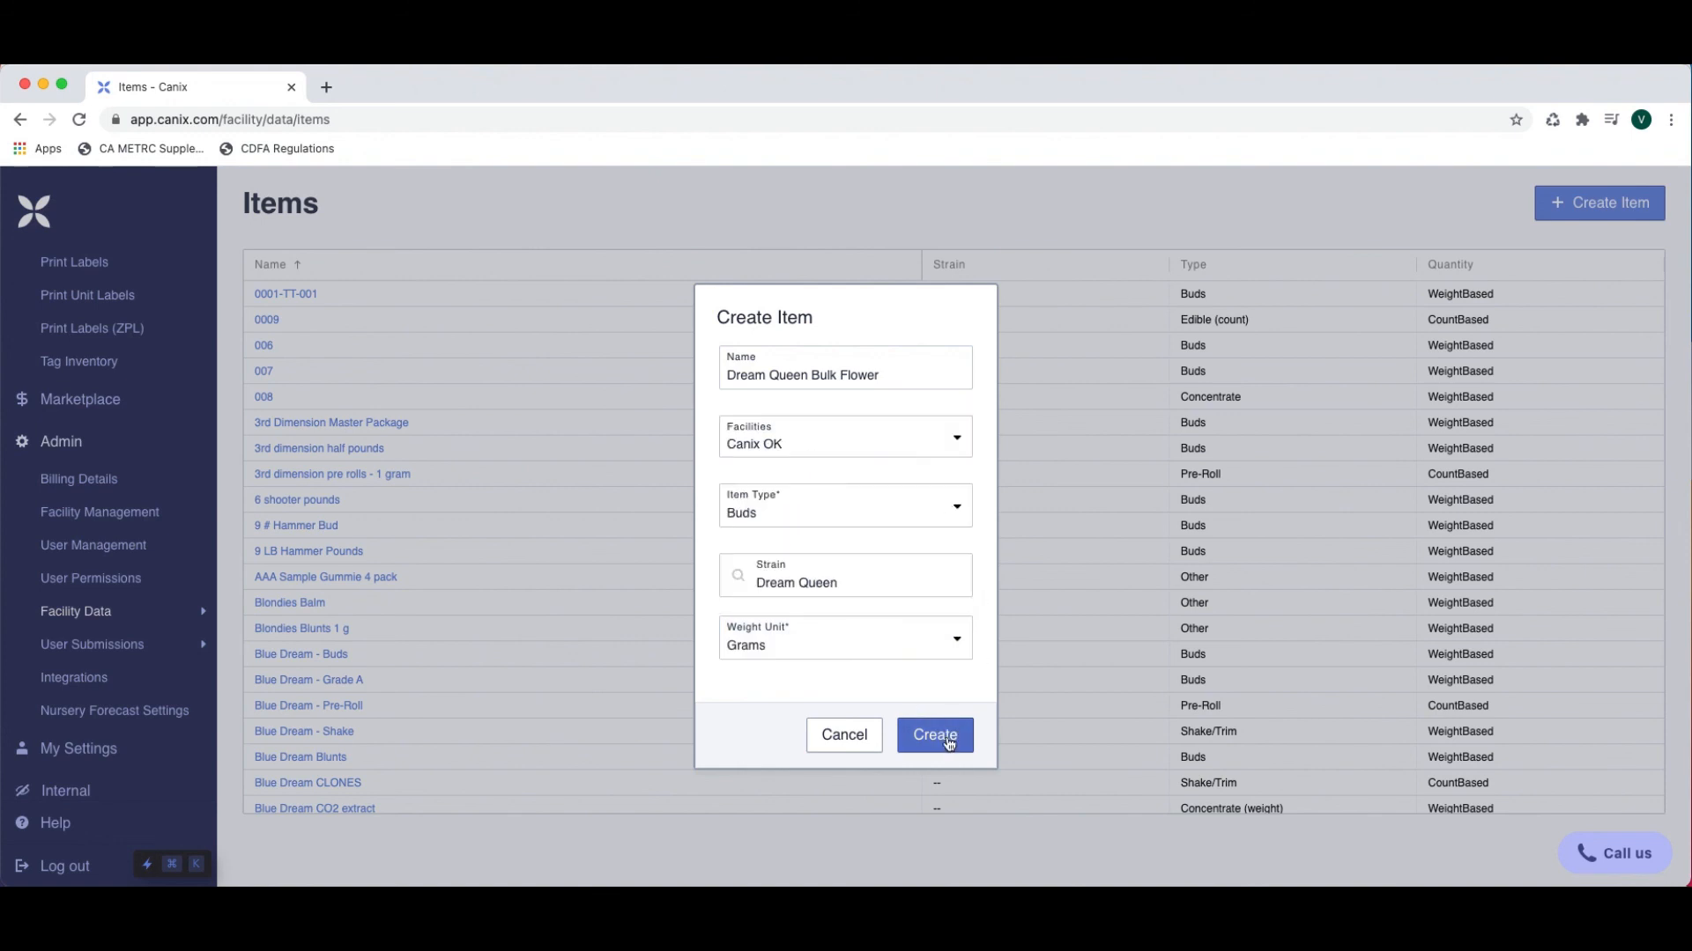
pyautogui.click(934, 735)
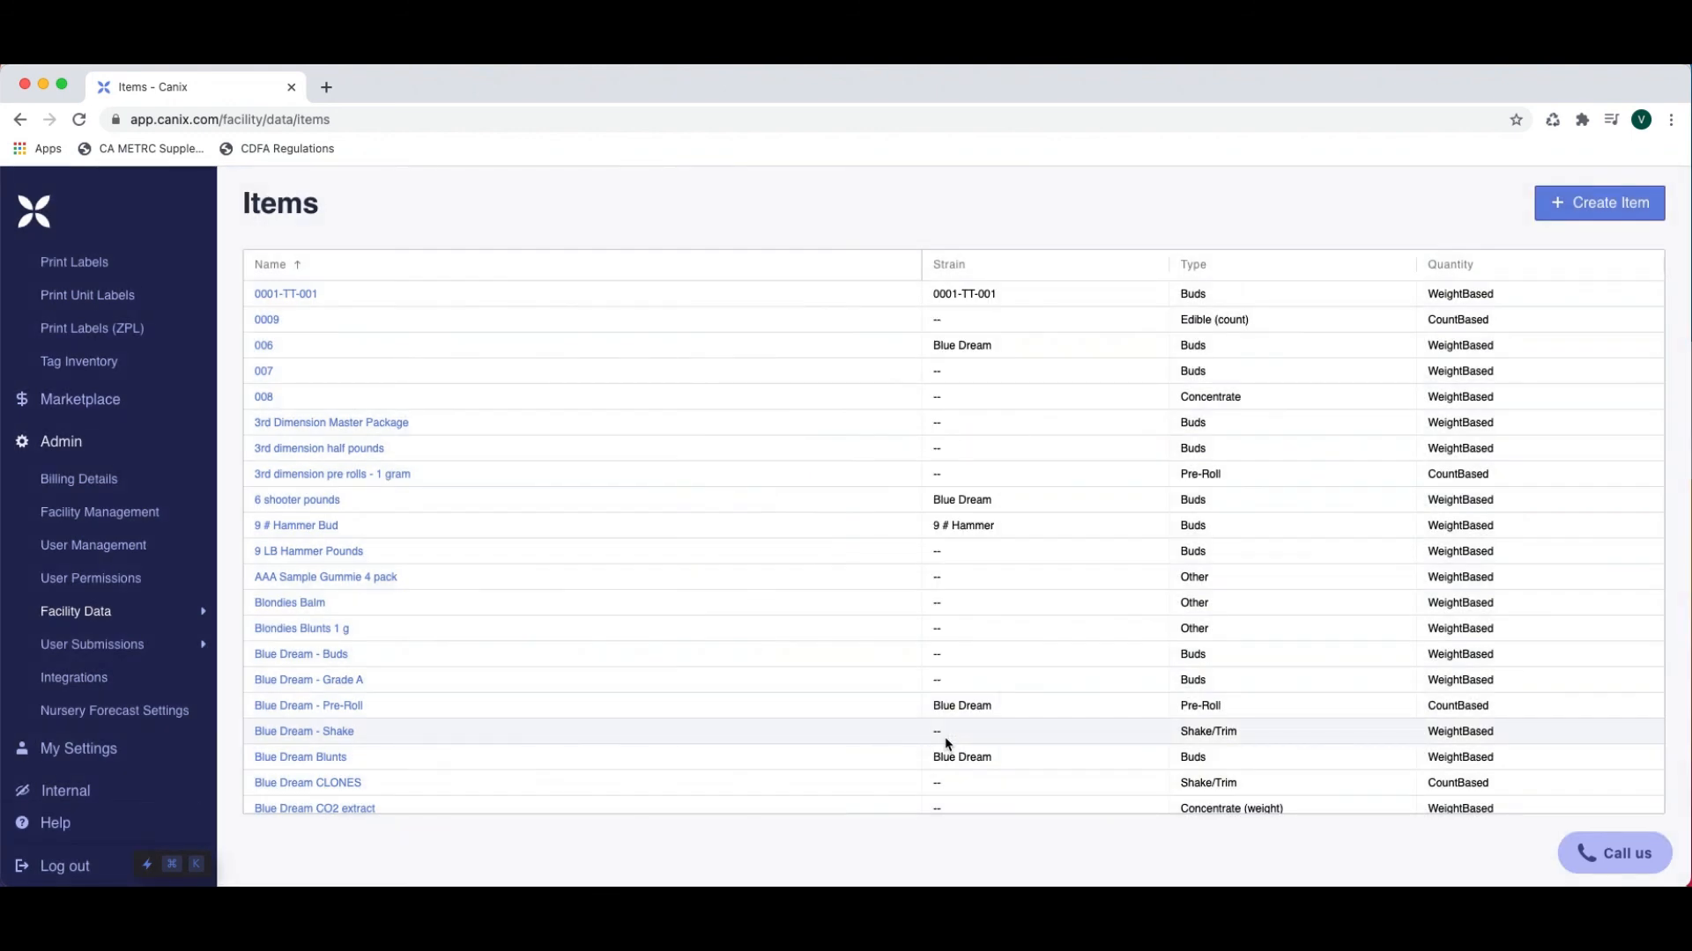